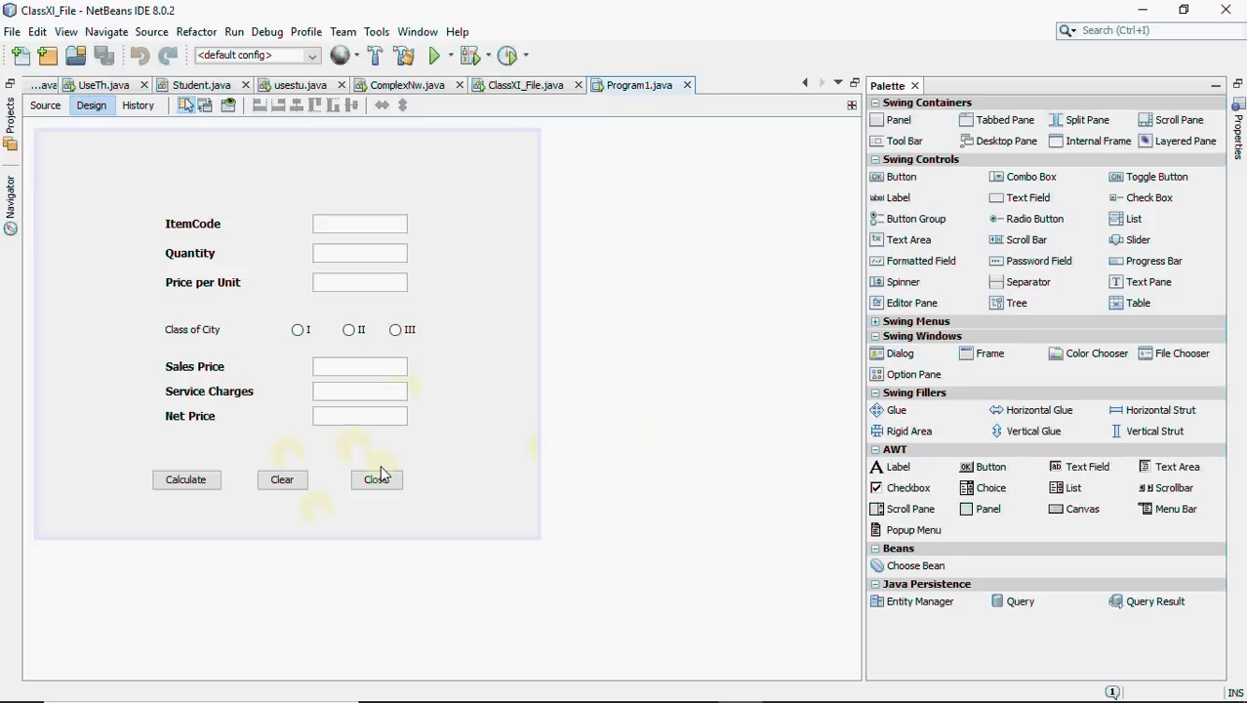
# Add System.exit(0); to the Close button's jButton3ActionPerformed handler, then return to Design view
pyautogui.click(376, 479)
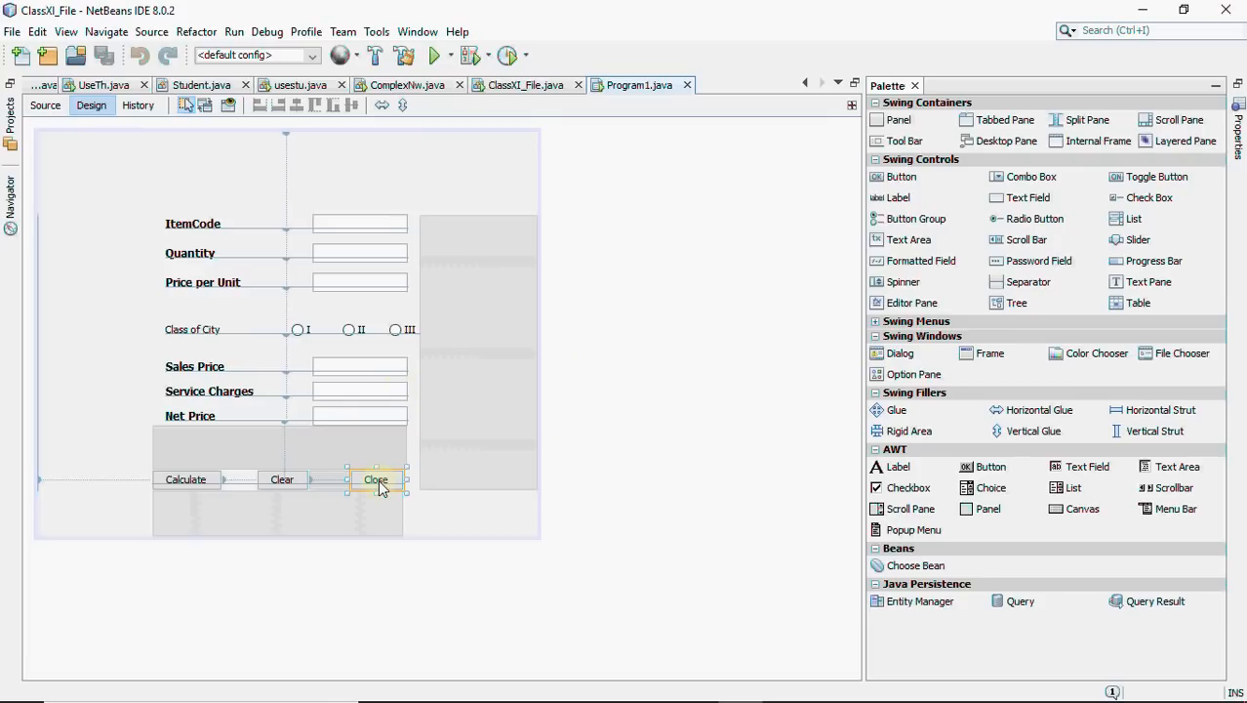
pyautogui.doubleClick(376, 479)
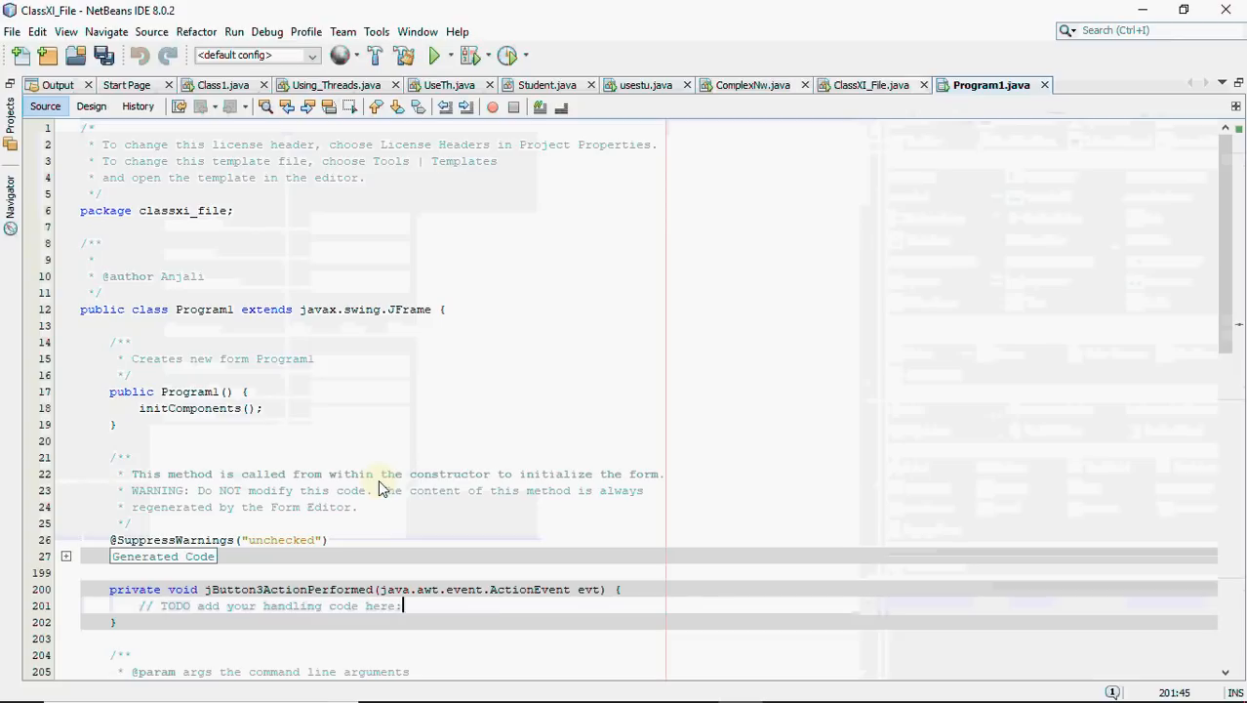
pyautogui.write('Syste')
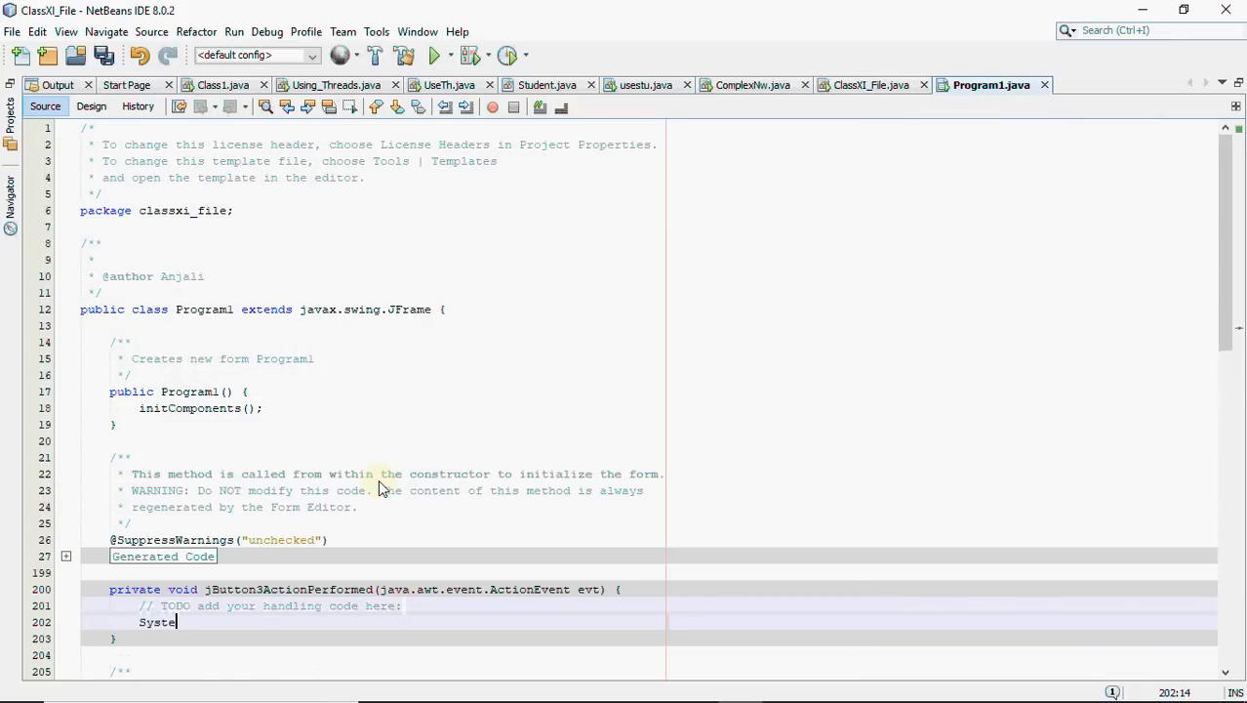
pyautogui.write('m.')
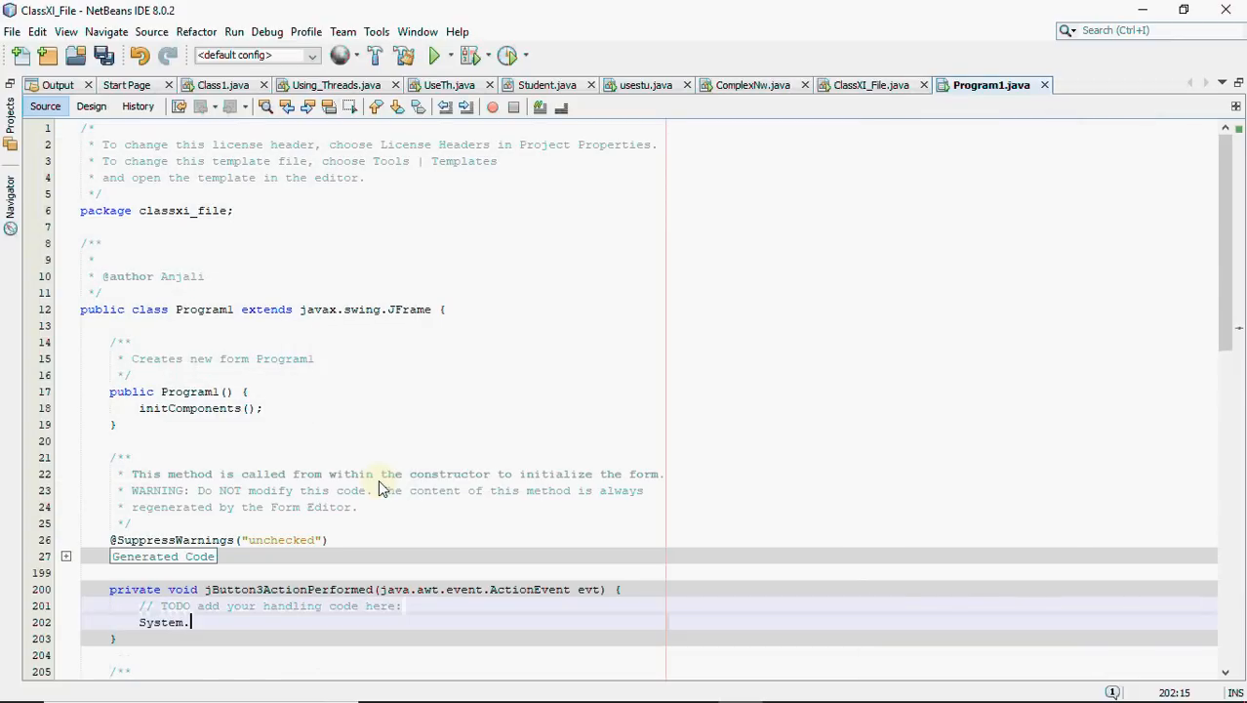
pyautogui.write('exit()')
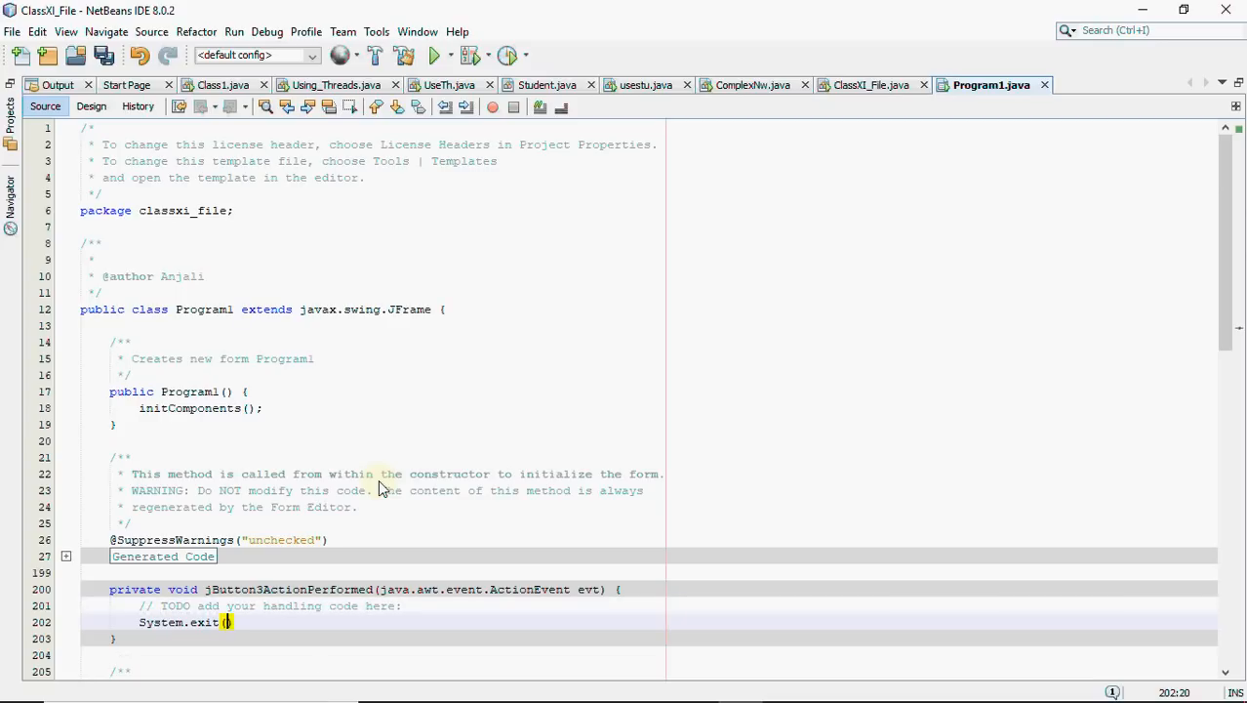
pyautogui.write('0')
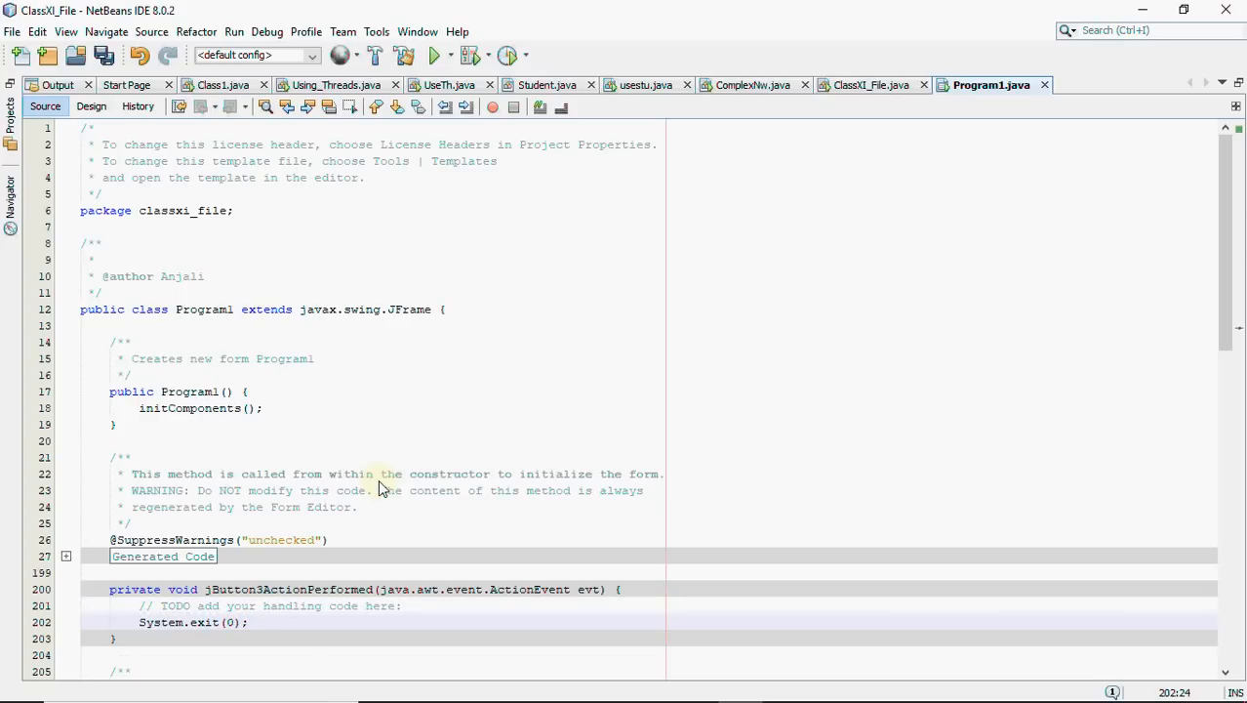
pyautogui.click(91, 106)
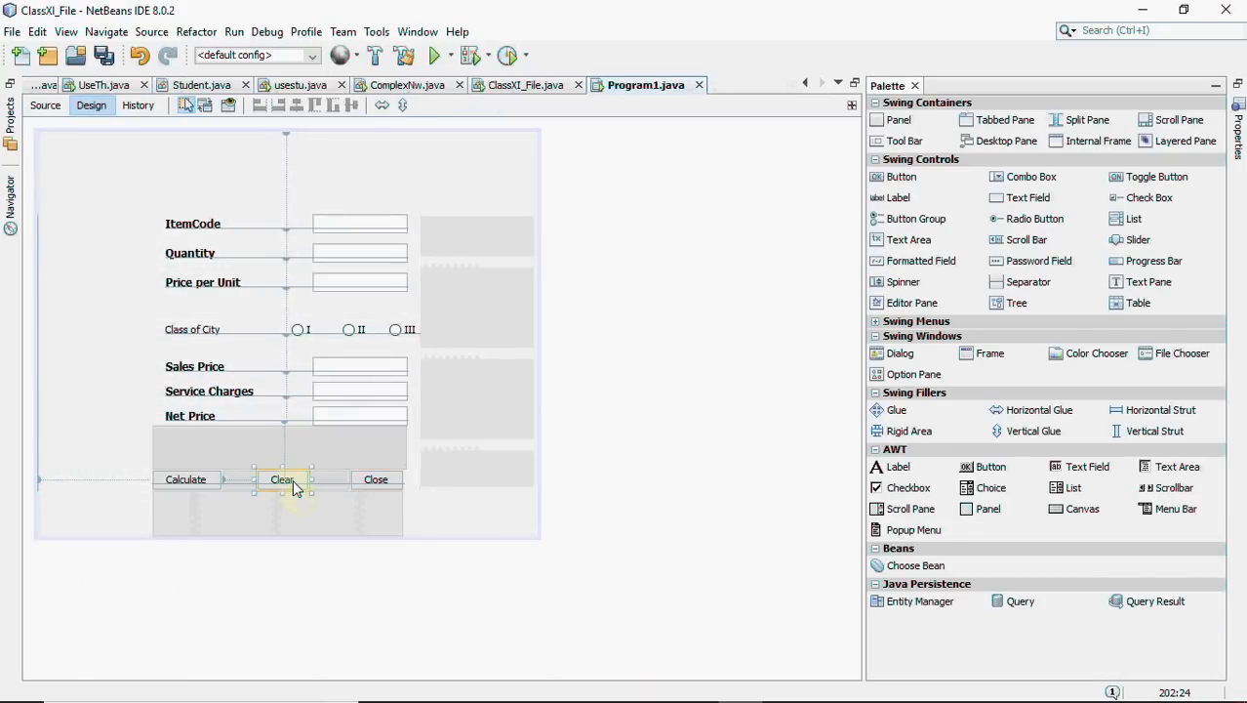
# In the Clear button's handler, add setText("") calls emptying fields t1 through t6
pyautogui.click(44, 106)
pyautogui.write('t1.')
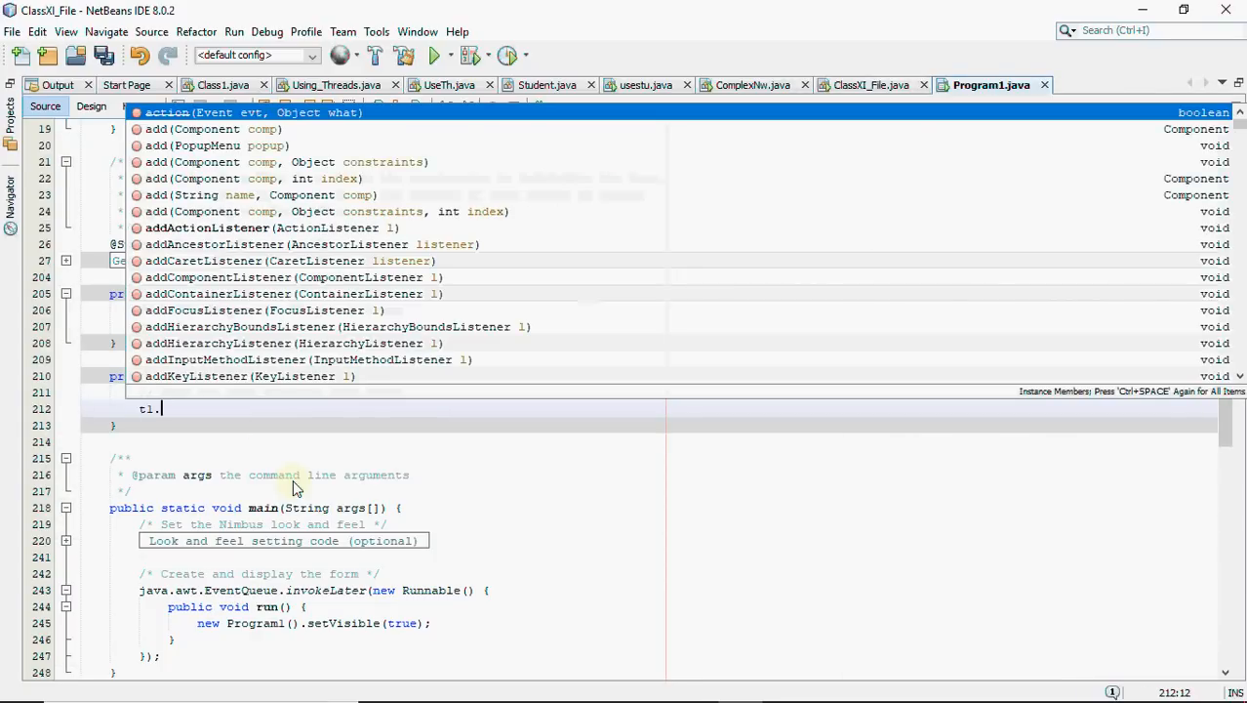
pyautogui.write('setText("");')
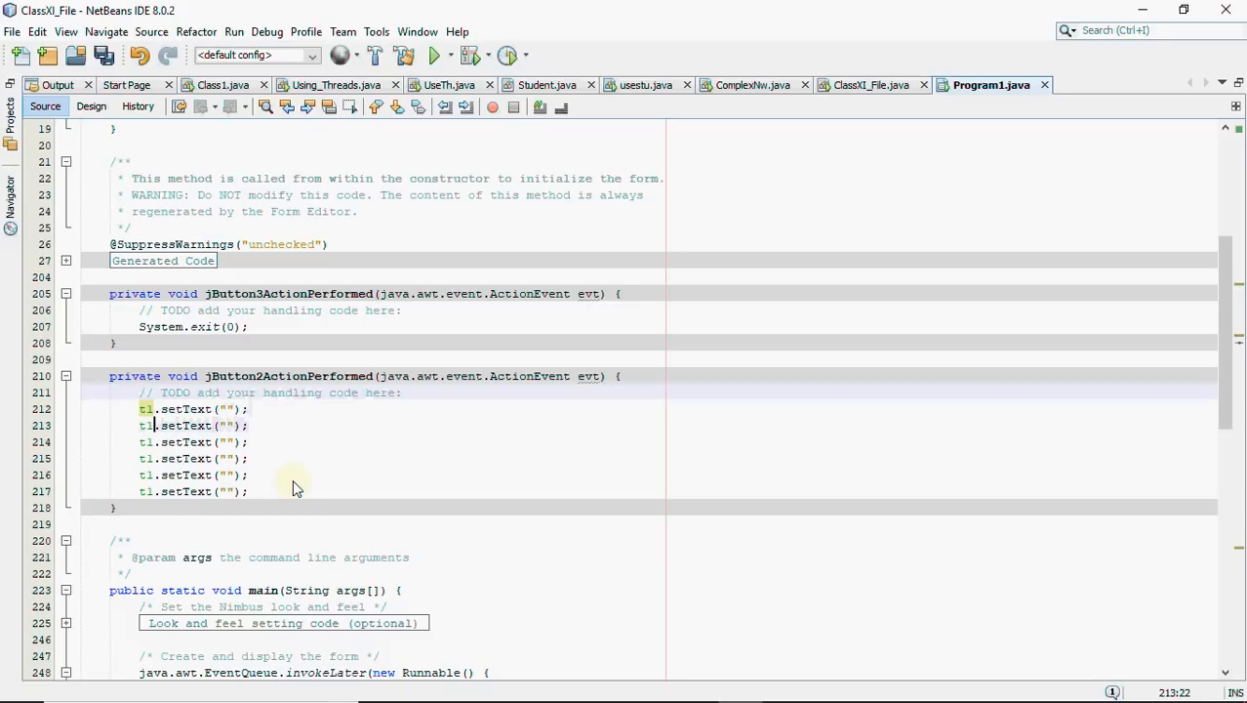
pyautogui.write('2')
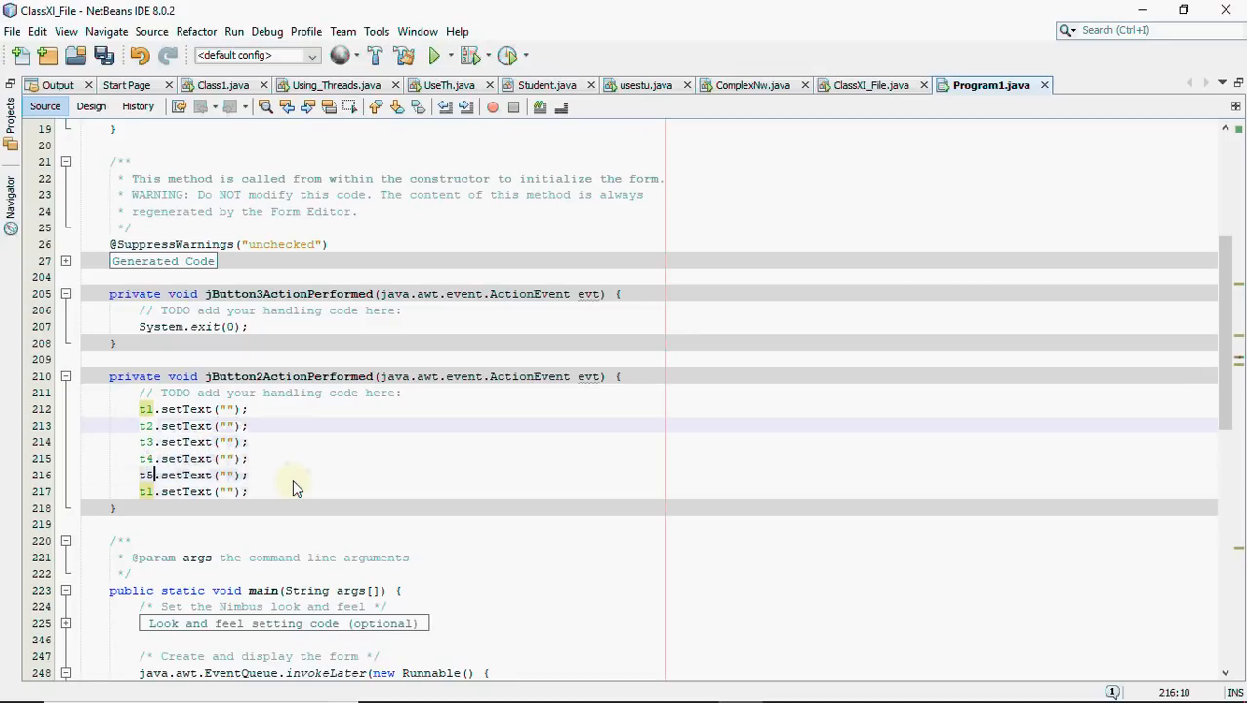
pyautogui.write('6')
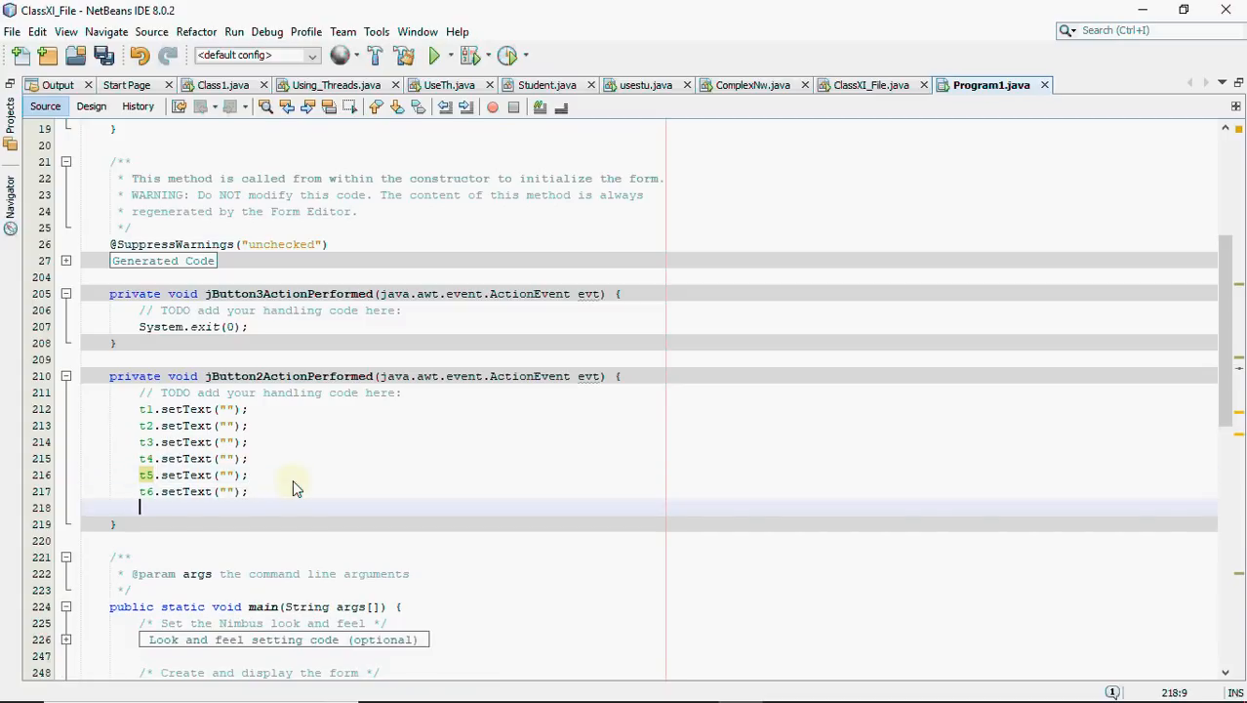
# Add t5.setEditable(false); and t6.setEditable(false); to the Clear handler, then return to Design
pyautogui.write('t5')
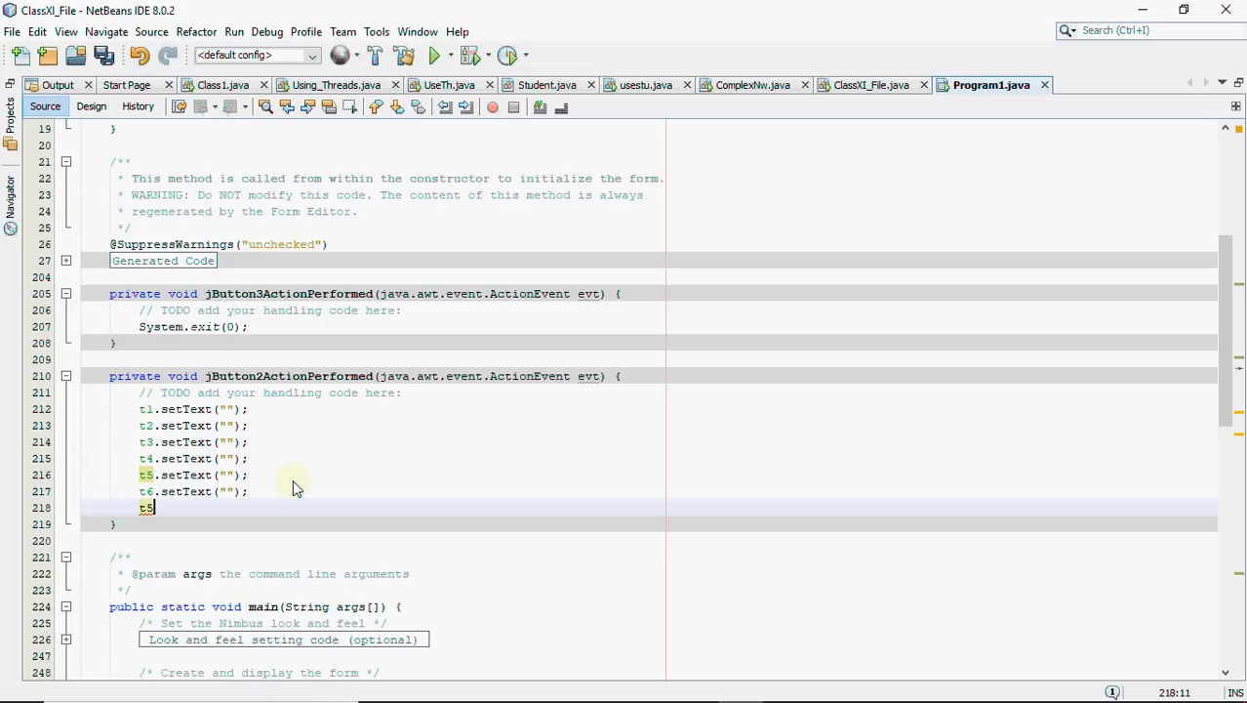
pyautogui.write('.setE')
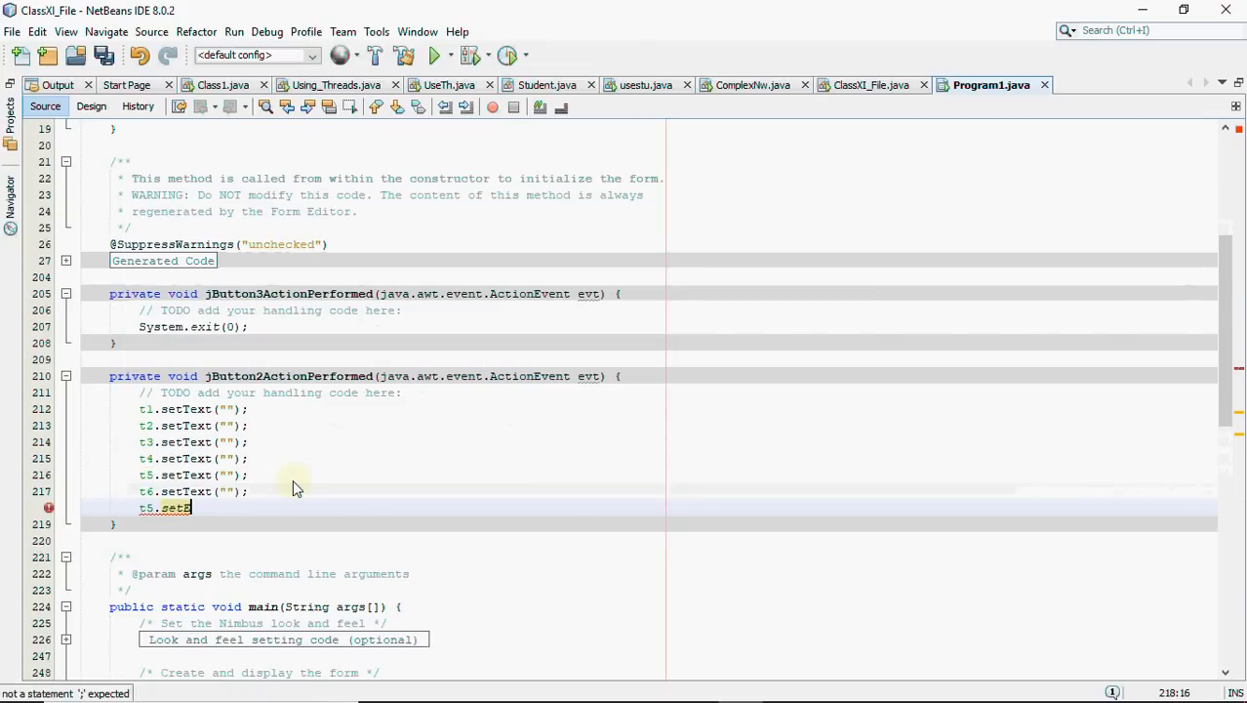
pyautogui.press('BackSpace')
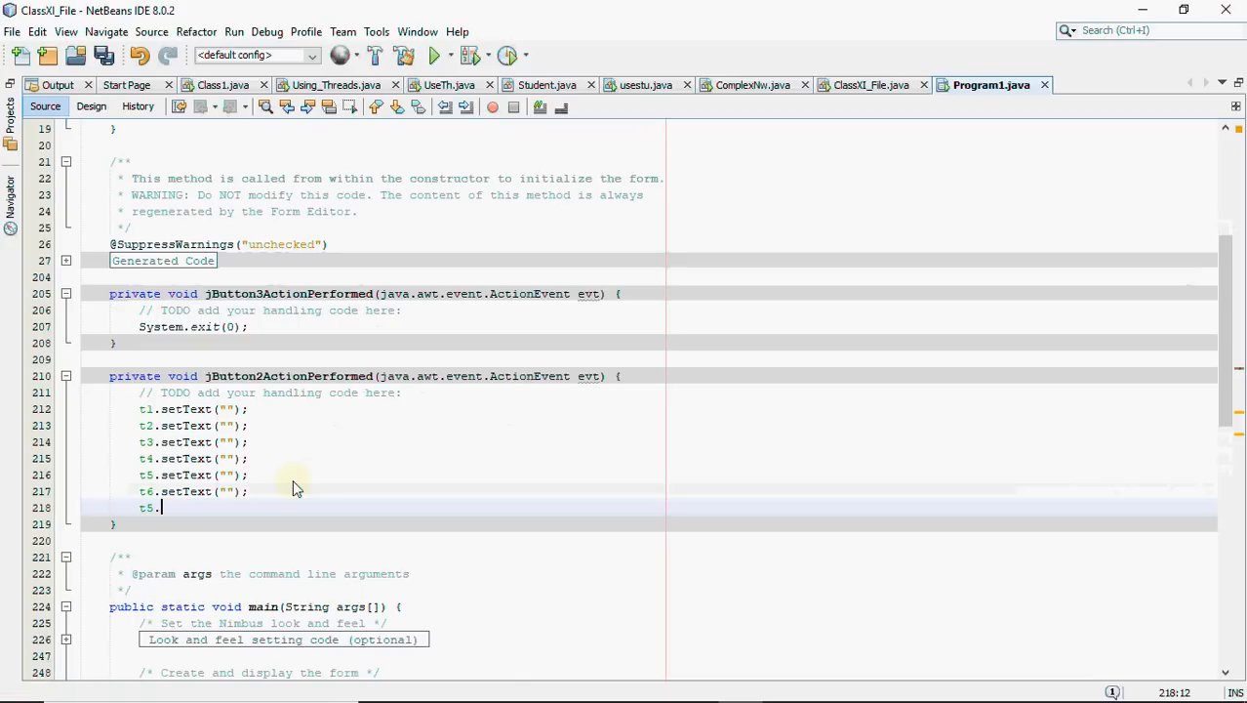
pyautogui.write('.')
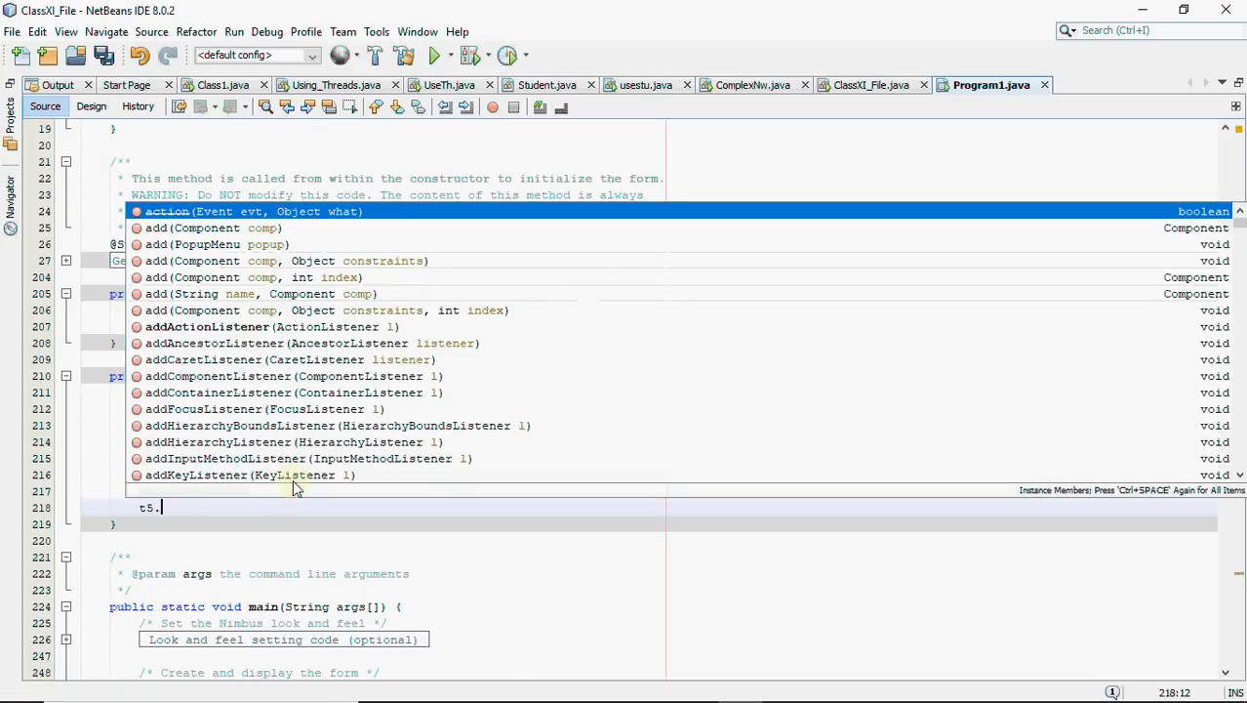
pyautogui.write('setEditable(rootPaneCheckingEnabled);')
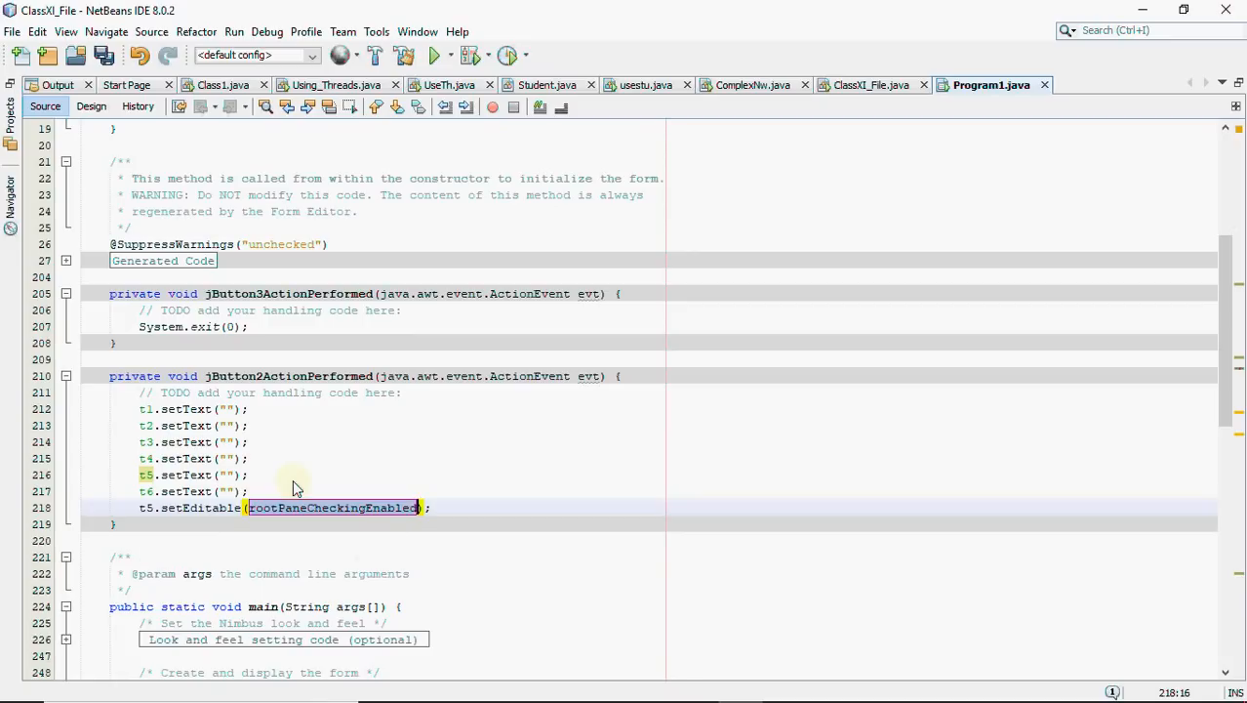
pyautogui.write('false);')
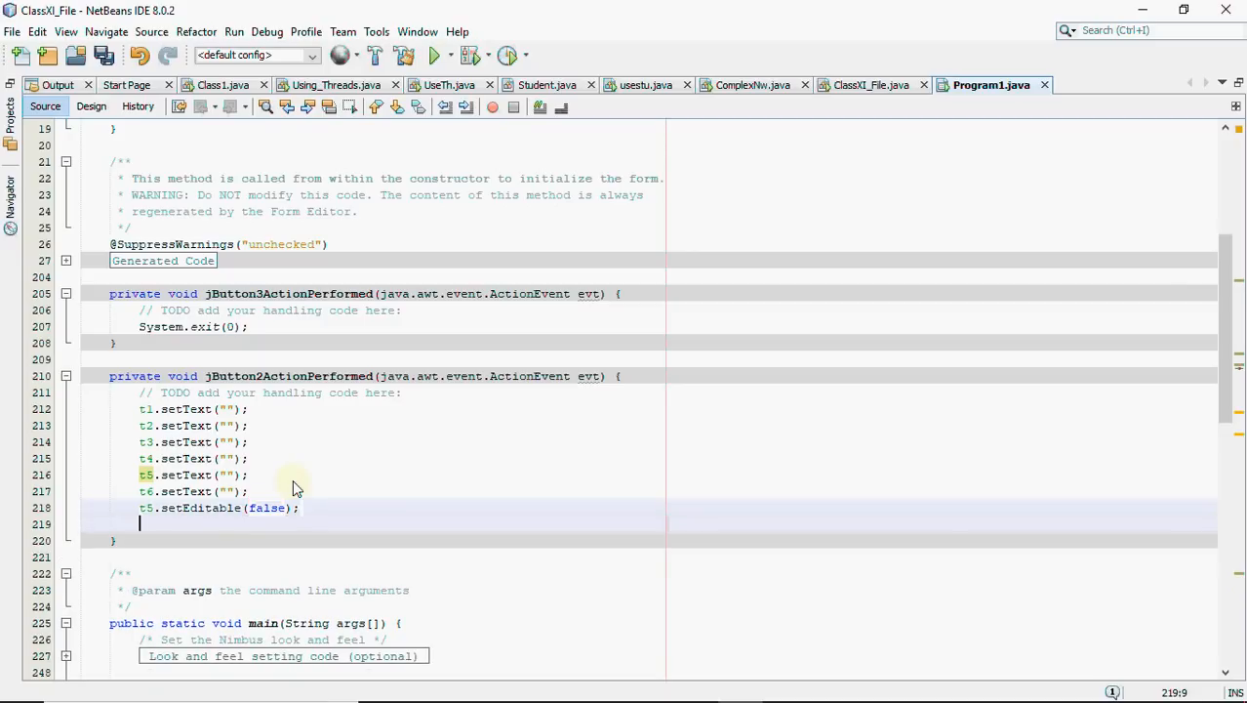
pyautogui.write('t6.')
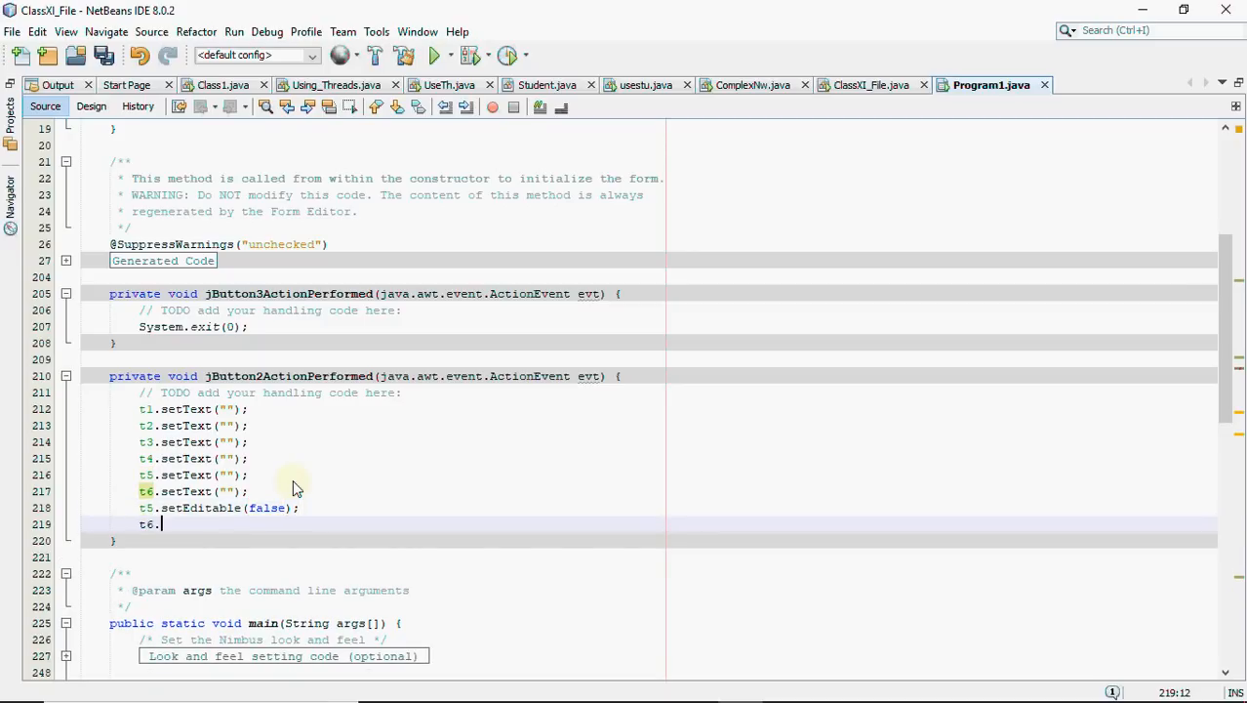
pyautogui.write('set')
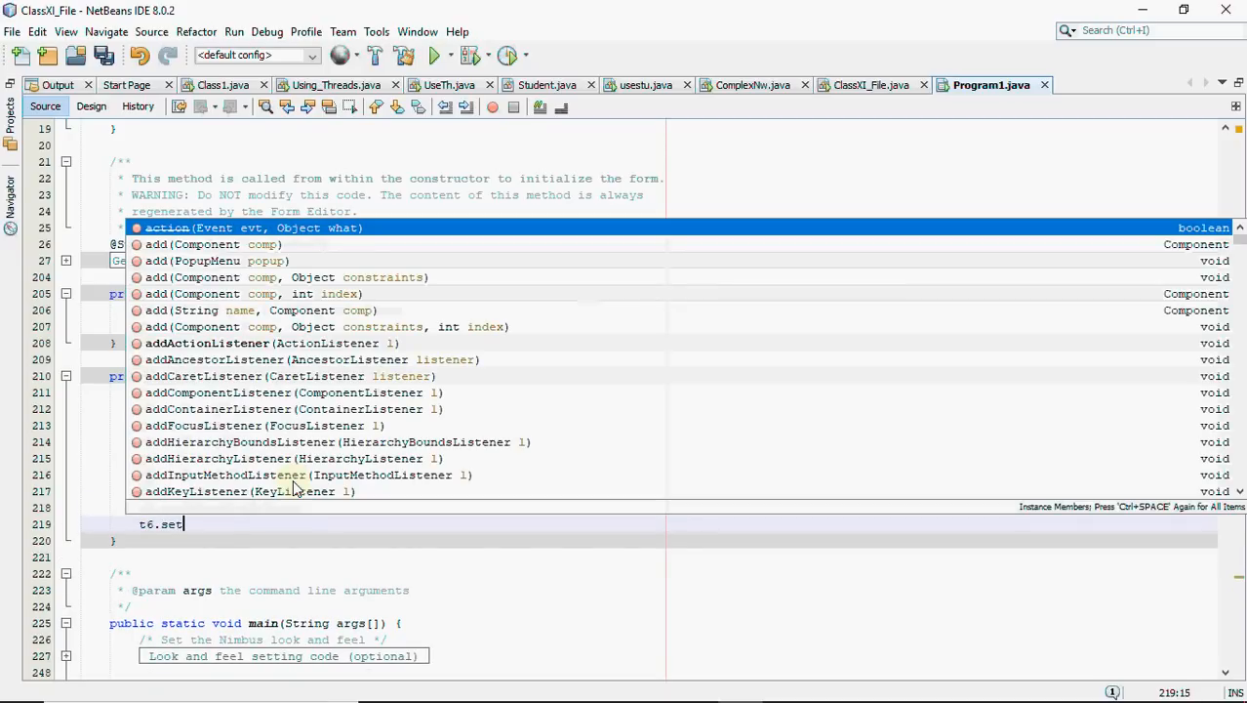
pyautogui.write('Edi')
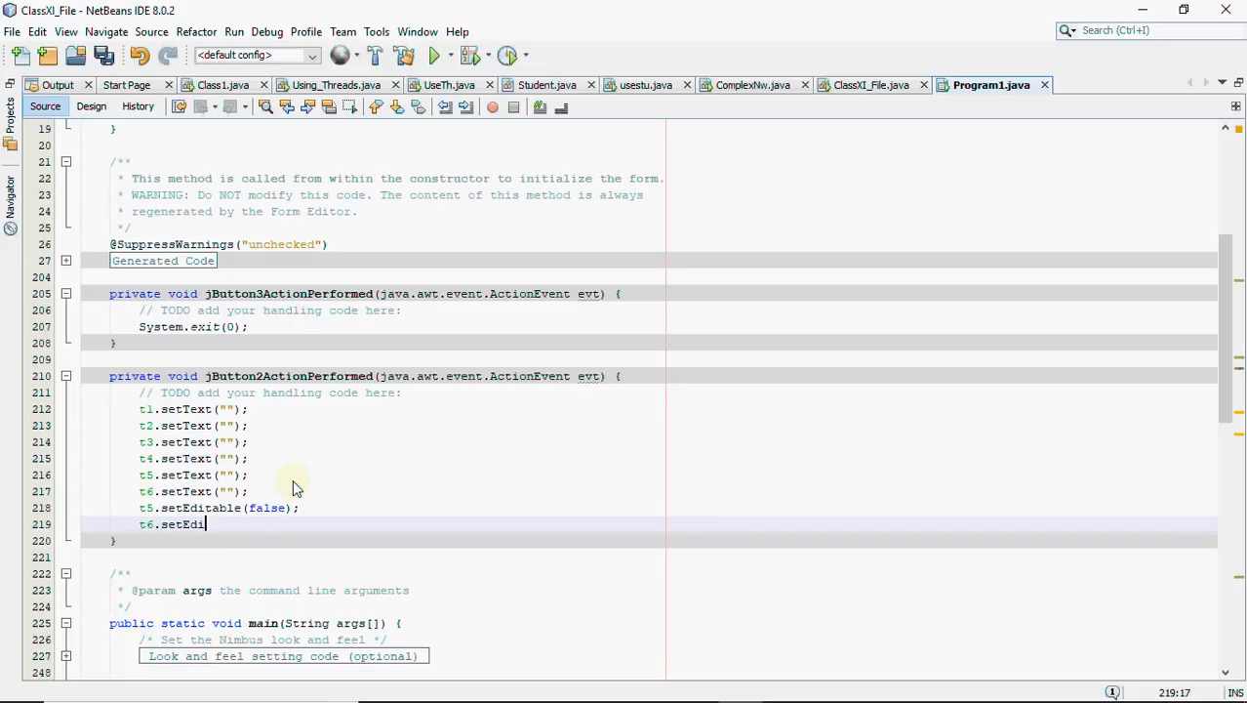
pyautogui.write('table')
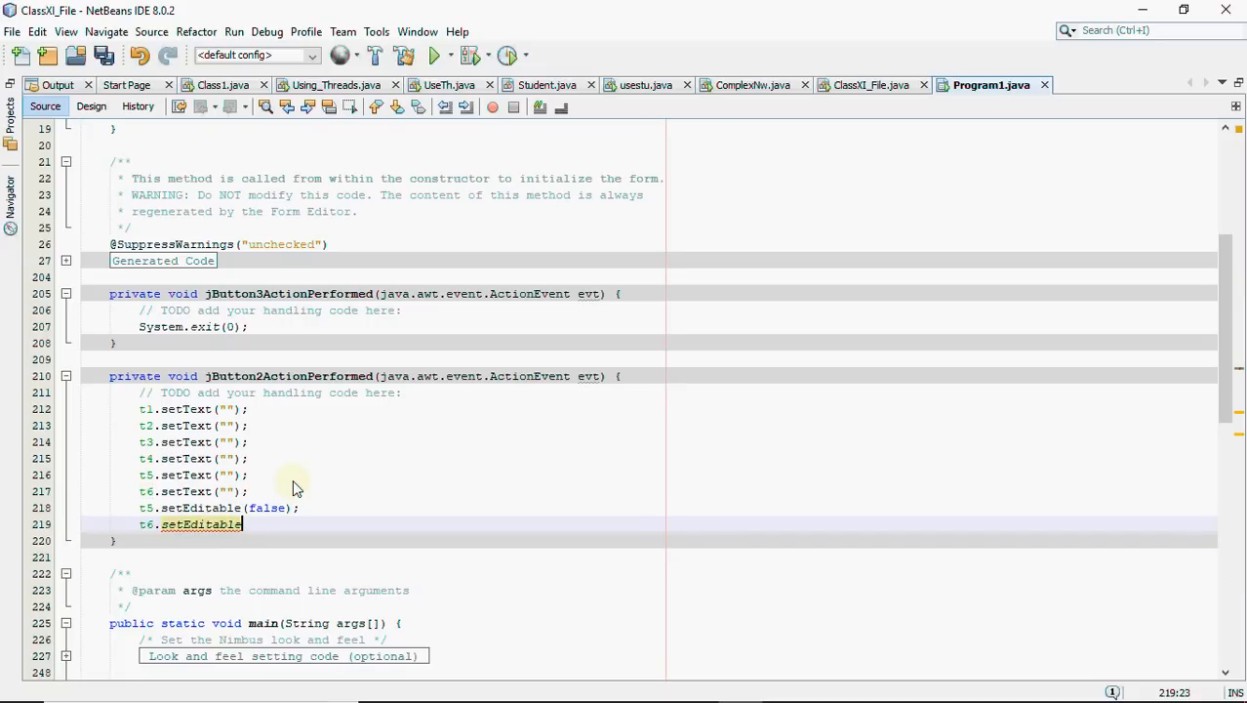
pyautogui.write('(false)')
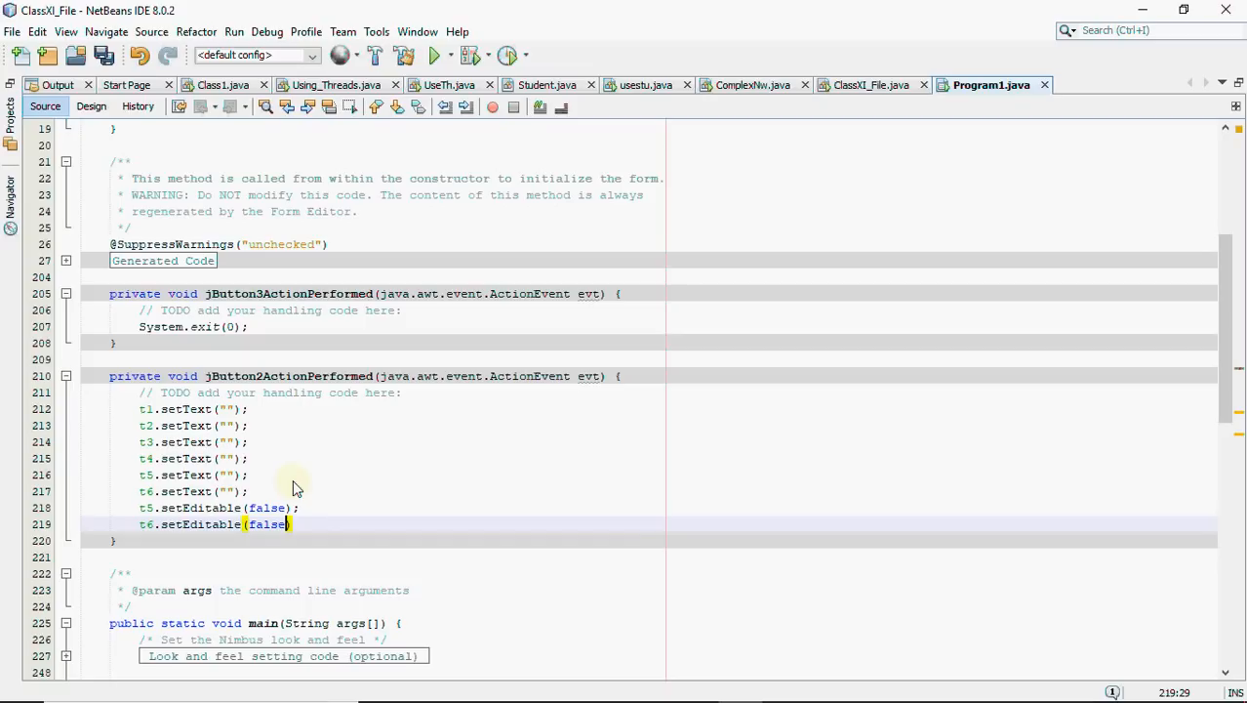
pyautogui.write(');')
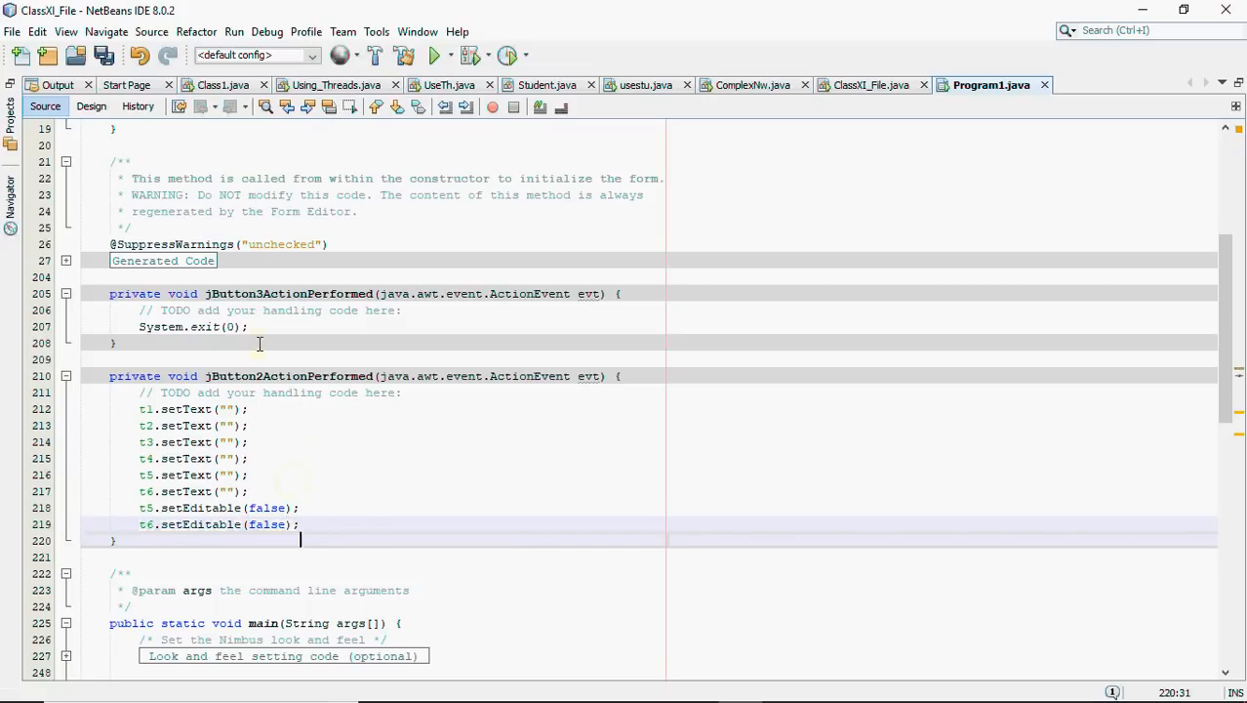
pyautogui.click(90, 105)
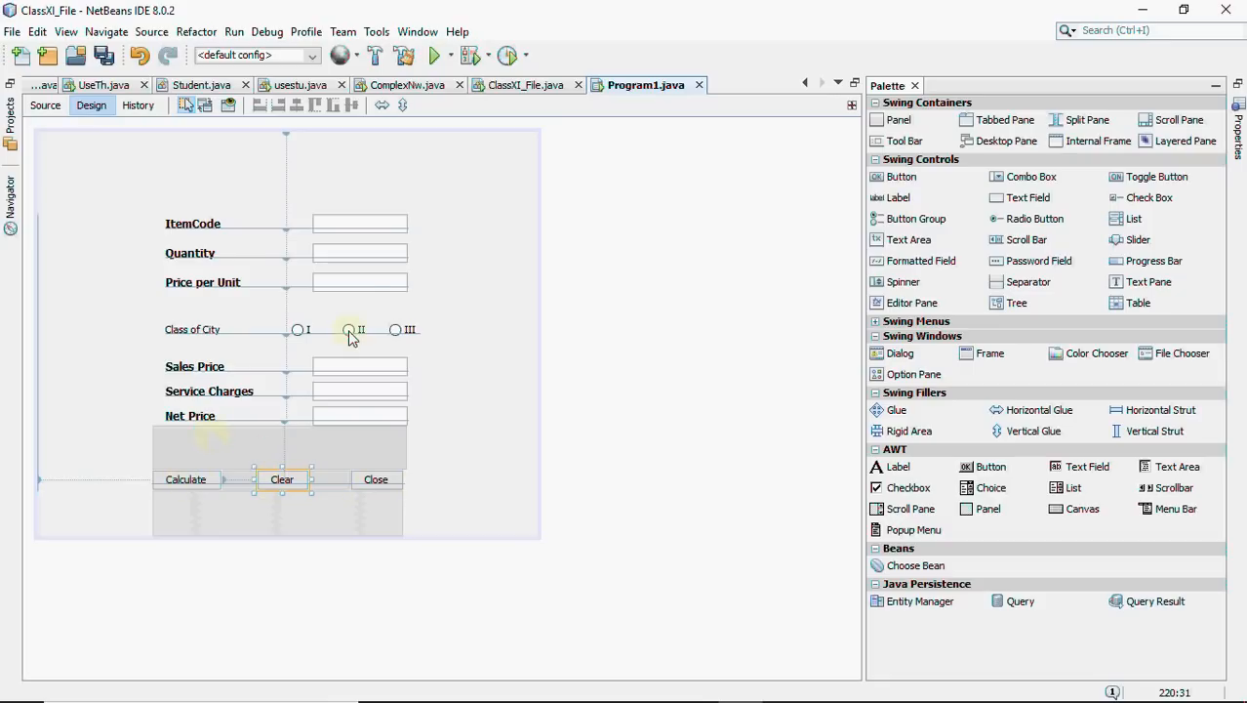
pyautogui.moveTo(369, 253)
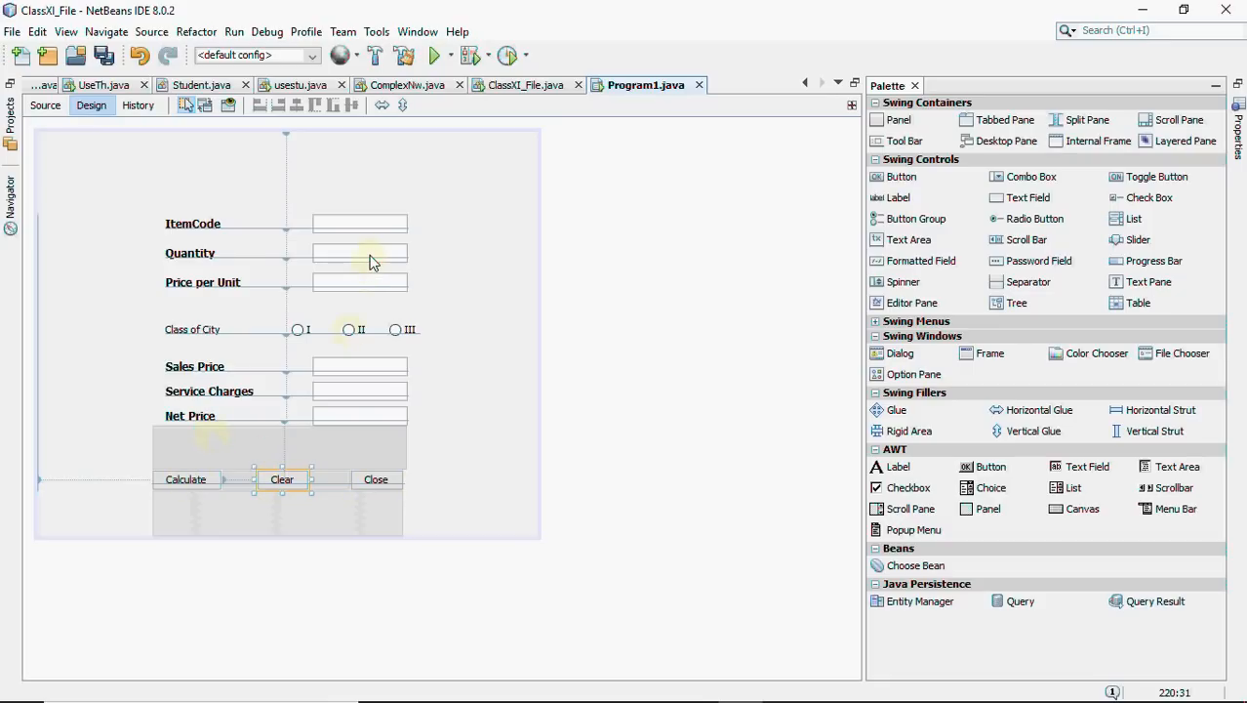
pyautogui.moveTo(369, 289)
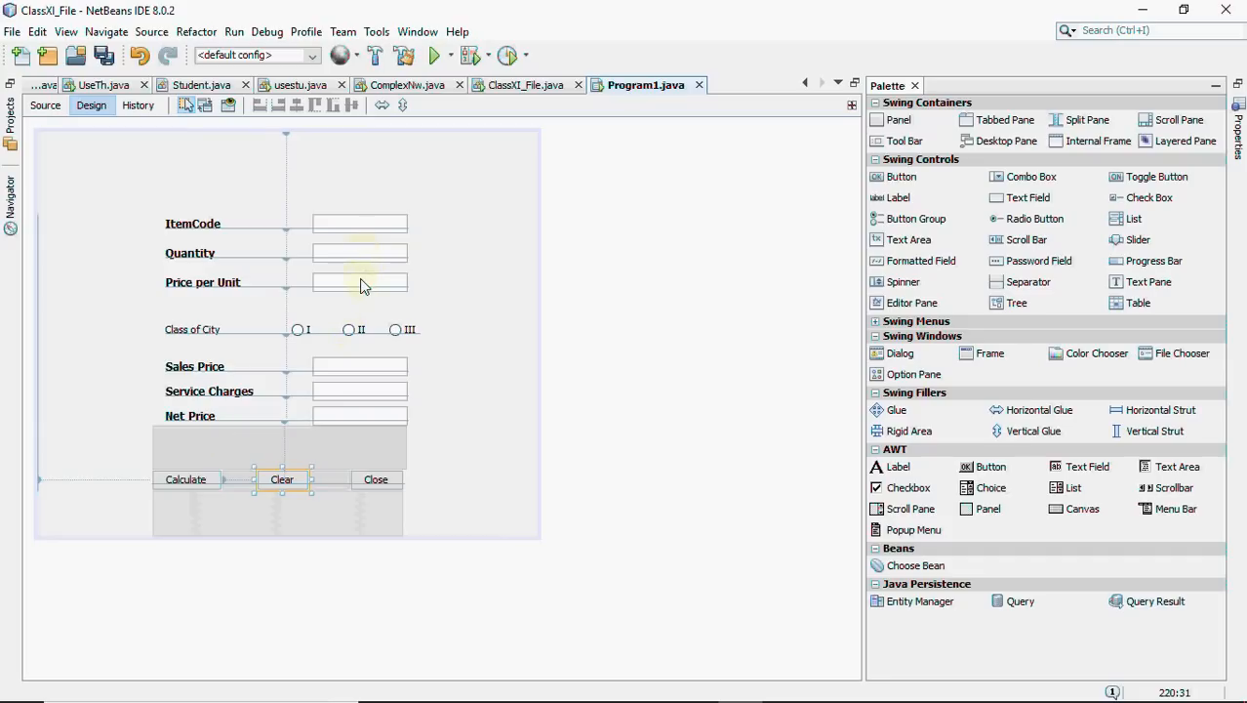
pyautogui.moveTo(359, 377)
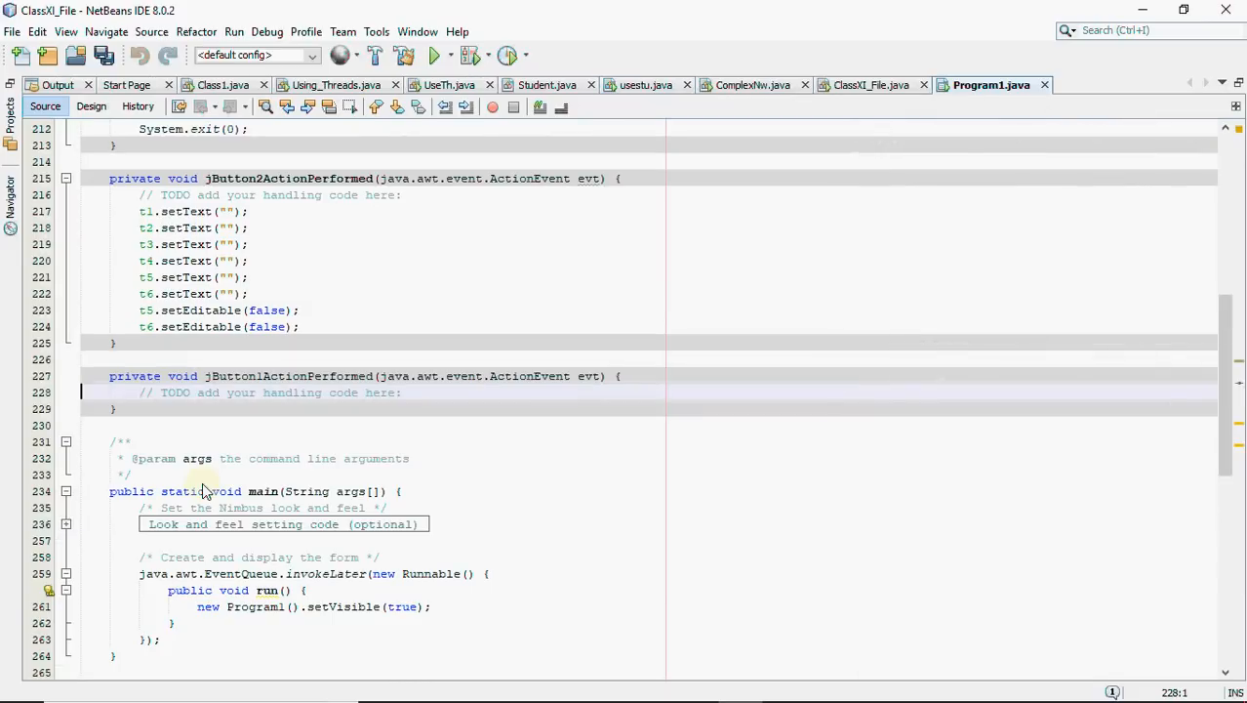
# Declare int variables qty, up, sp, sc and np in jButton1ActionPerformed
pyautogui.write('int')
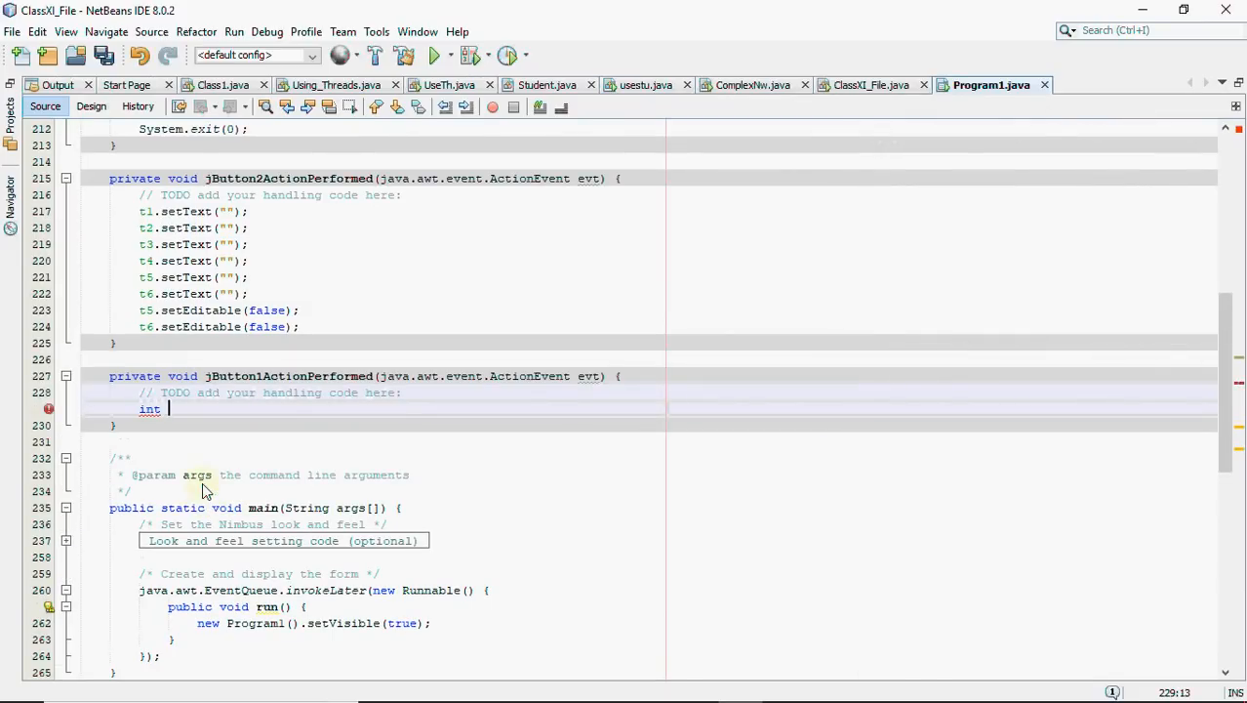
pyautogui.write('qty')
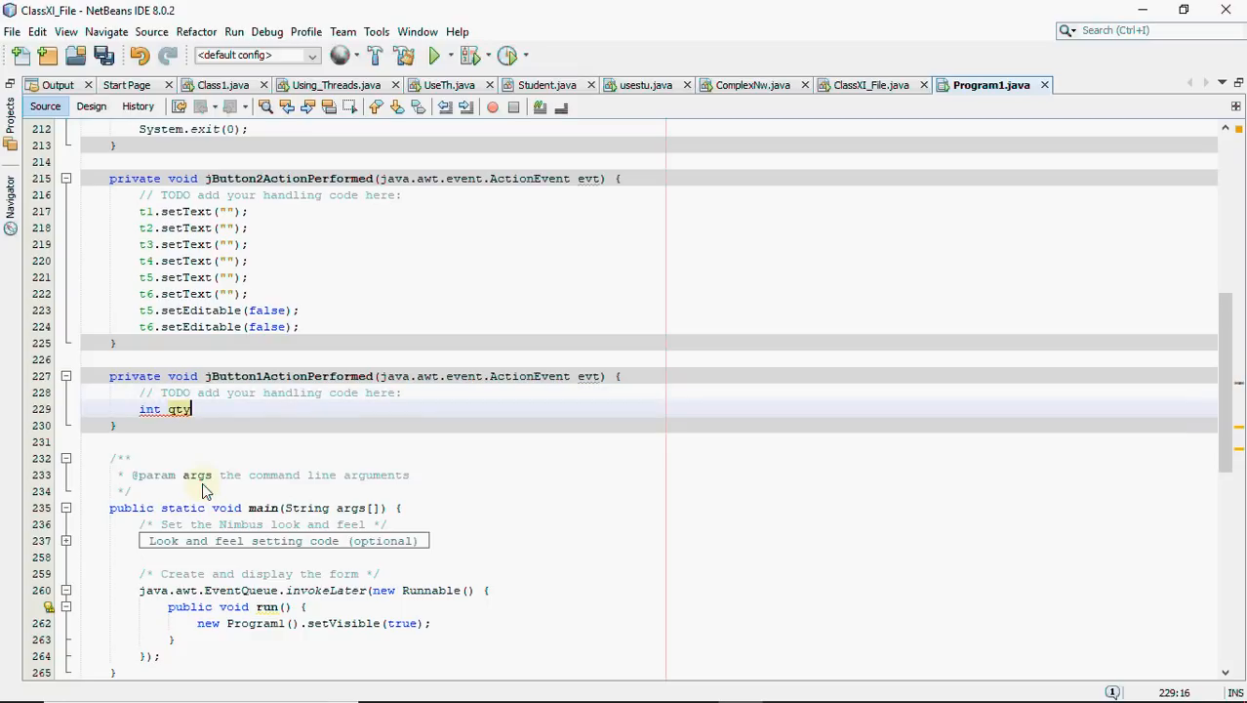
pyautogui.write(',up')
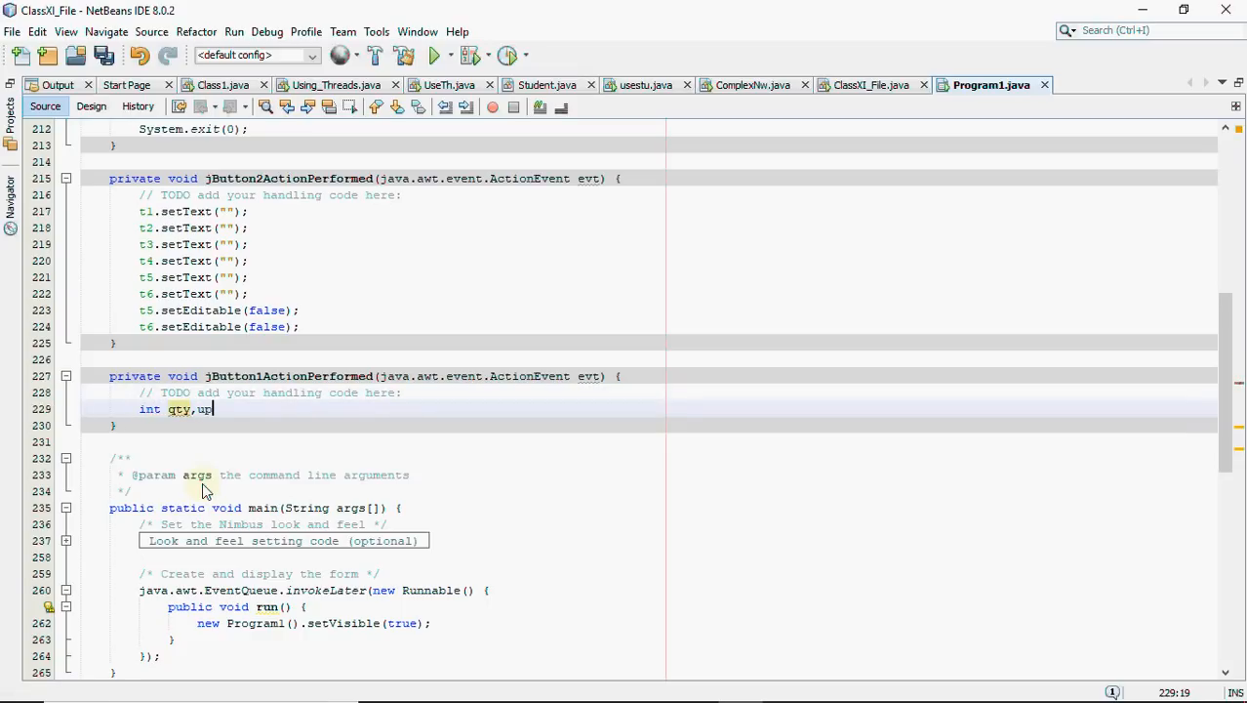
pyautogui.write(',')
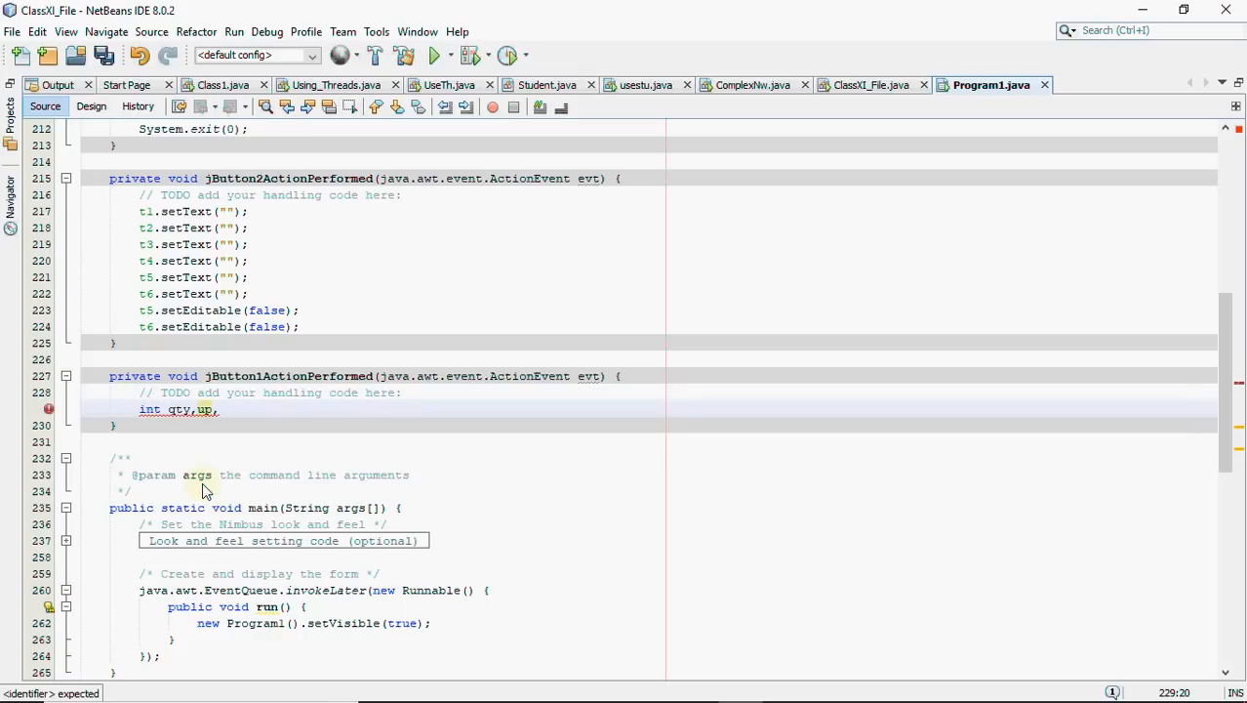
pyautogui.write('s')
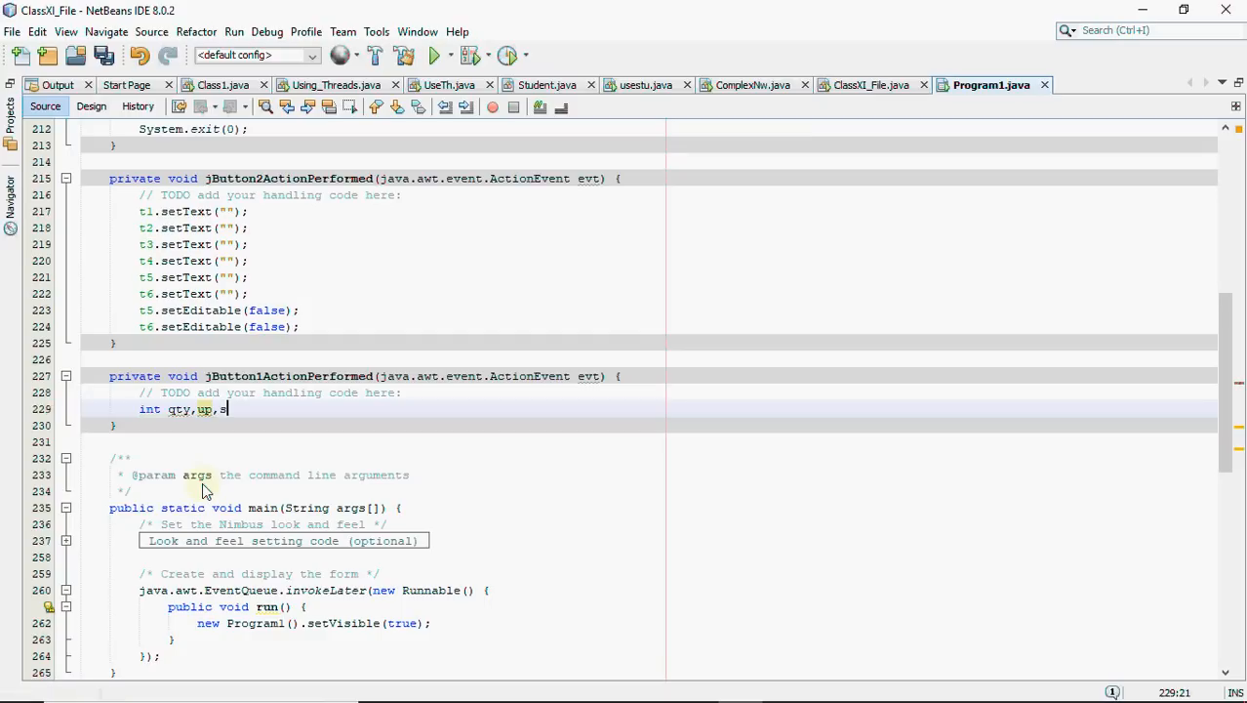
pyautogui.write('p,')
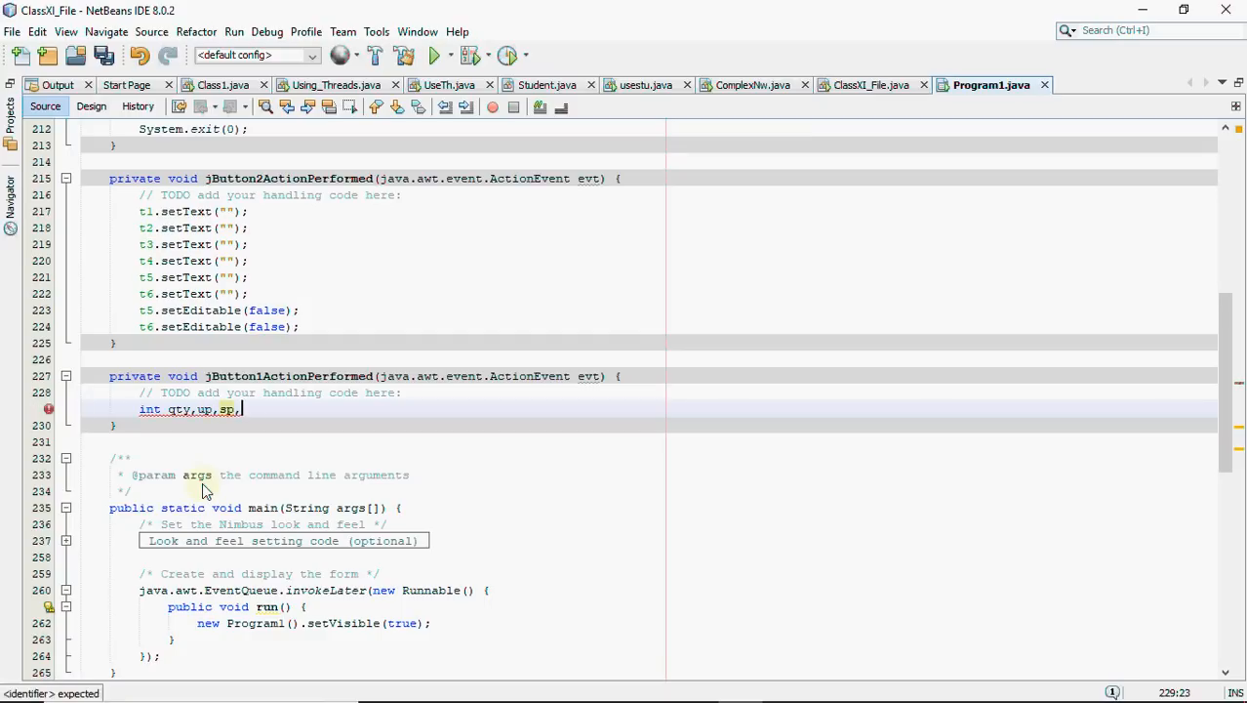
pyautogui.write('sc,np;')
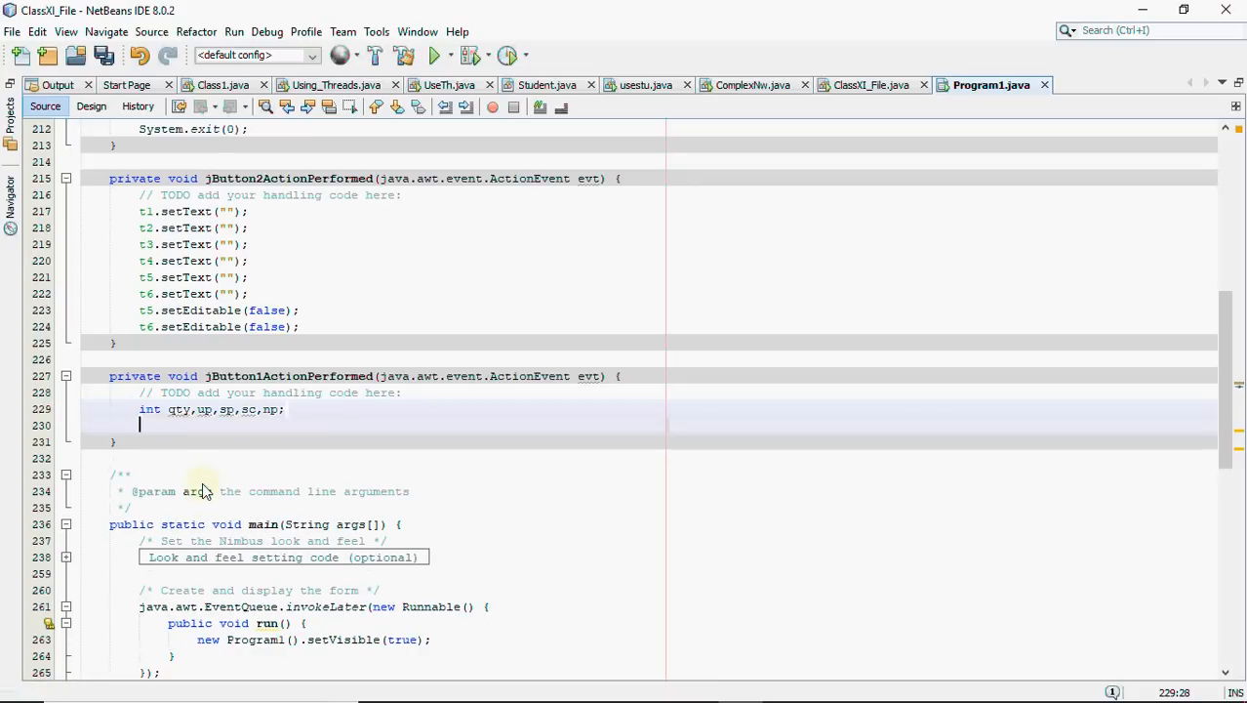
# Parse qty and up from t2 and t3 with Integer.parseInt and set sp=qty*up
pyautogui.write('qty=')
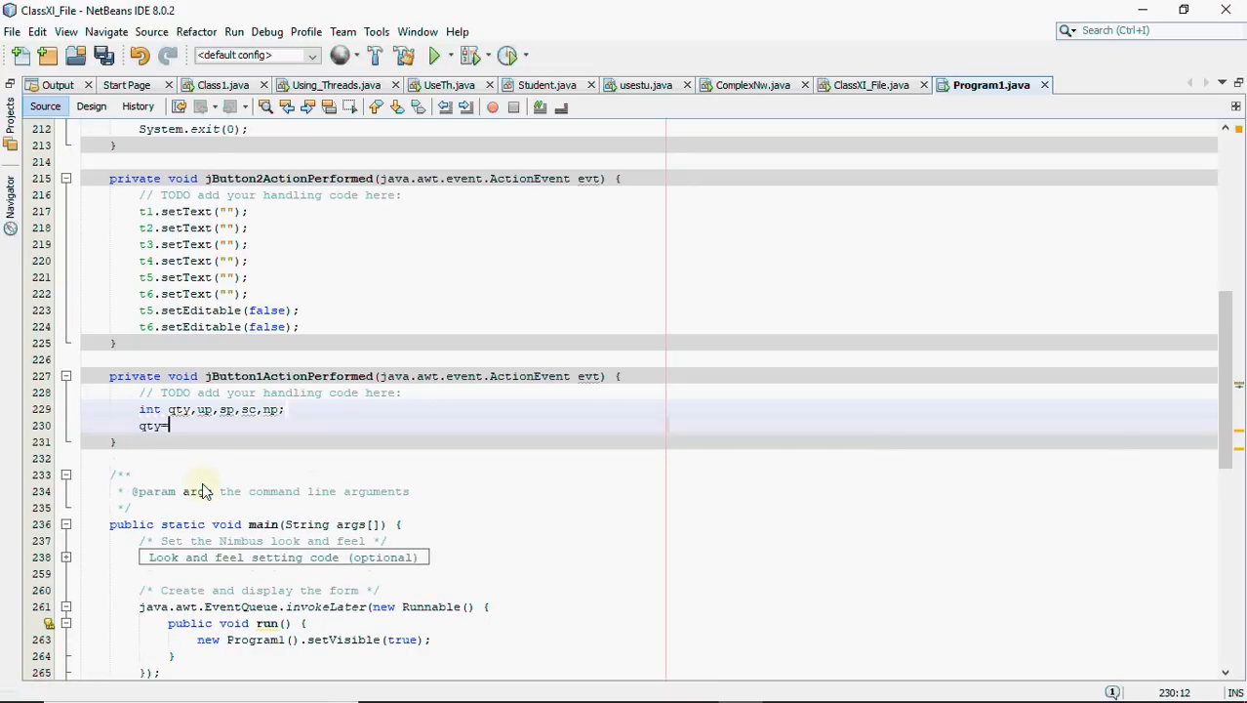
pyautogui.write('Integer')
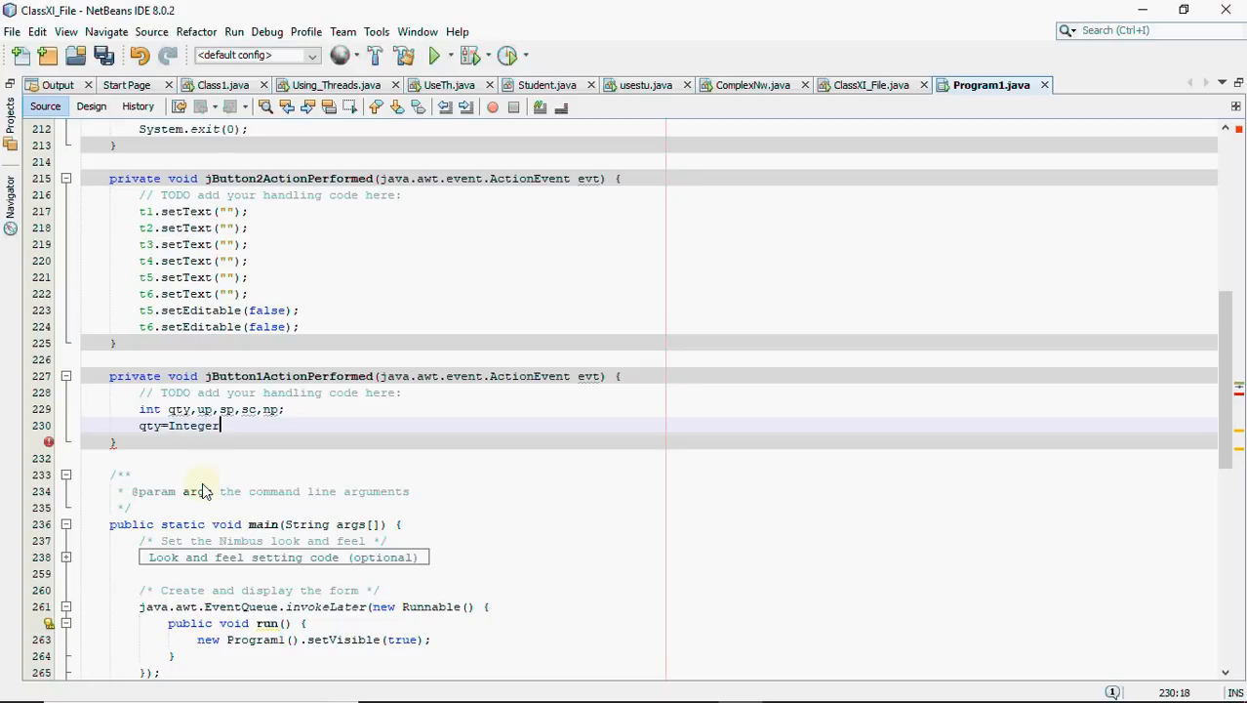
pyautogui.write('.parseInt(null')
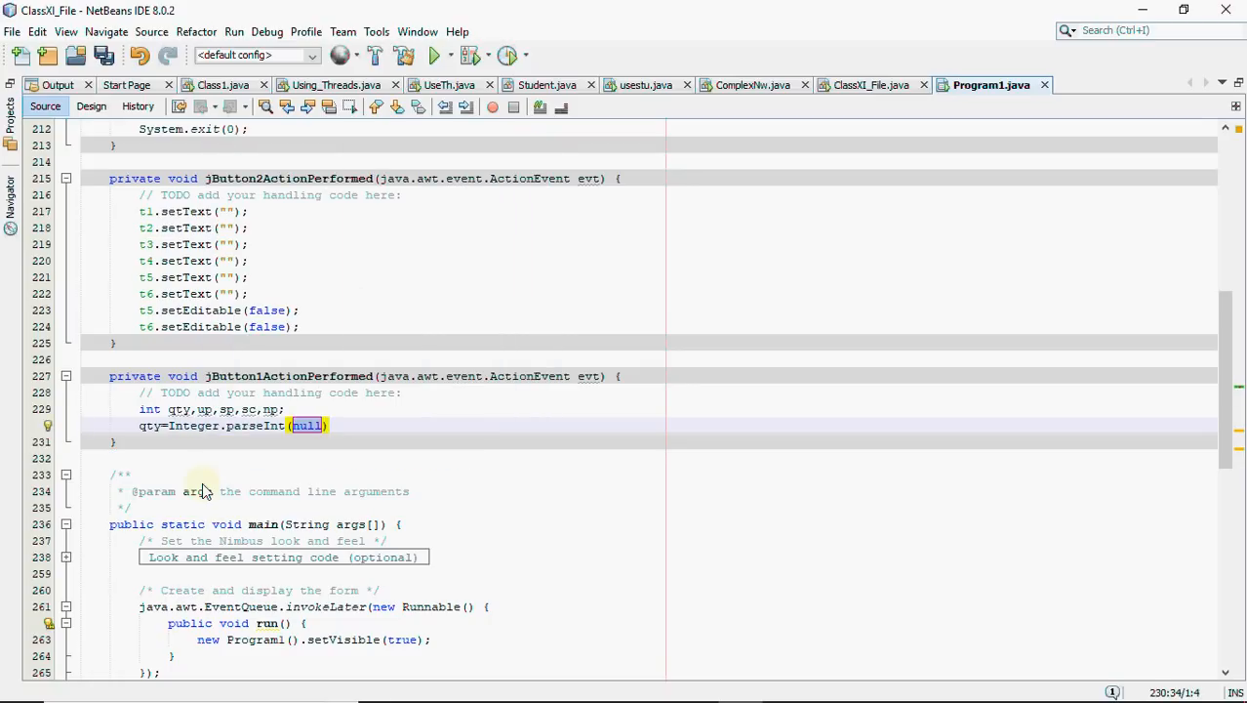
pyautogui.write('t2.getText(')
pyautogui.write('up=')
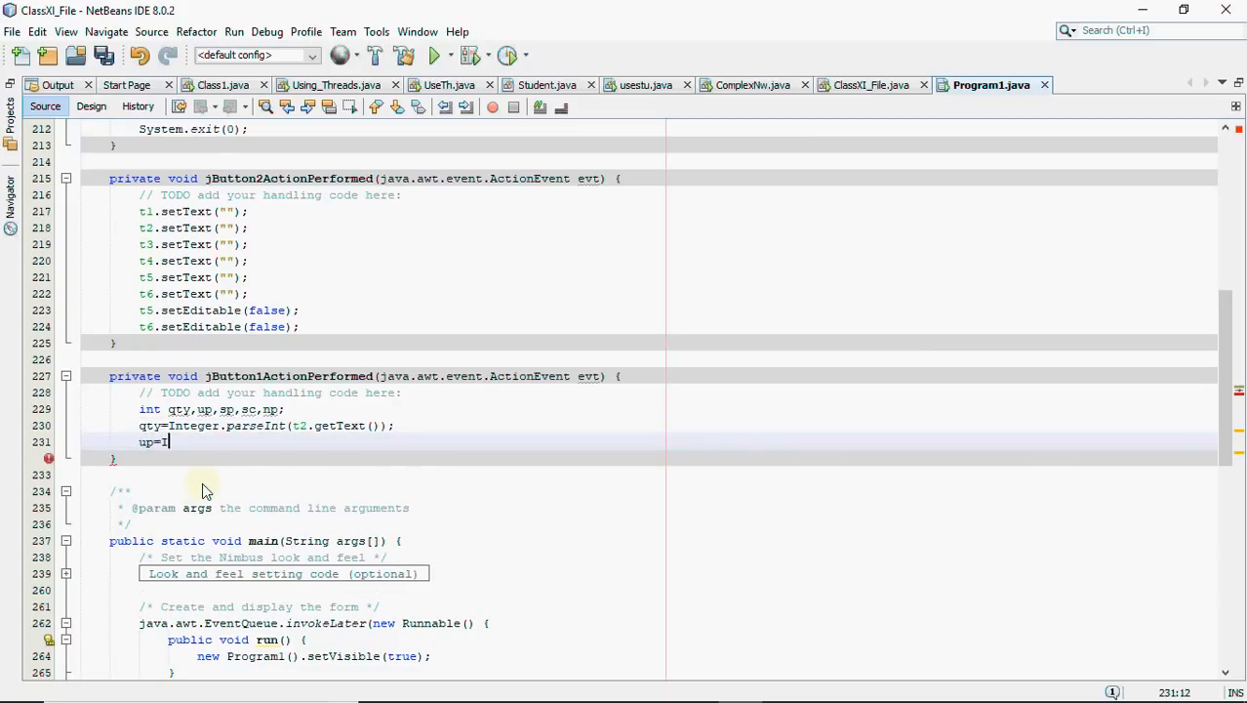
pyautogui.write('Integer')
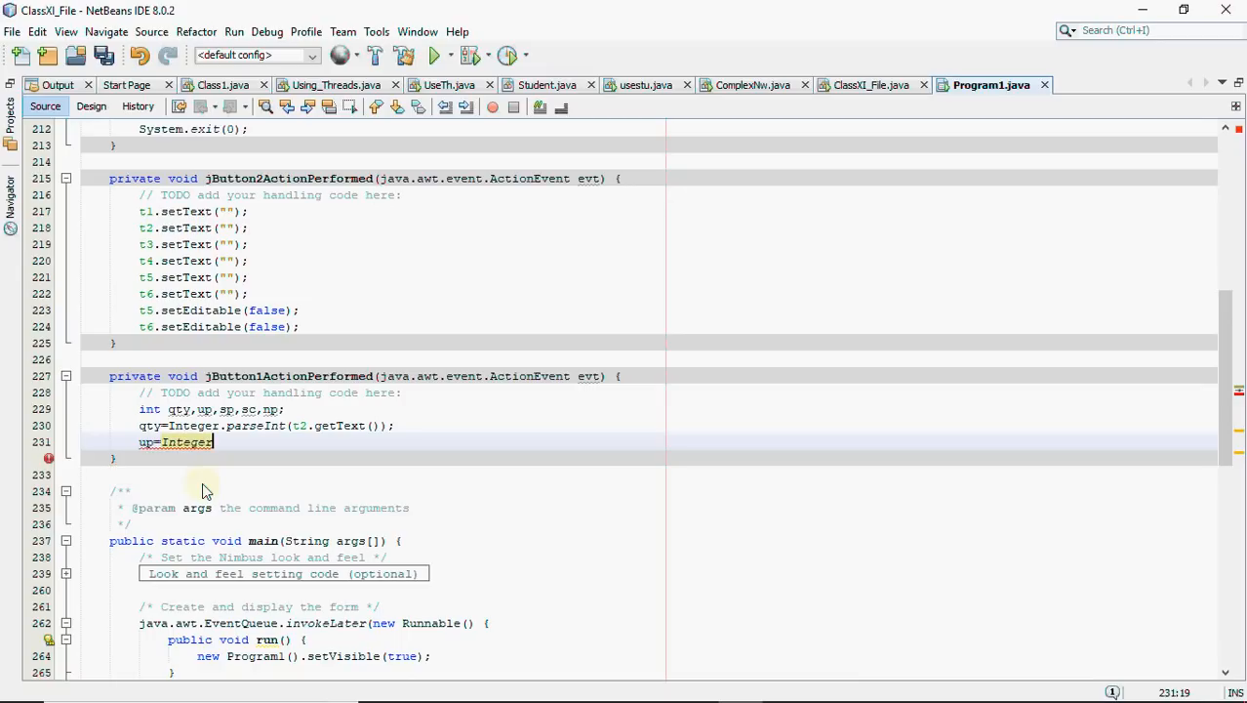
pyautogui.write('.parseInt(t3.getText());')
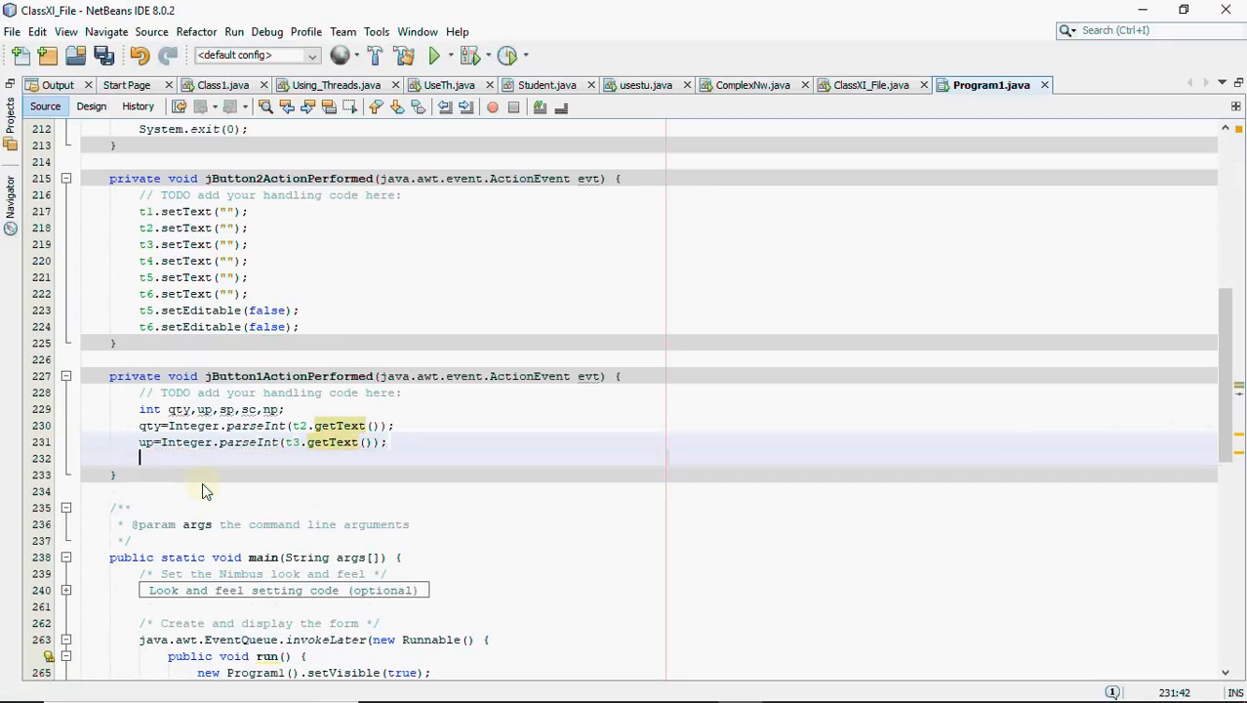
pyautogui.write('sp=')
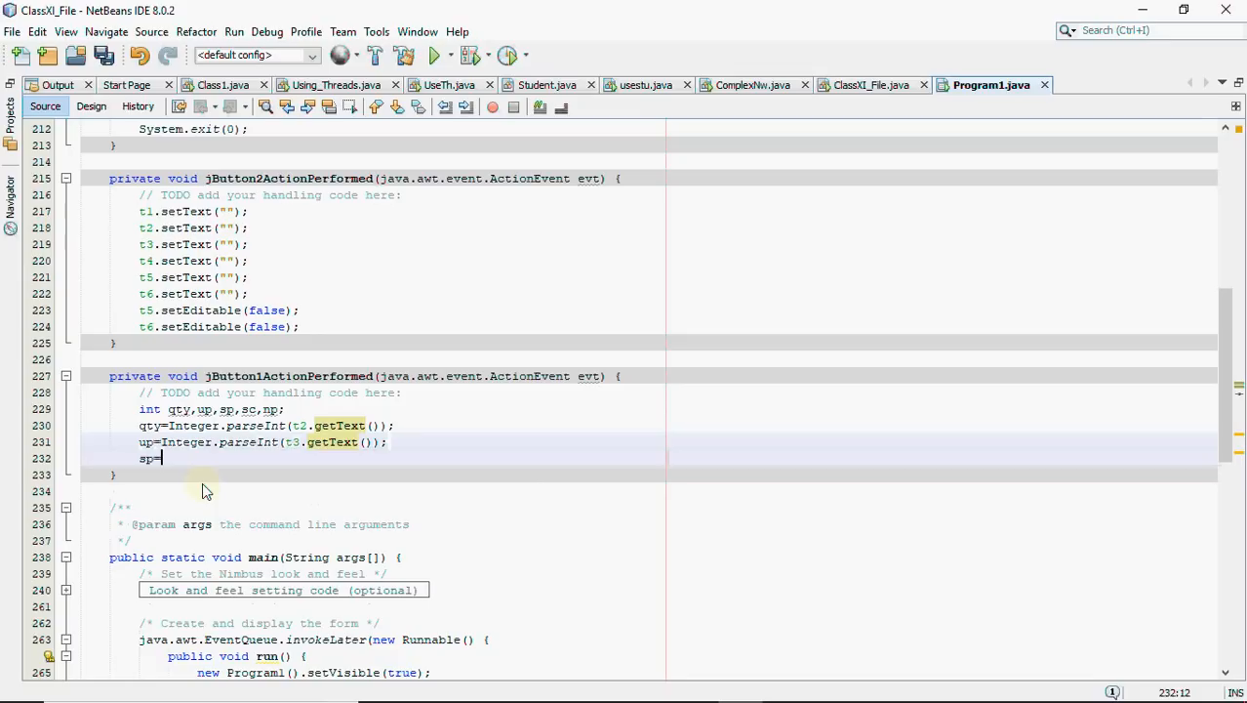
pyautogui.write('qty')
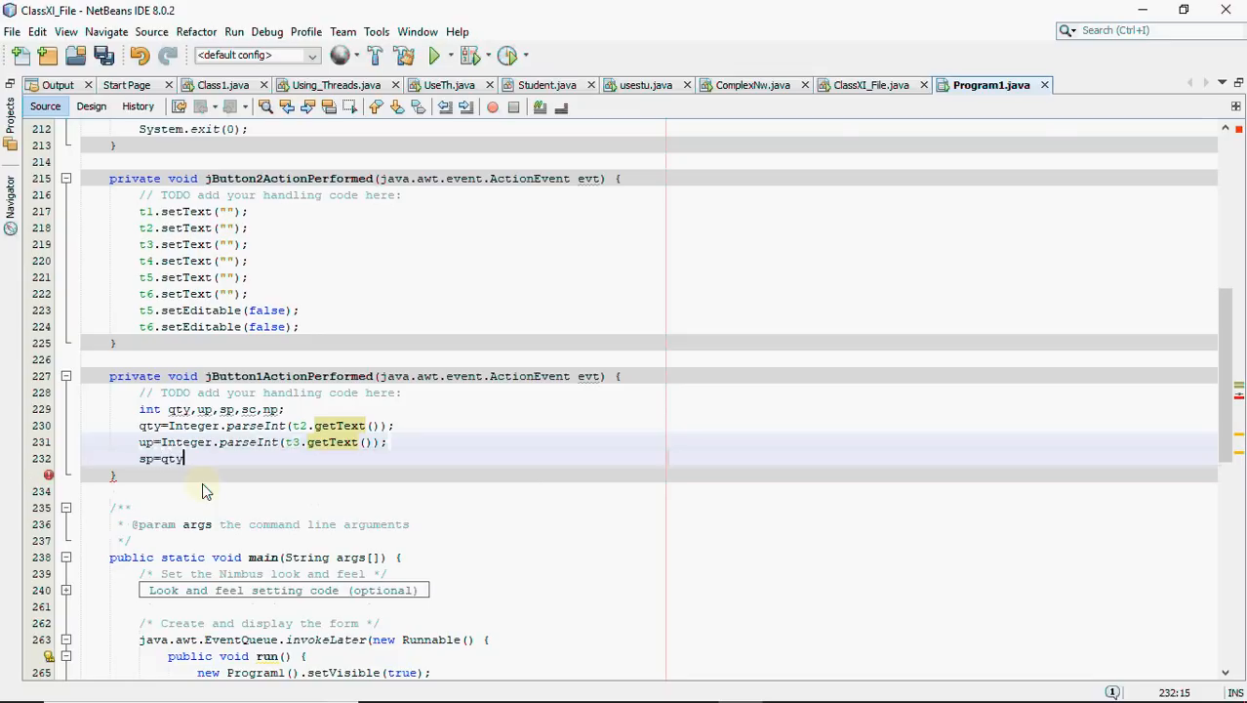
pyautogui.write('*up')
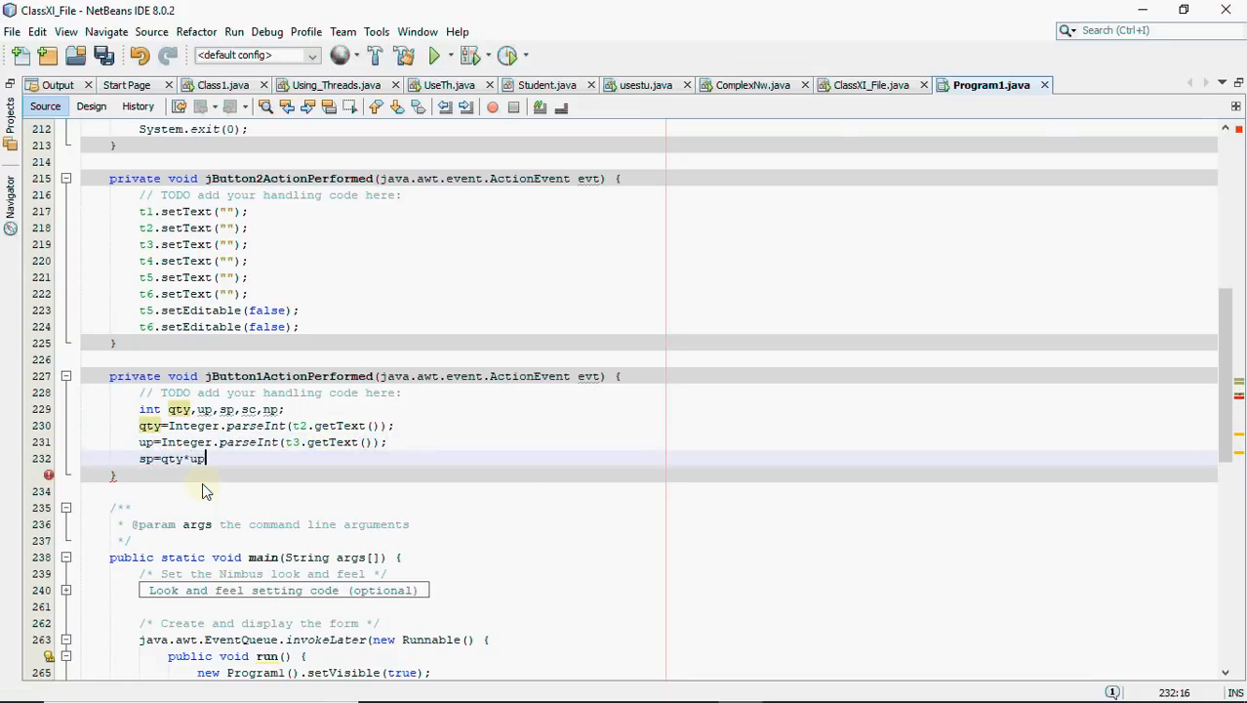
pyautogui.press('enter')
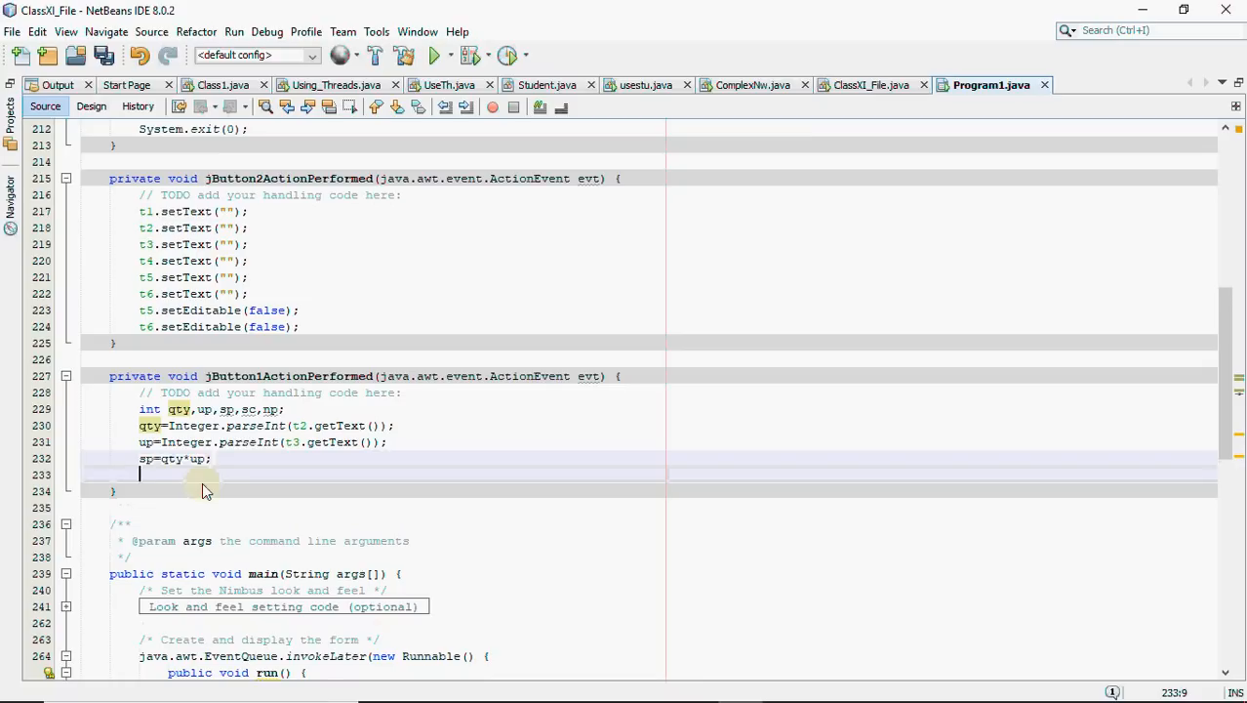
# Add an if on r1 setting sc to 10% of sp
pyautogui.write('if')
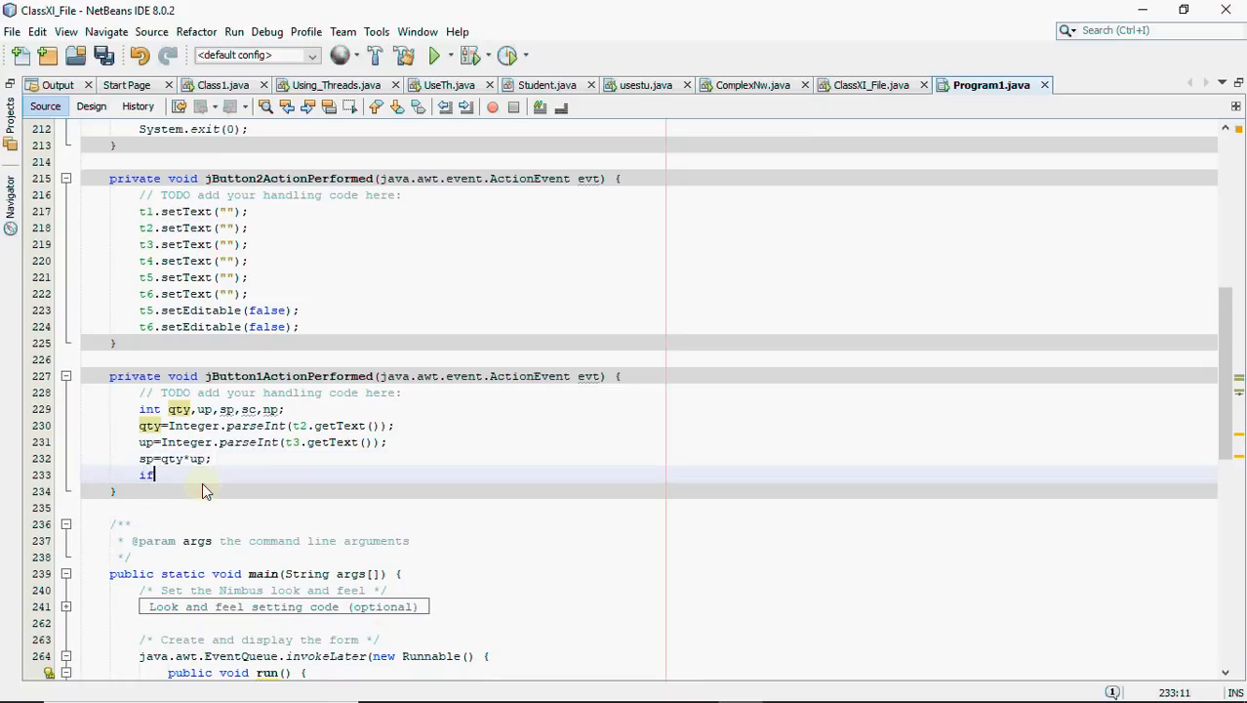
pyautogui.write('(r1')
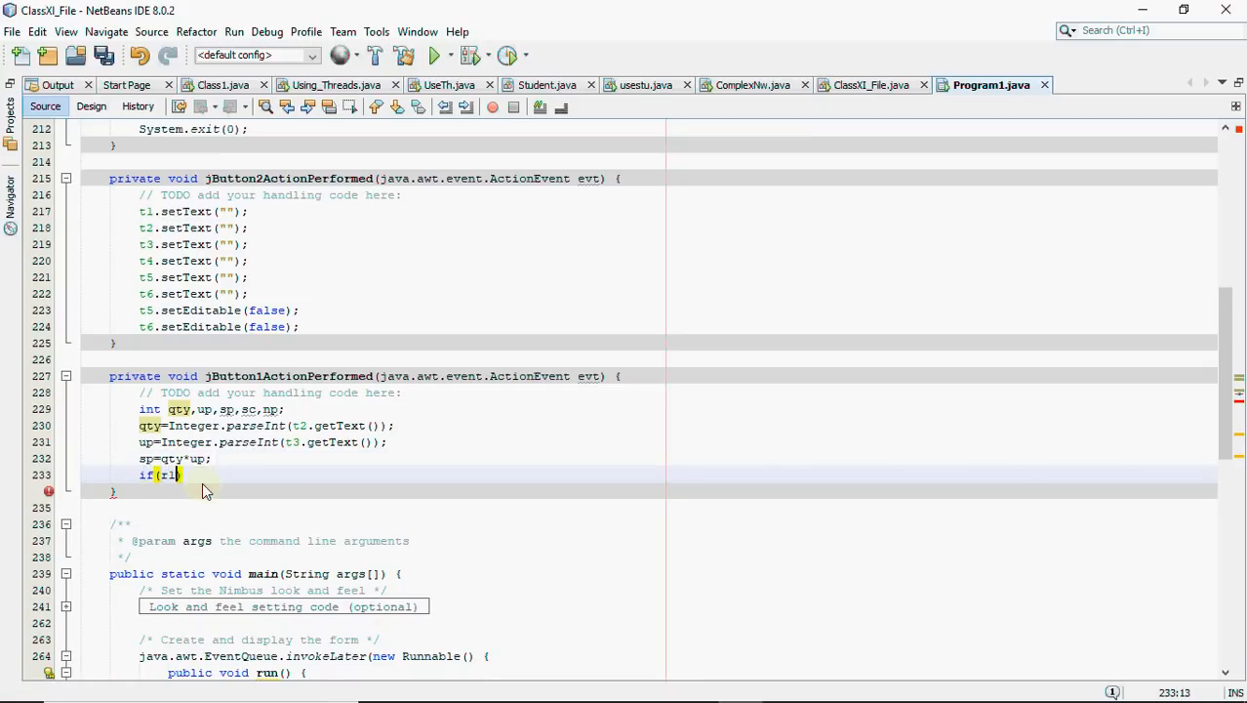
pyautogui.write('.isSelected(')
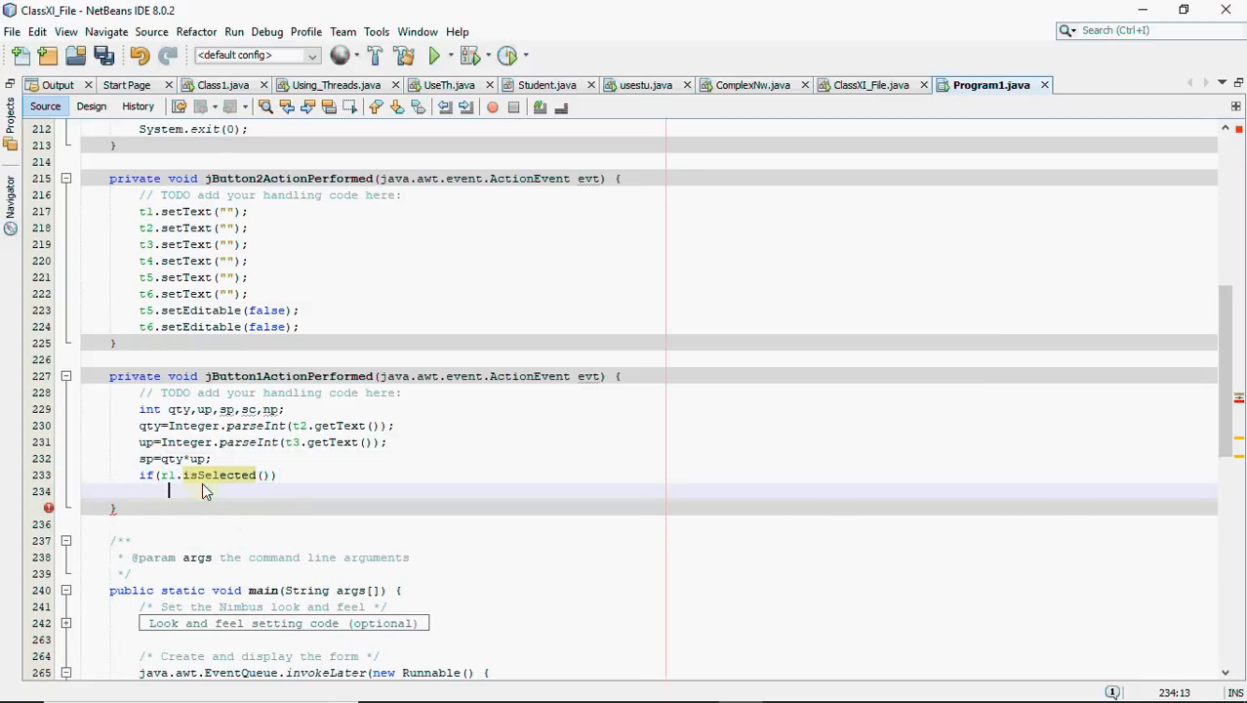
pyautogui.write('sc')
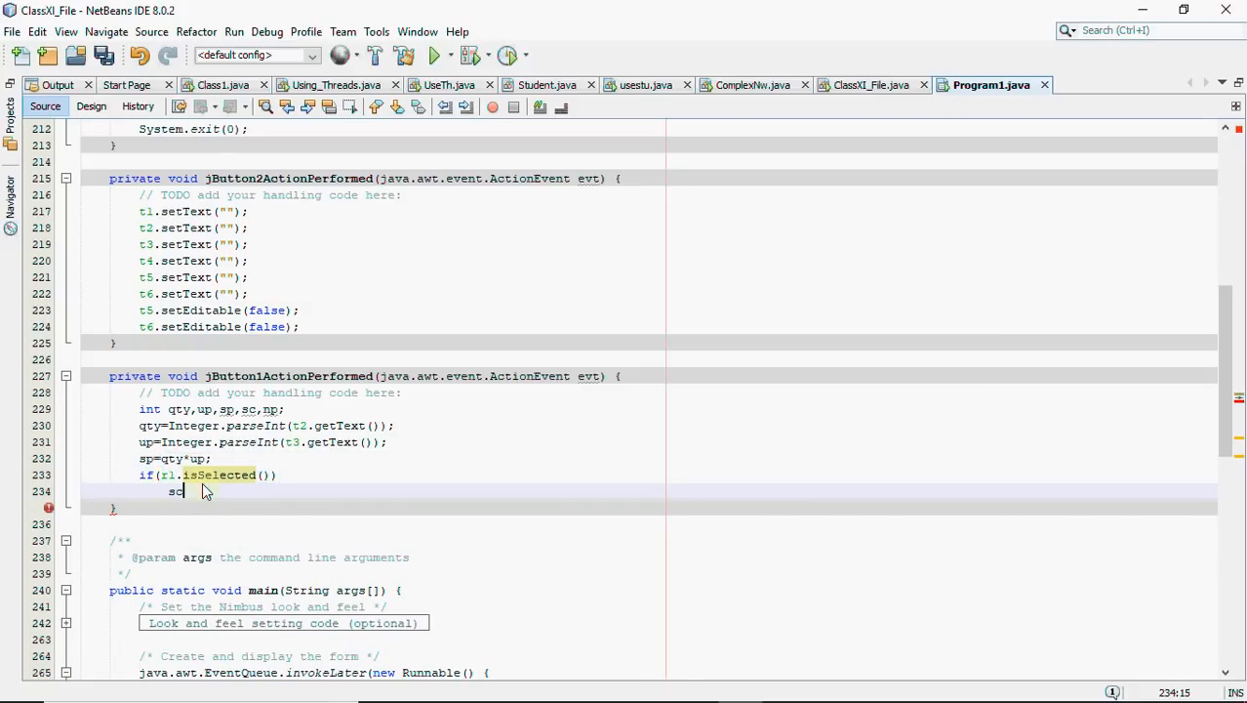
pyautogui.write('=10*')
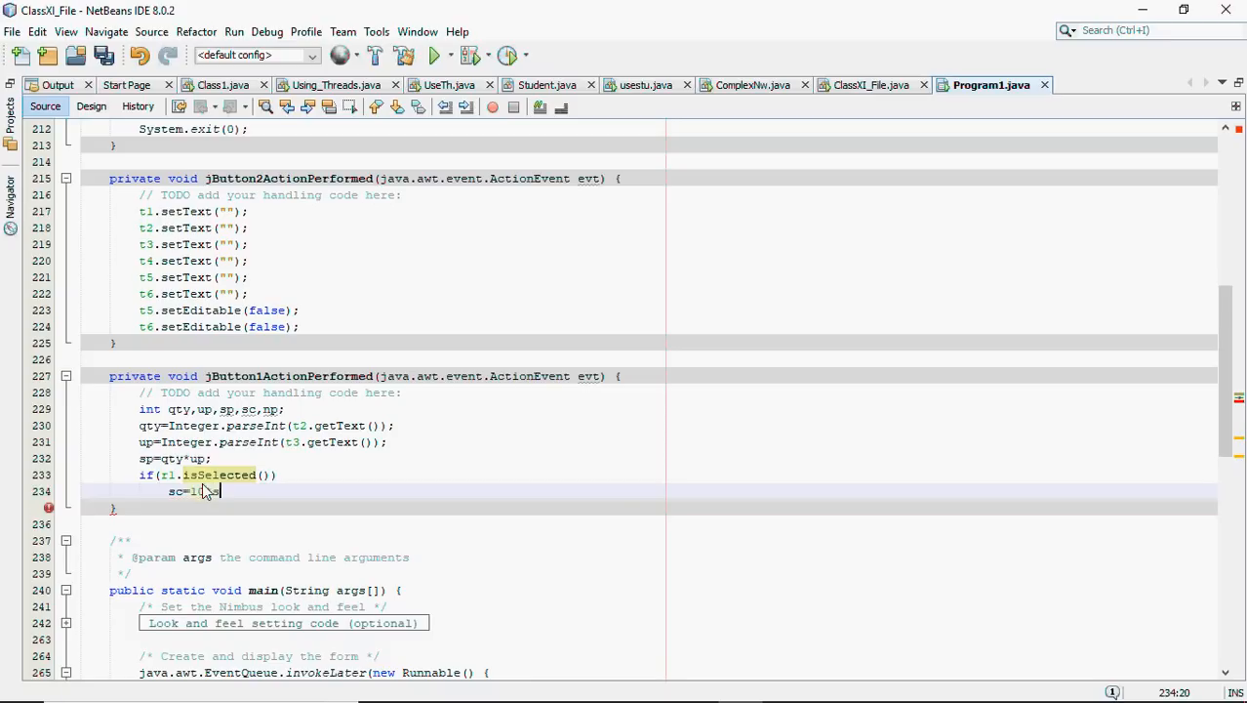
pyautogui.write('sp/100;')
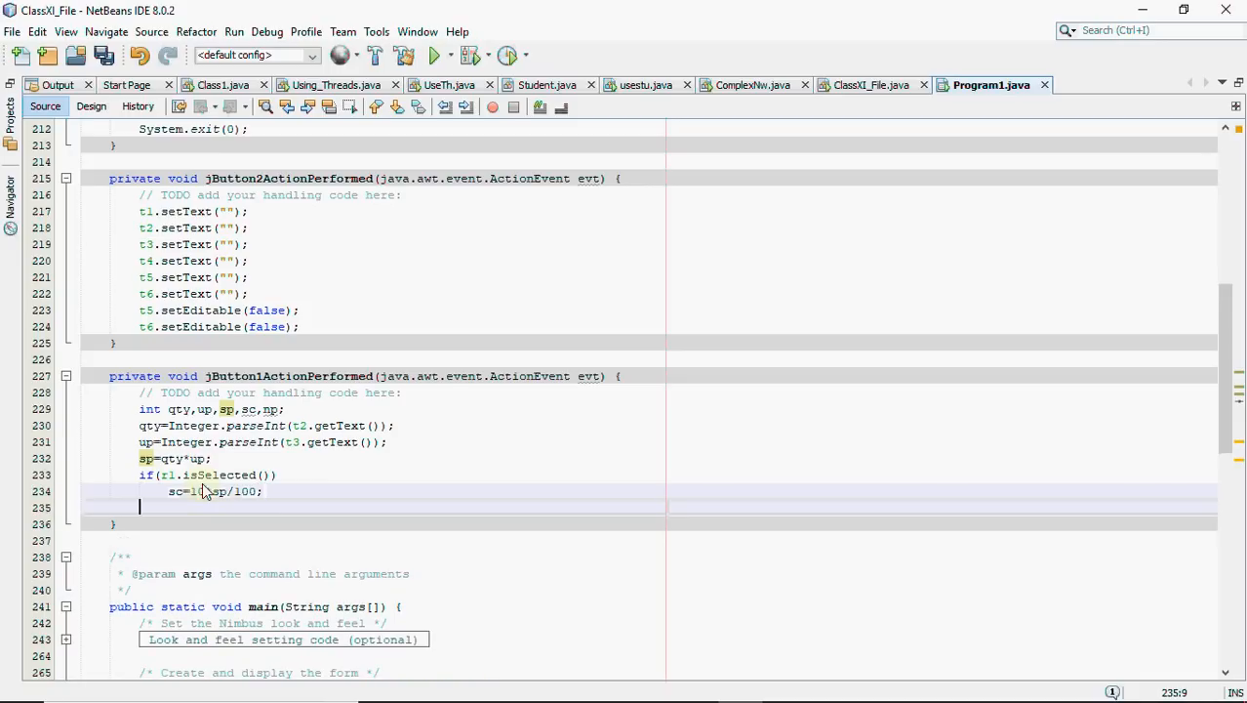
# Add else-if on r2 setting sc=20*sp/100, and else setting sc to 30% of sp
pyautogui.write('else')
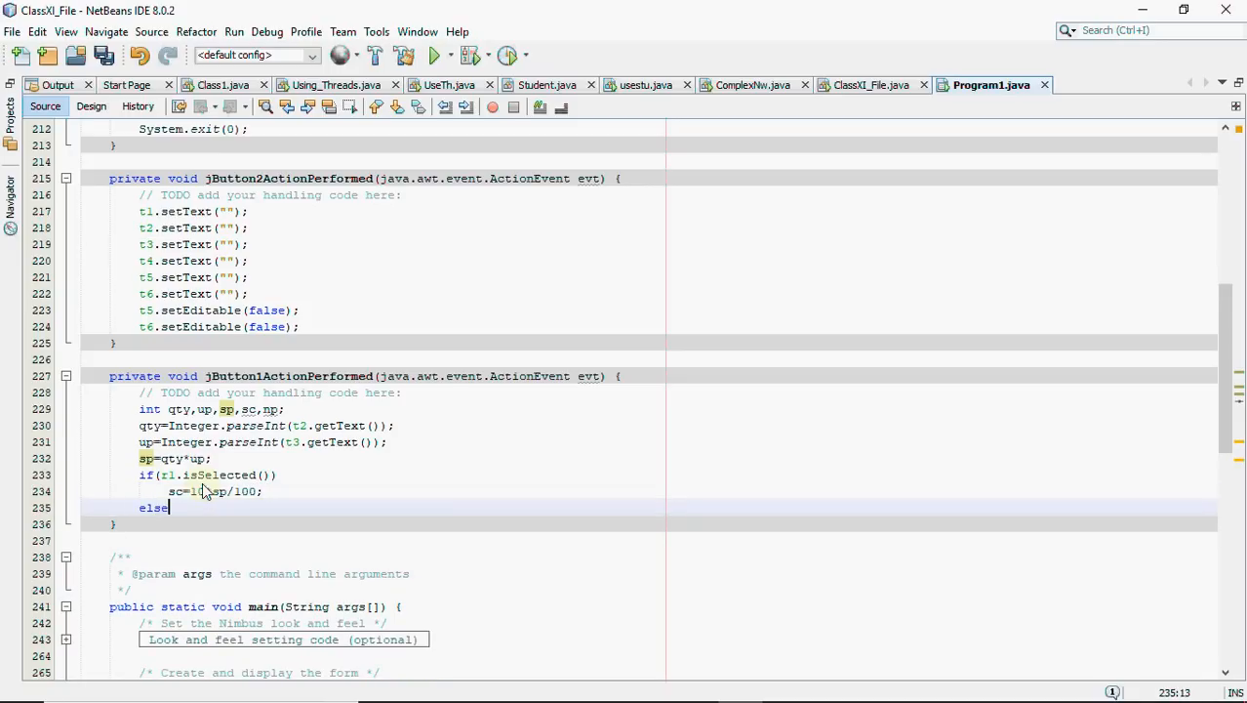
pyautogui.write('if(')
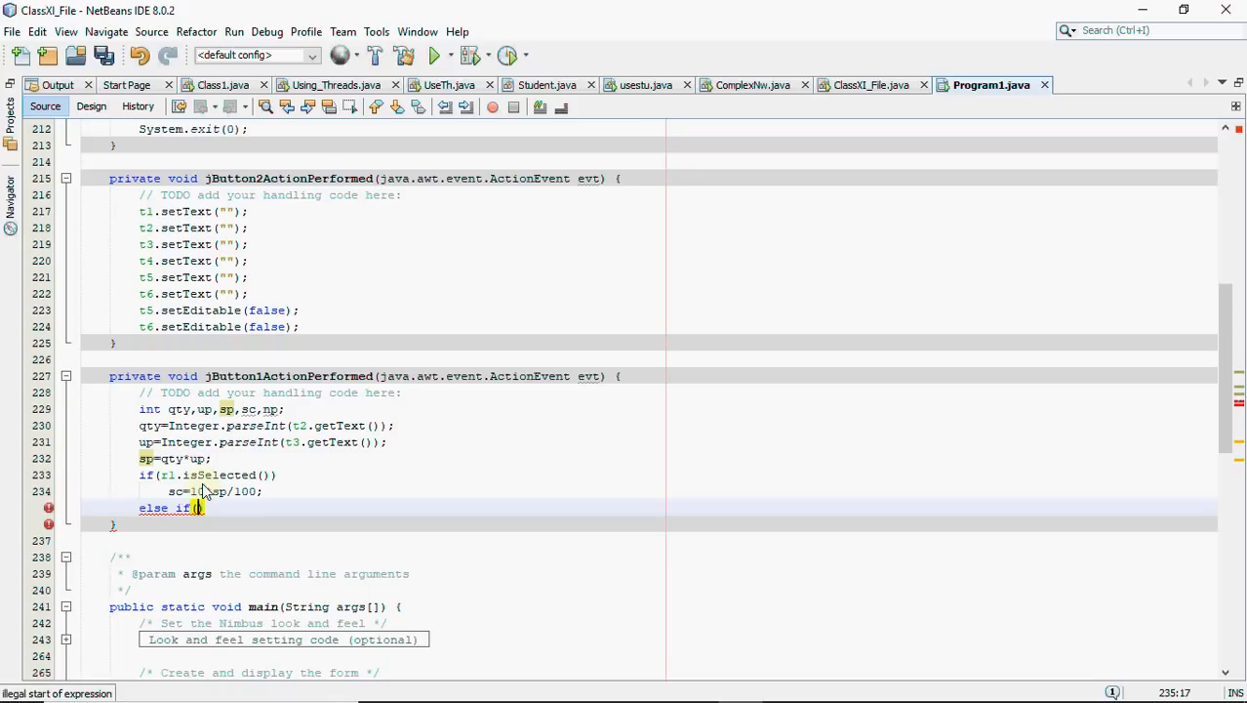
pyautogui.write('r2.')
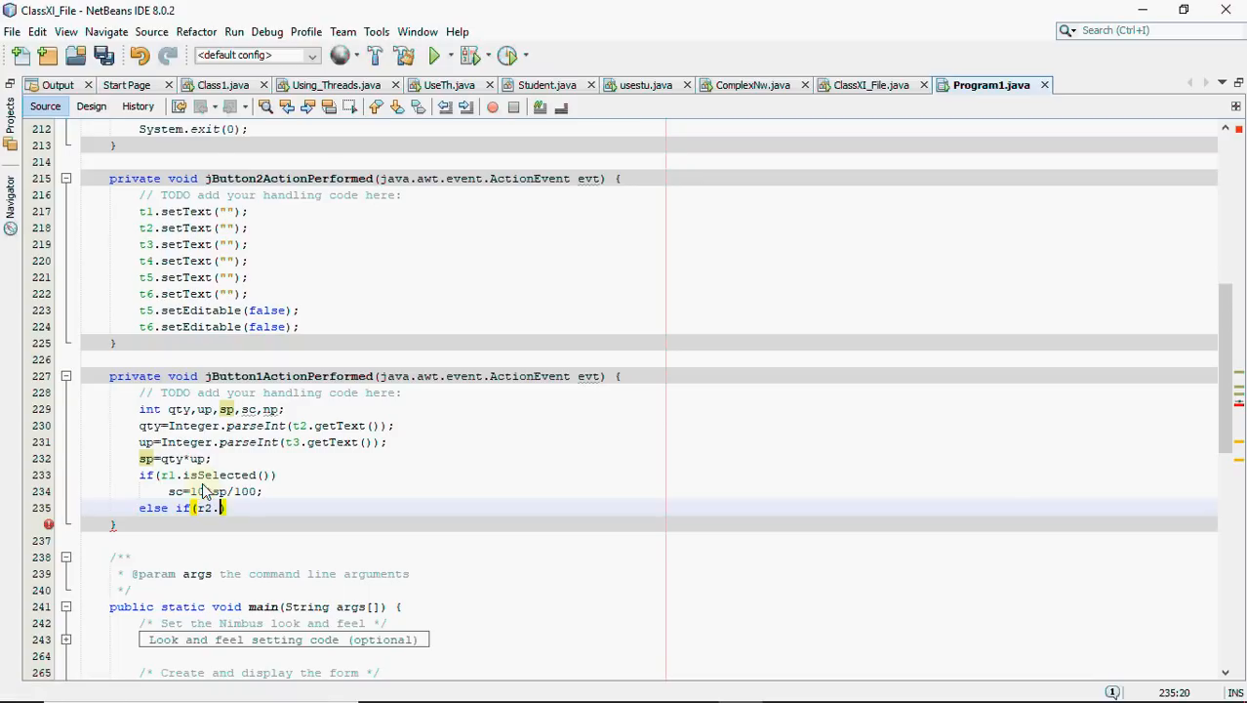
pyautogui.write('isSelected(')
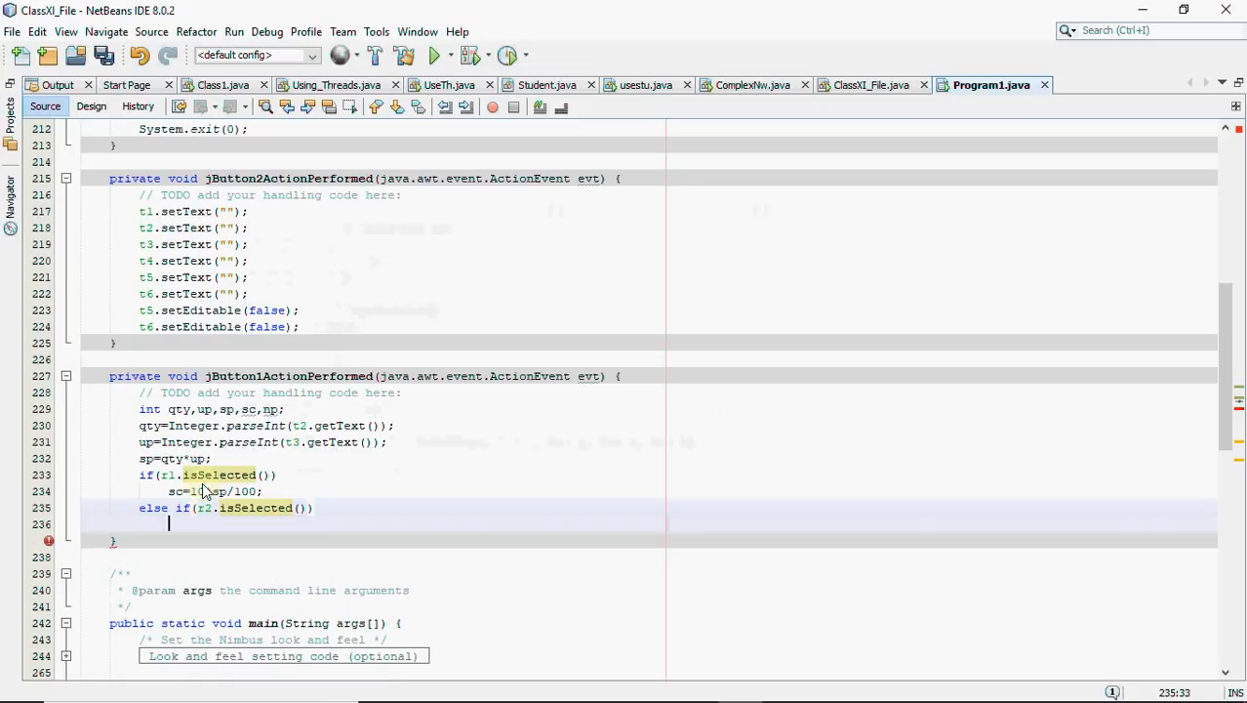
pyautogui.write('sc=2')
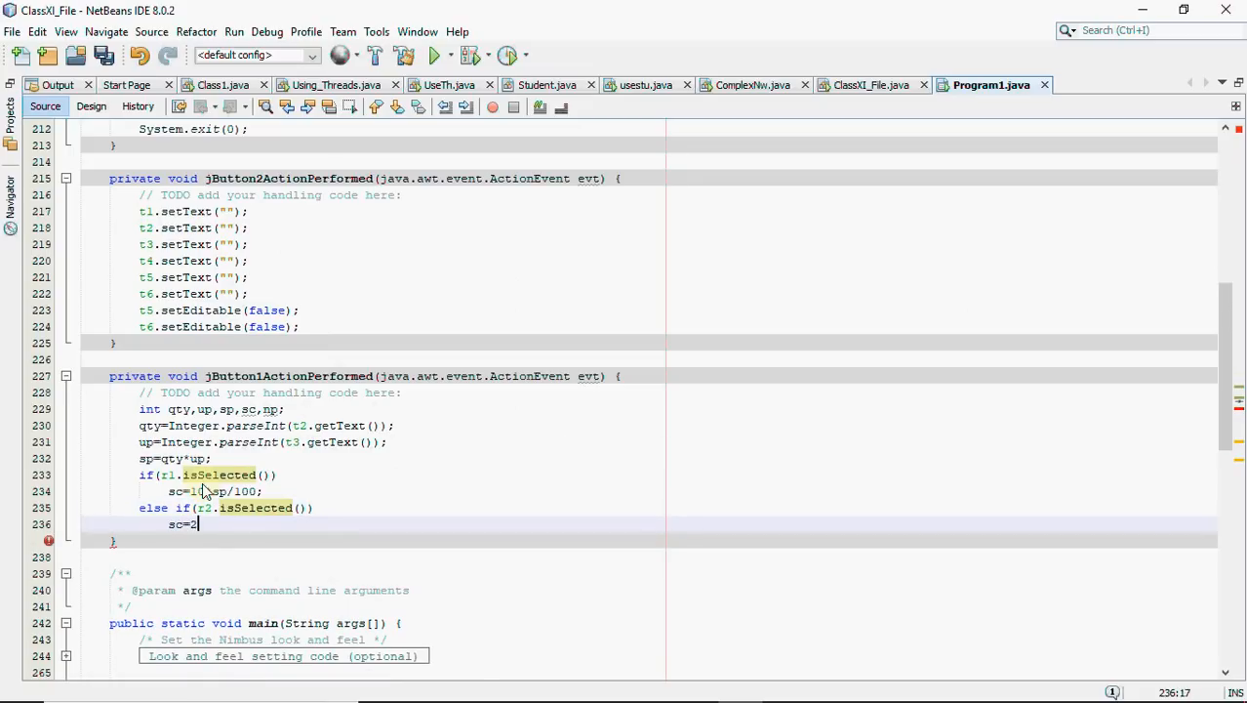
pyautogui.write('0*s')
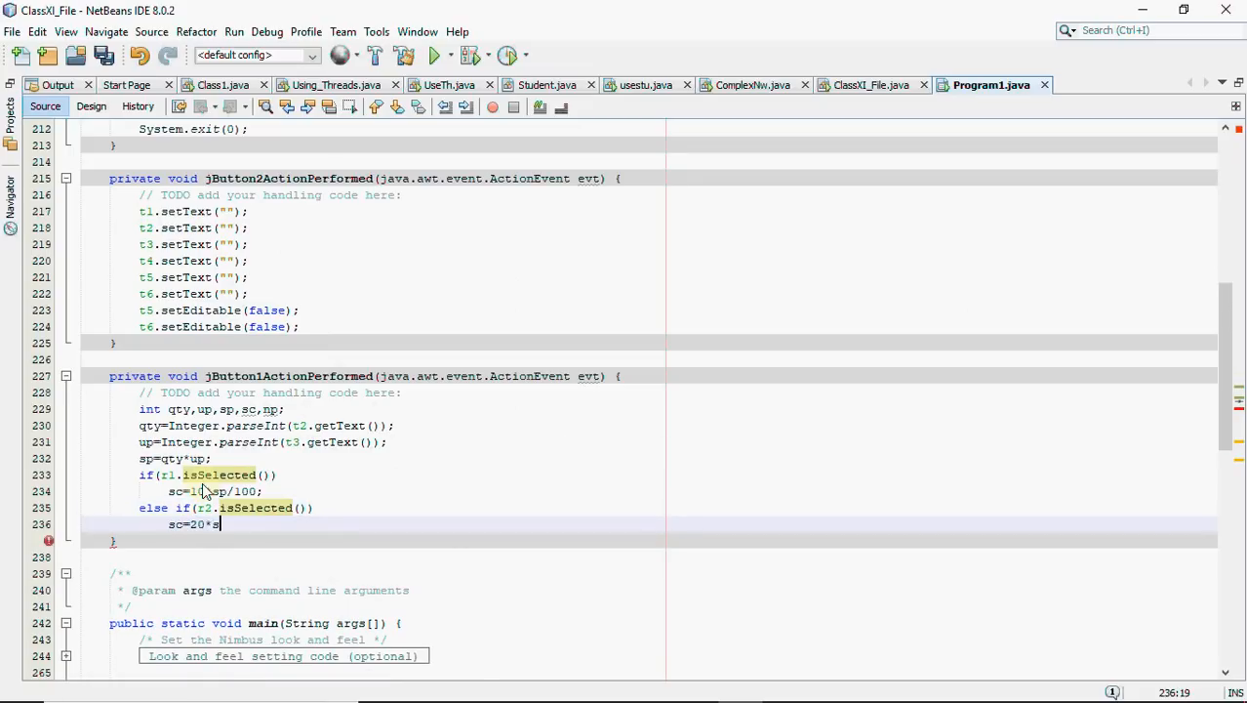
pyautogui.write('p/100;')
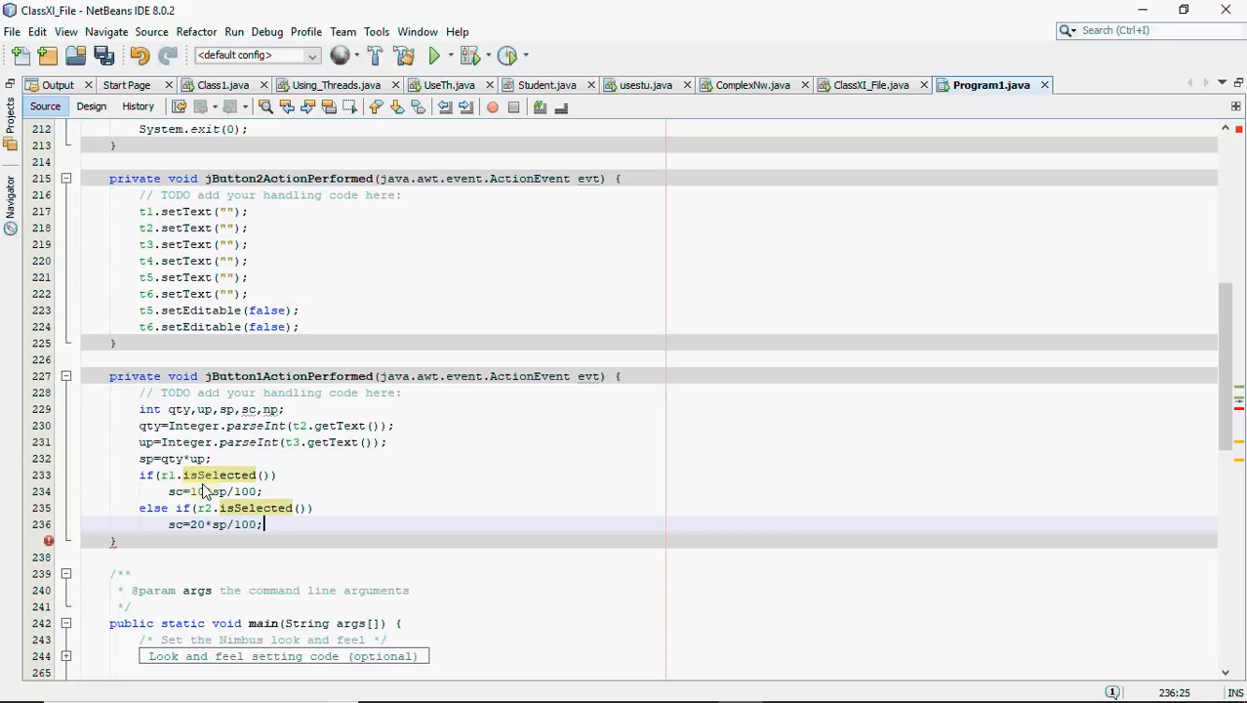
pyautogui.write('else')
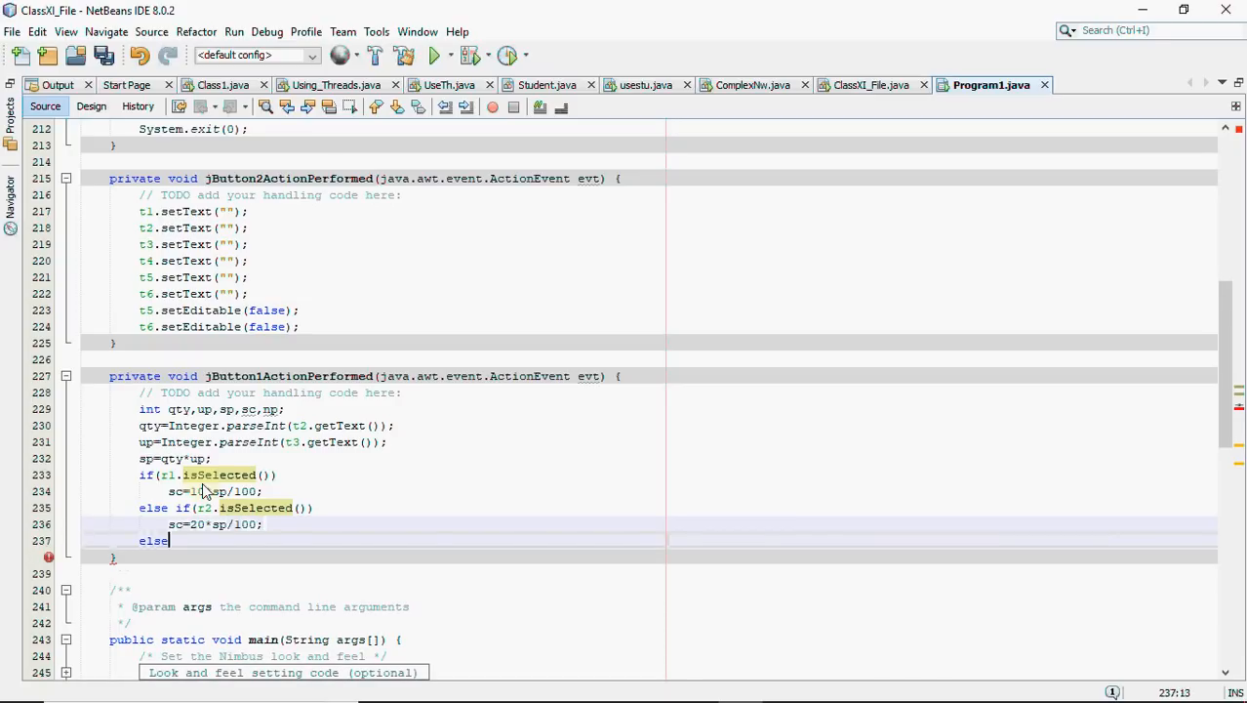
pyautogui.write('sc=30')
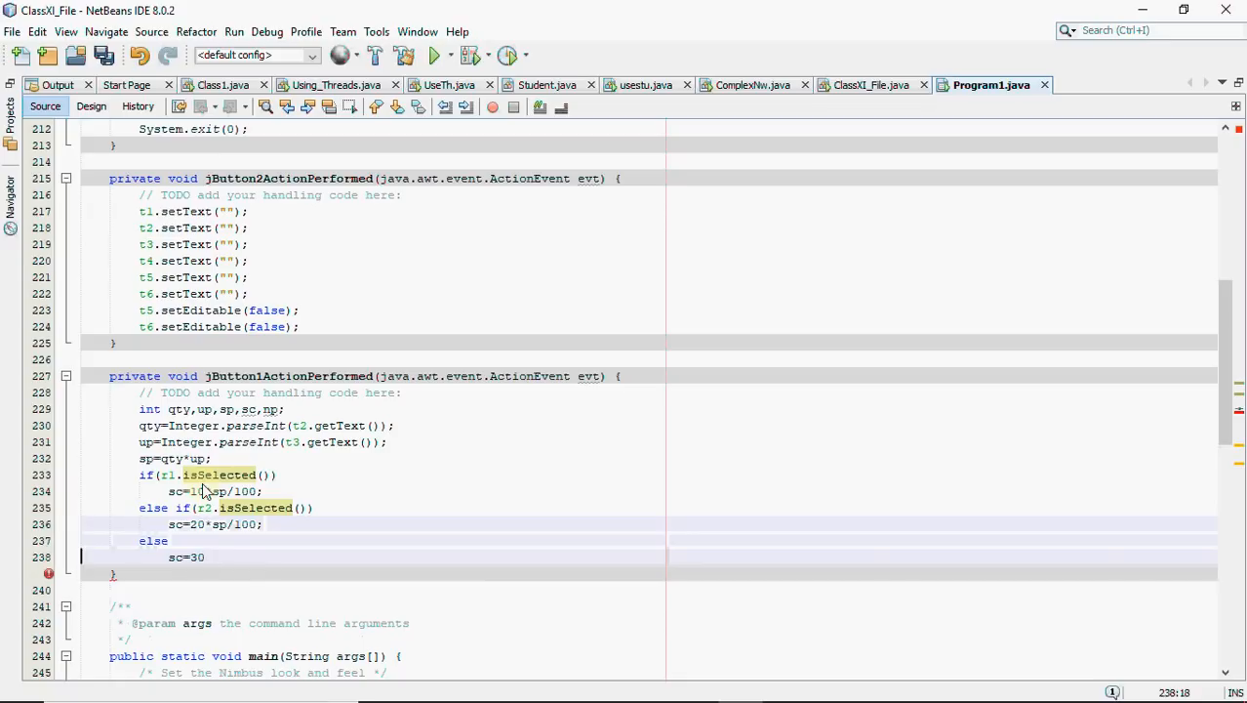
pyautogui.write('*sp/100;')
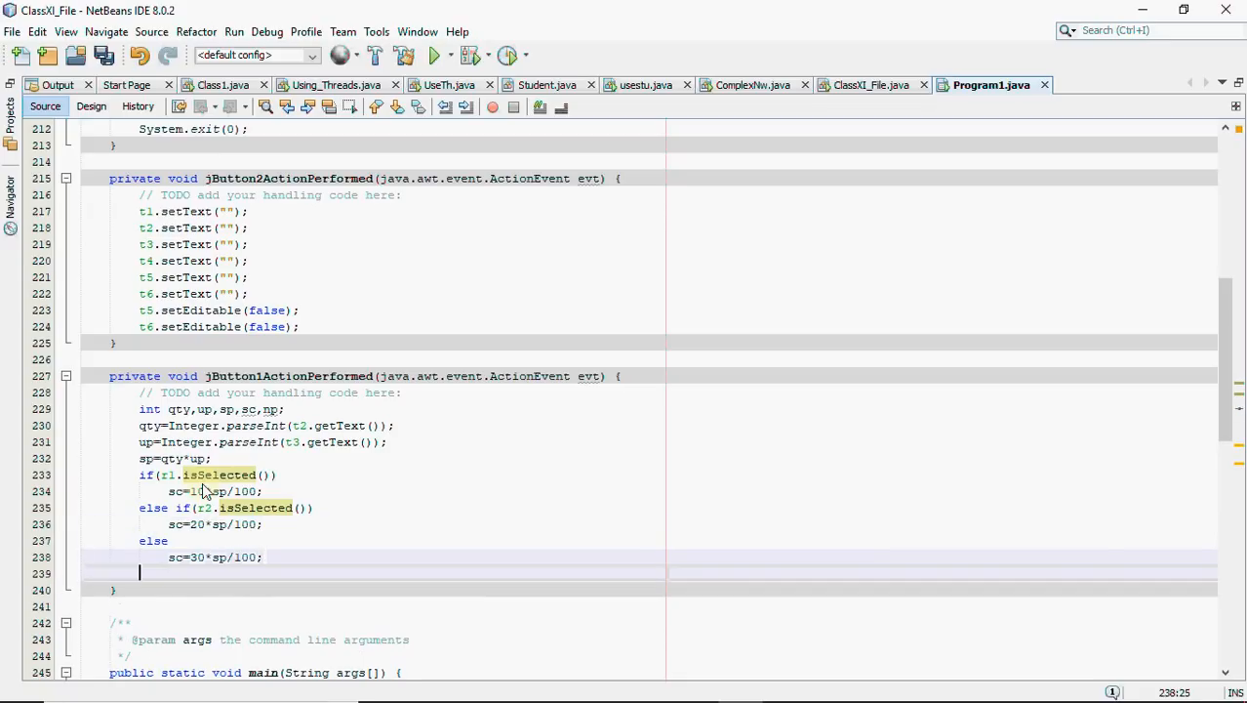
# Compute np from sp and sc, and show sp, sc, np in t4, t5, t6 via setText
pyautogui.write('np=s')
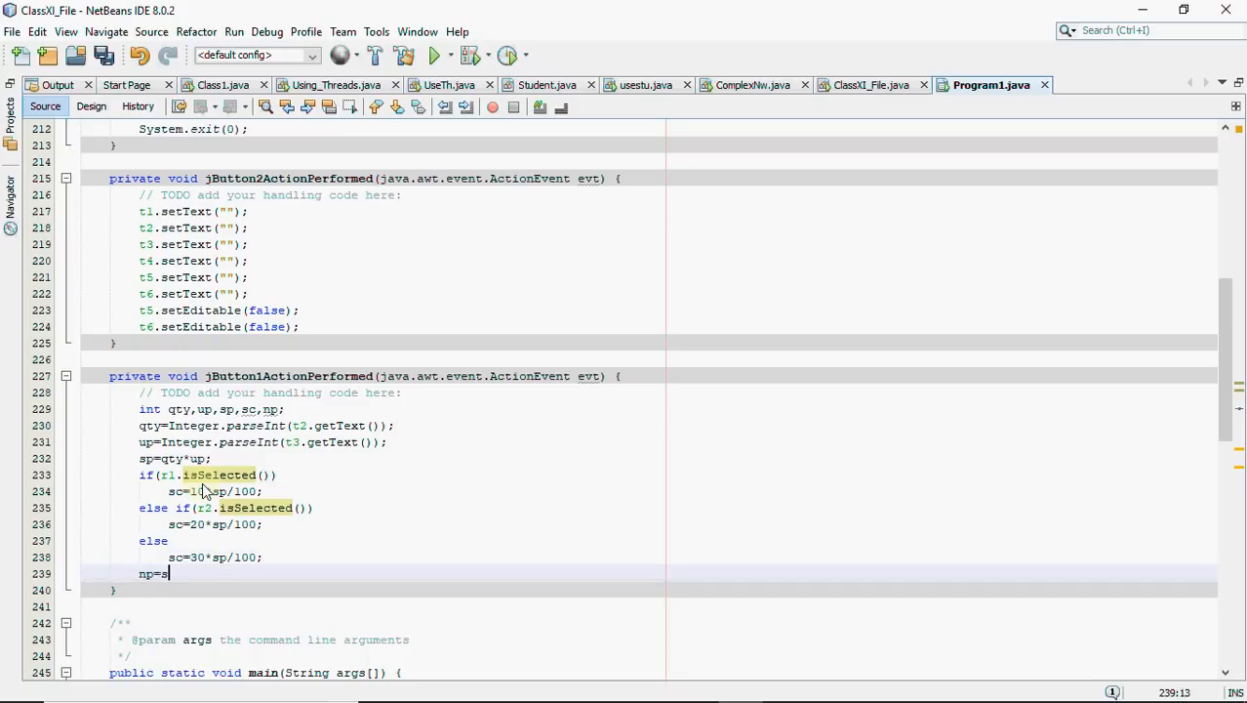
pyautogui.write('p-sc')
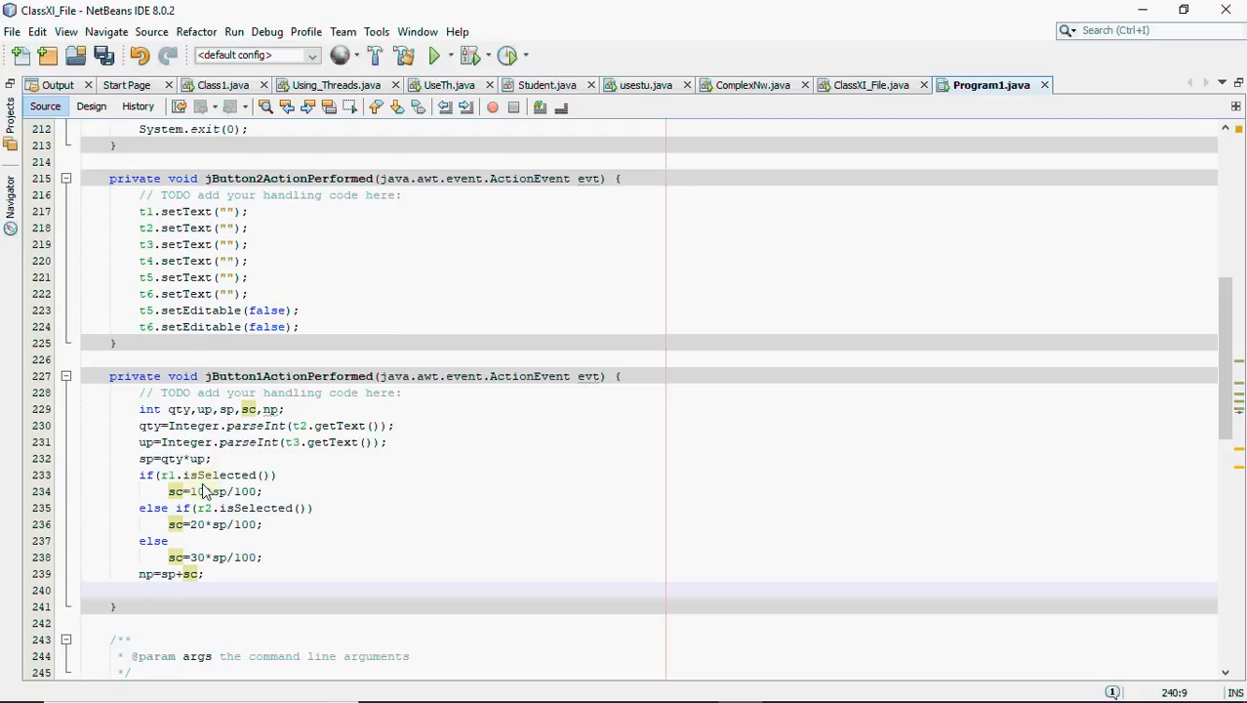
pyautogui.write('t4')
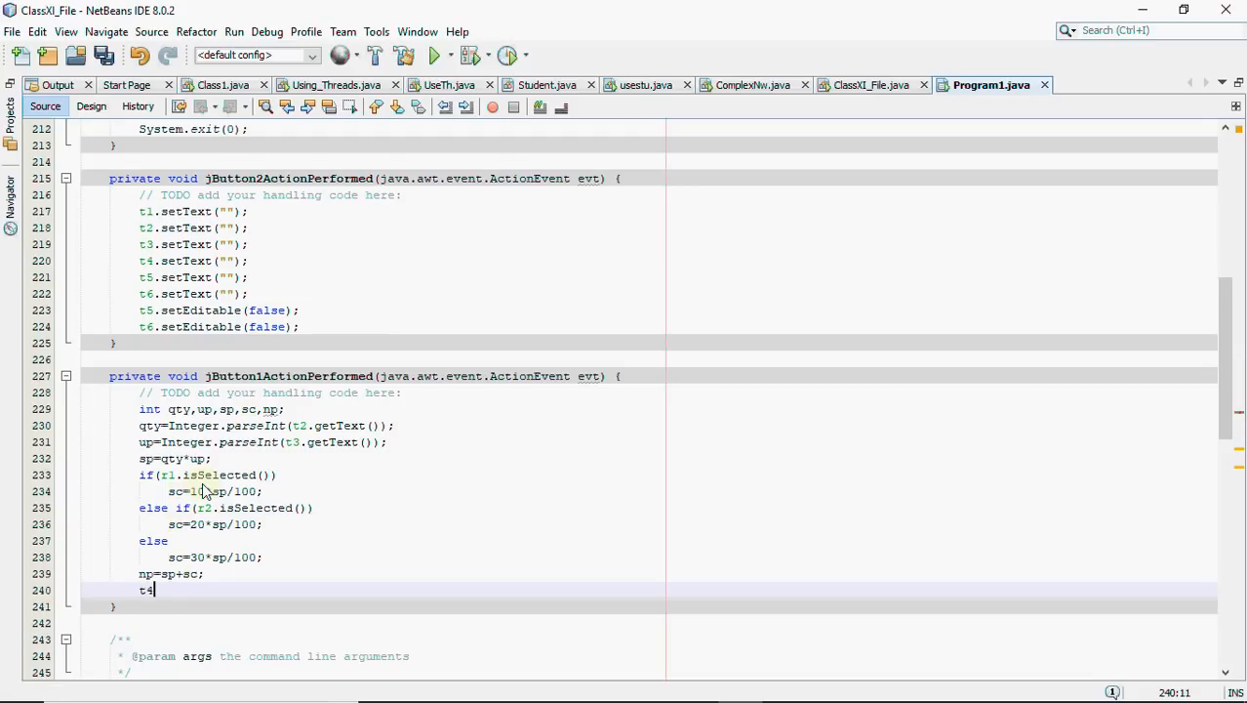
pyautogui.write('.setText(sp+"");')
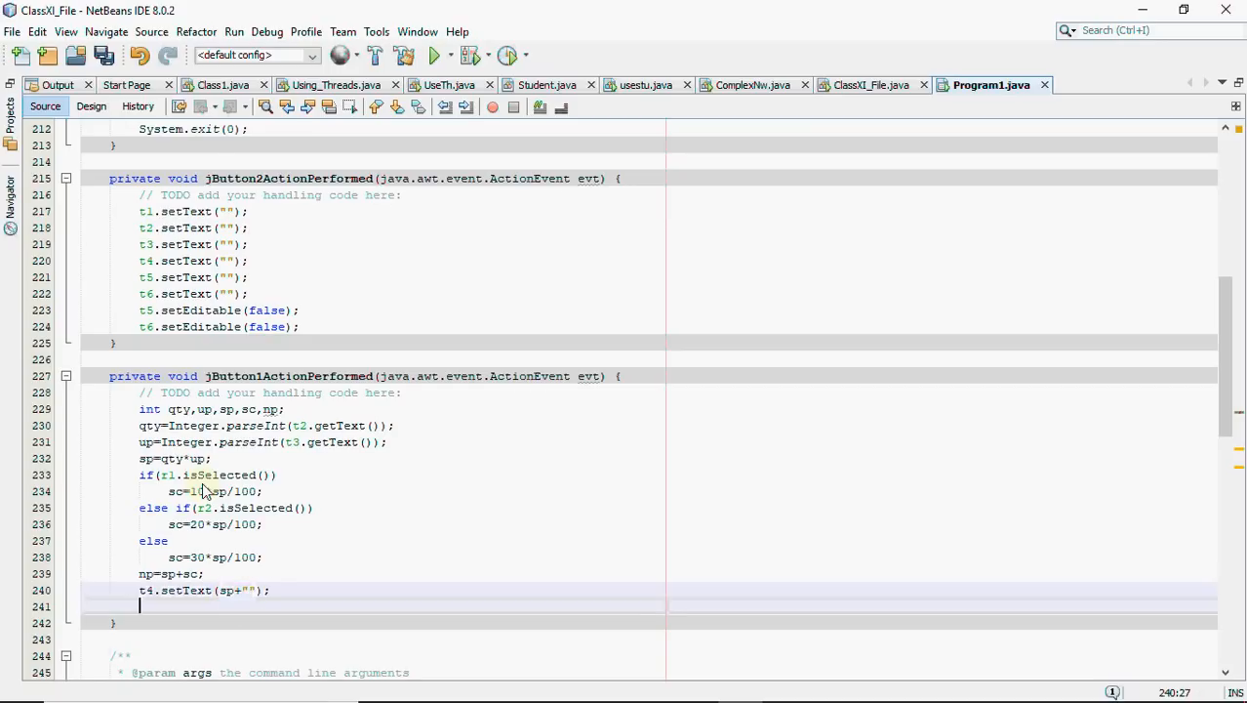
pyautogui.write('t5.setAction(e);')
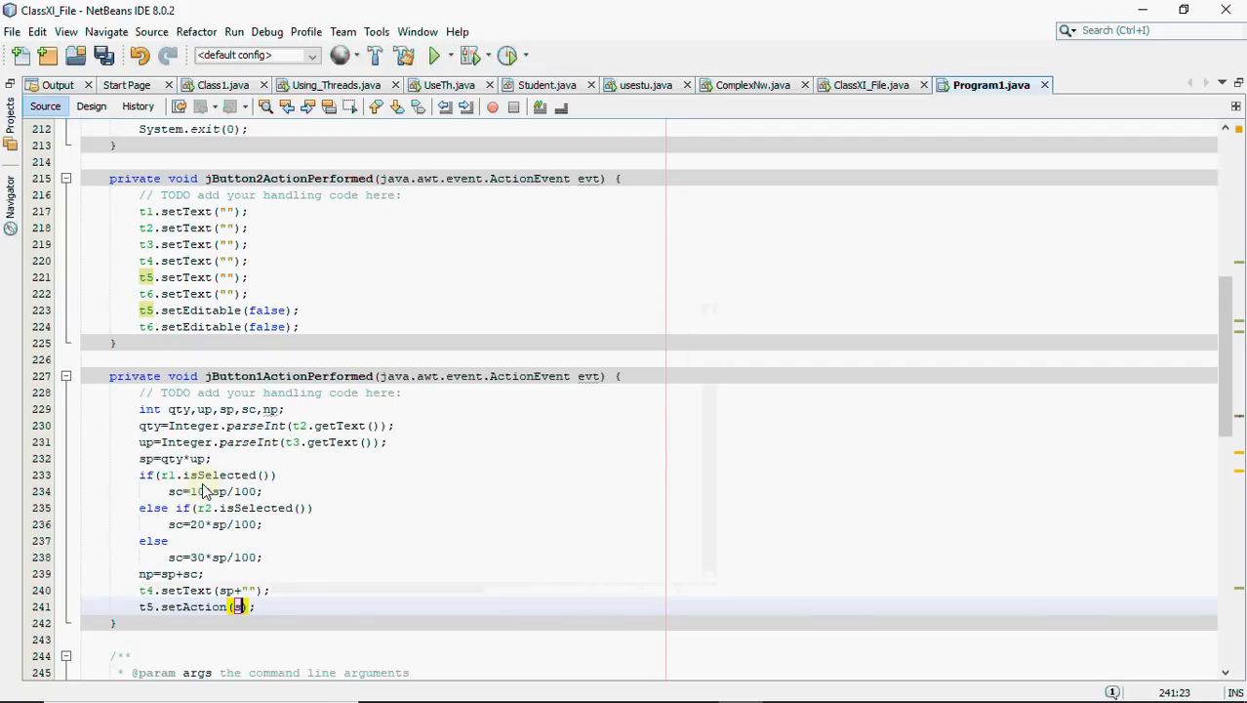
pyautogui.write('c+""')
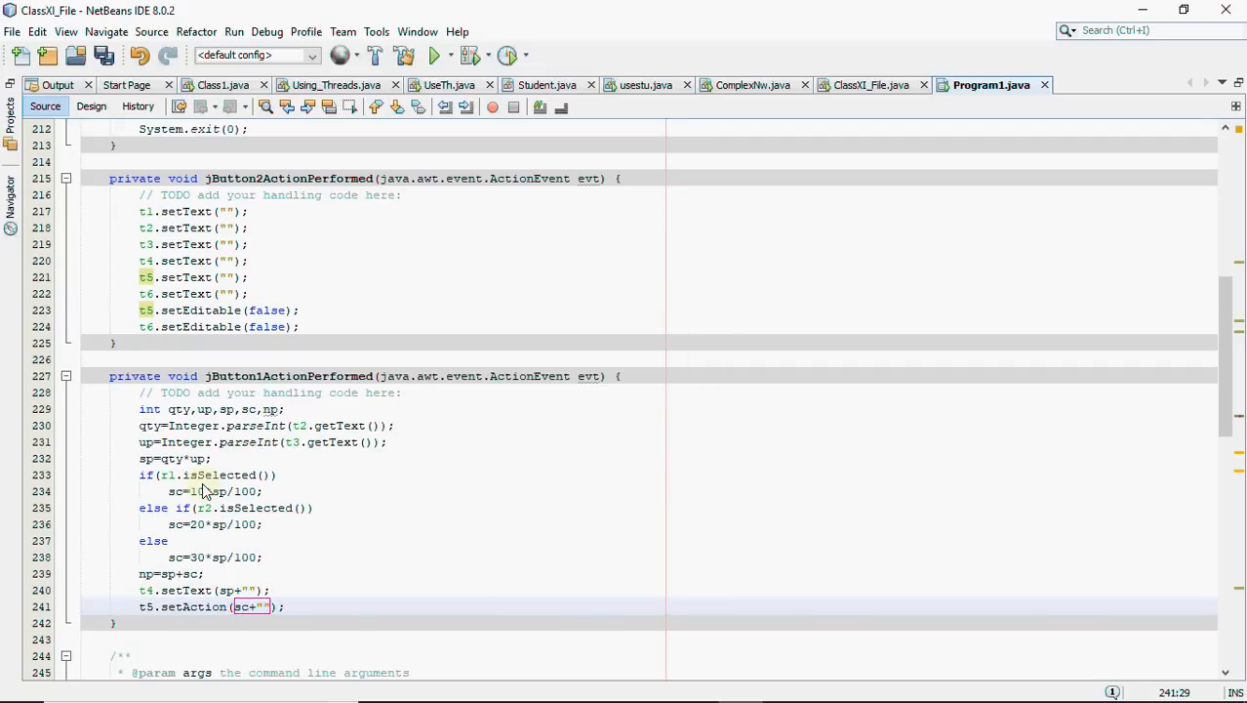
pyautogui.write('t6')
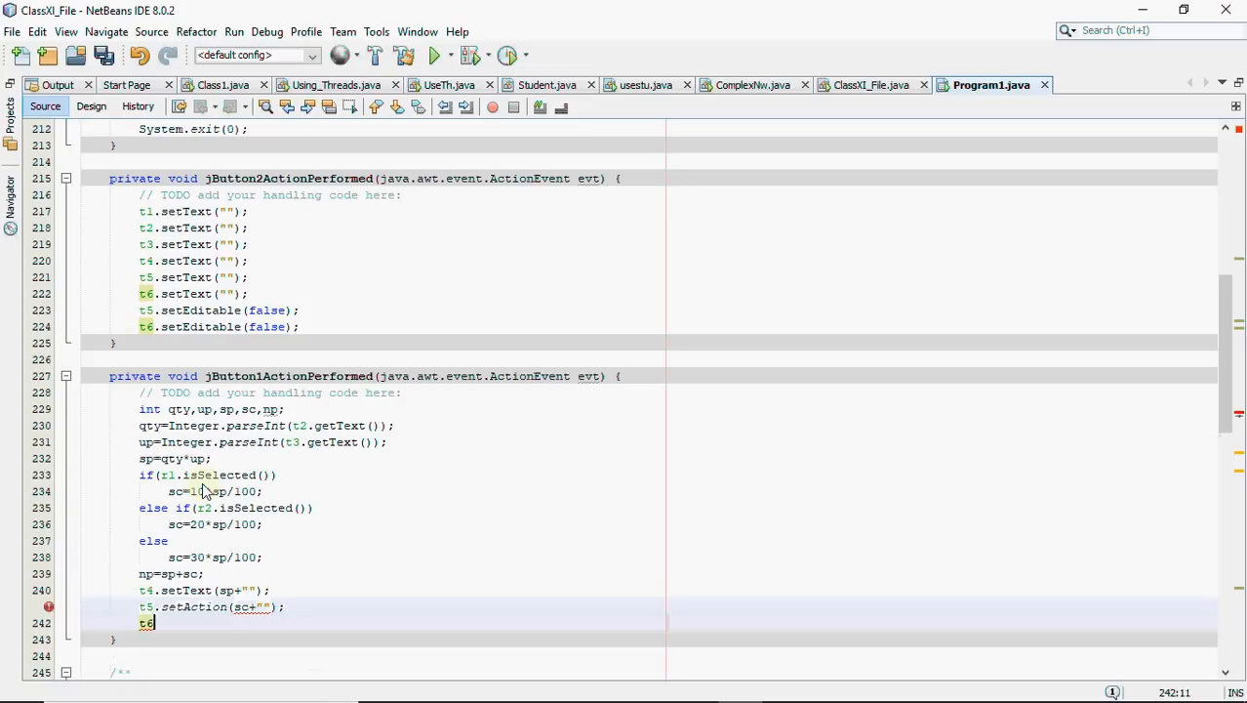
pyautogui.write('t6.setText(np+"");')
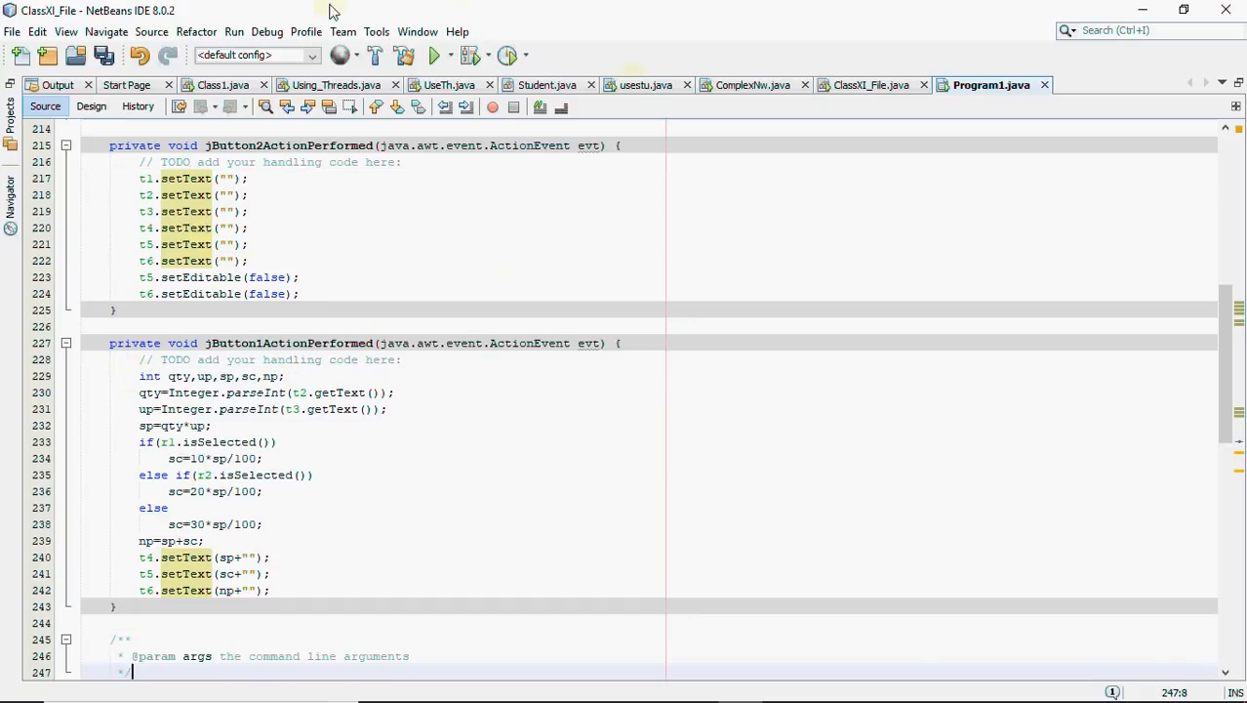
# Run the ClassXI_File project and bring up its run output
pyautogui.click(233, 31)
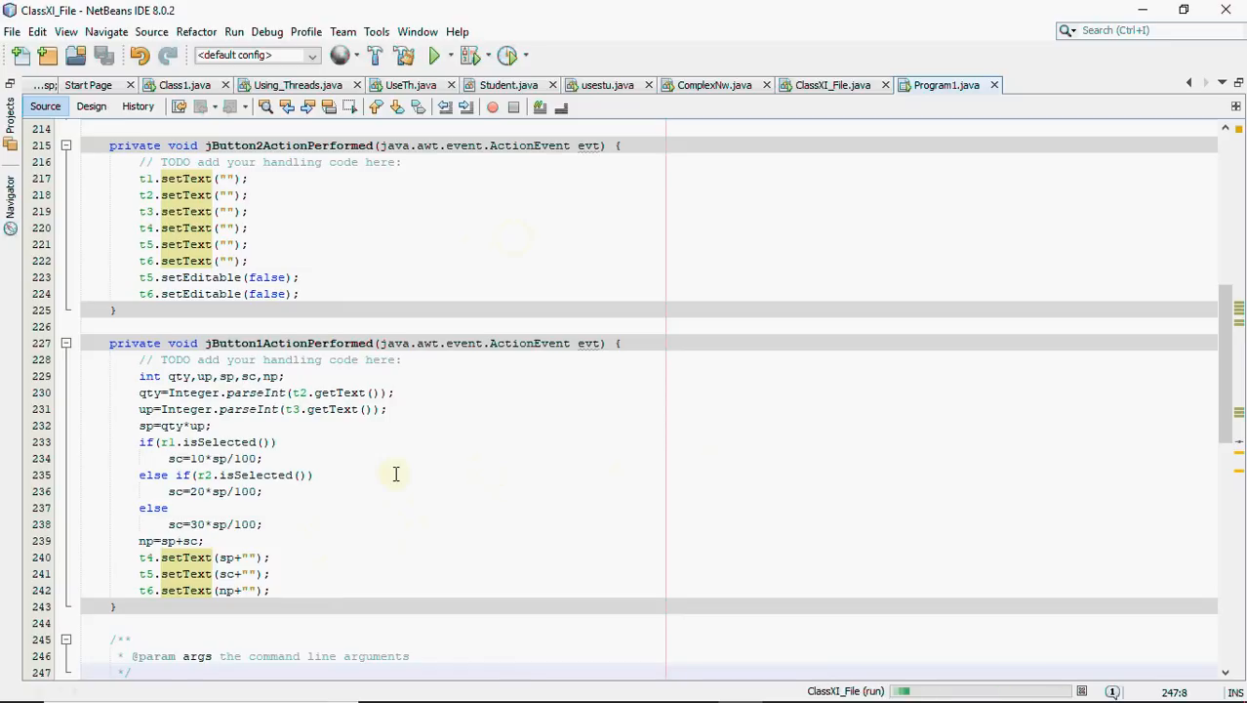
pyautogui.moveTo(308, 530)
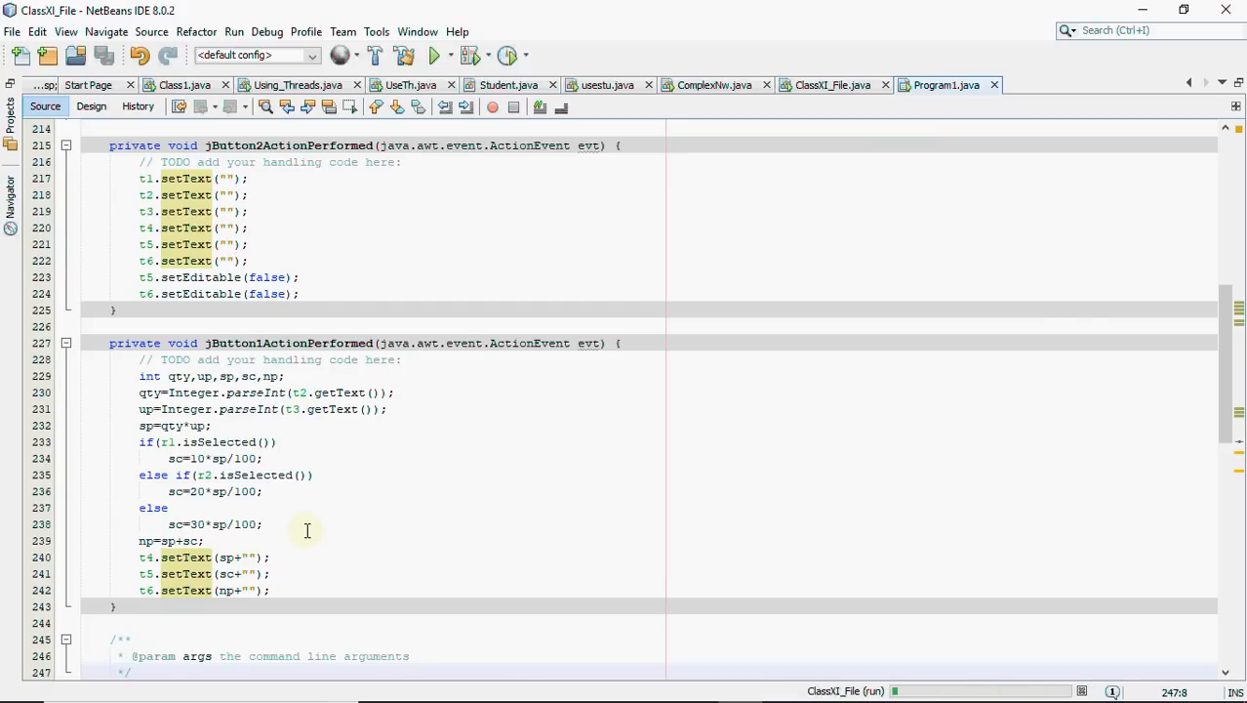
pyautogui.click(434, 55)
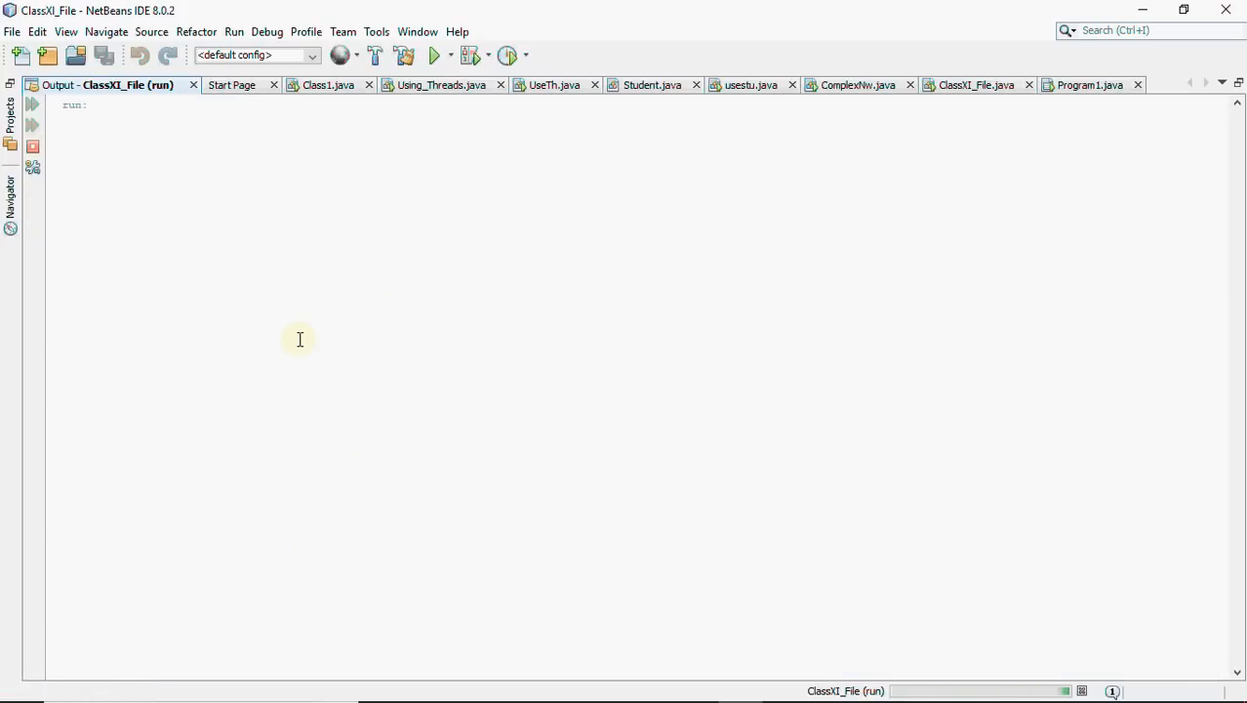
# Enter item a123, quantity 70, price 10, class II; Calculate gives 700, 140, 840, then Clear
pyautogui.click(433, 54)
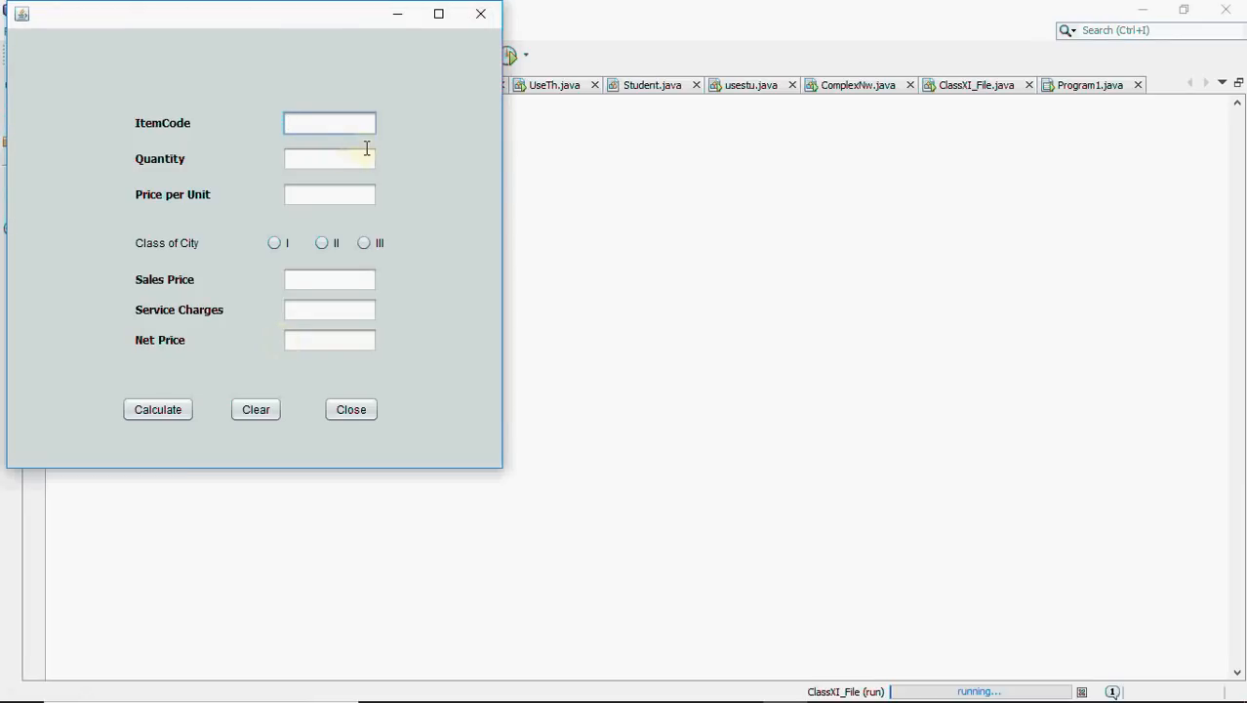
pyautogui.write('a123')
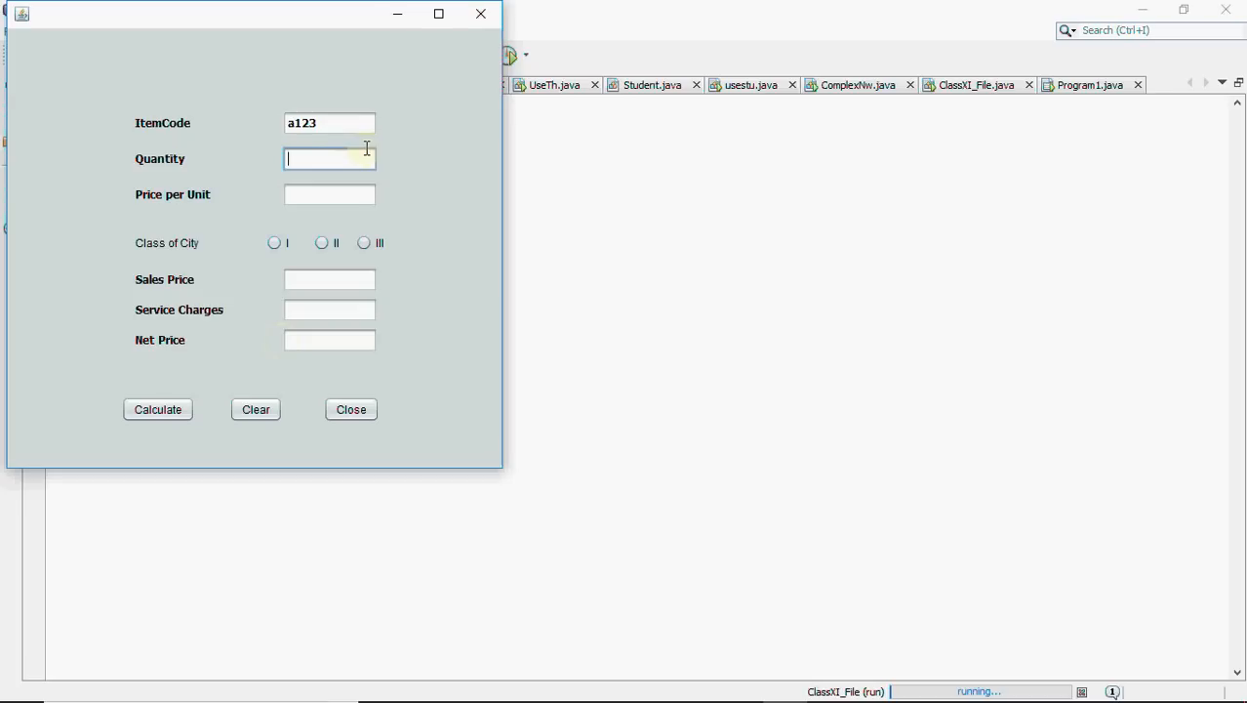
pyautogui.write('70')
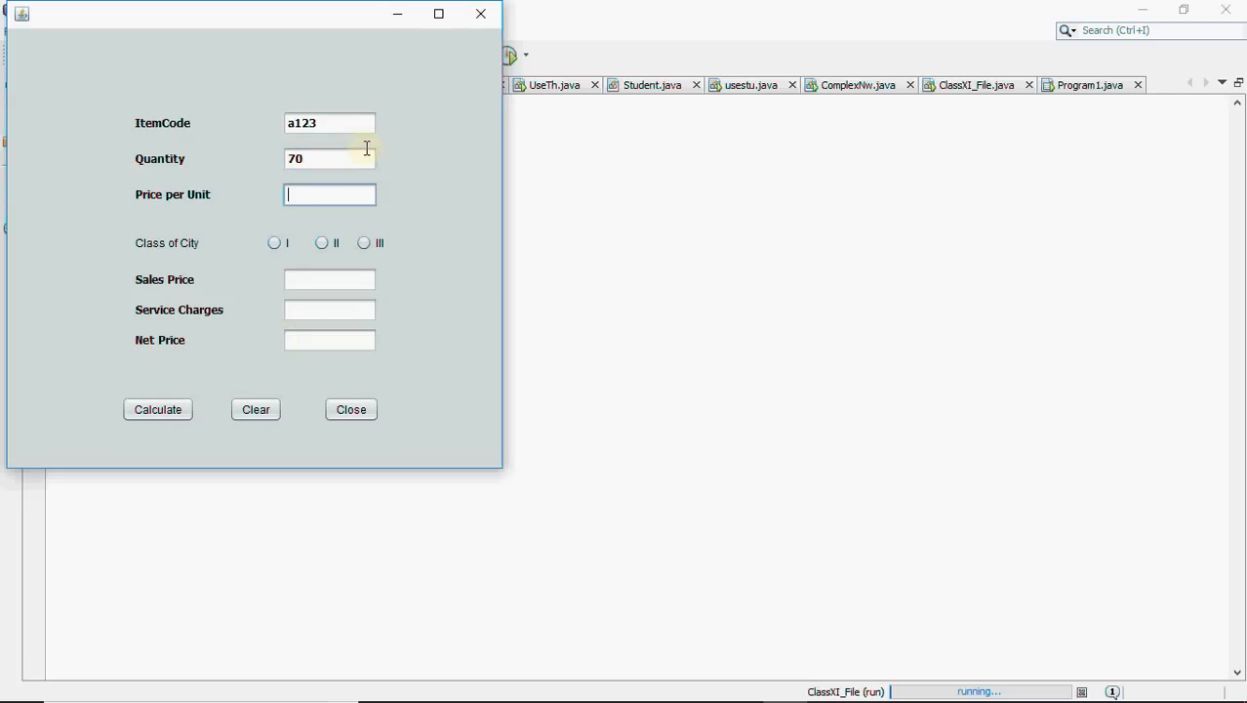
pyautogui.write('10')
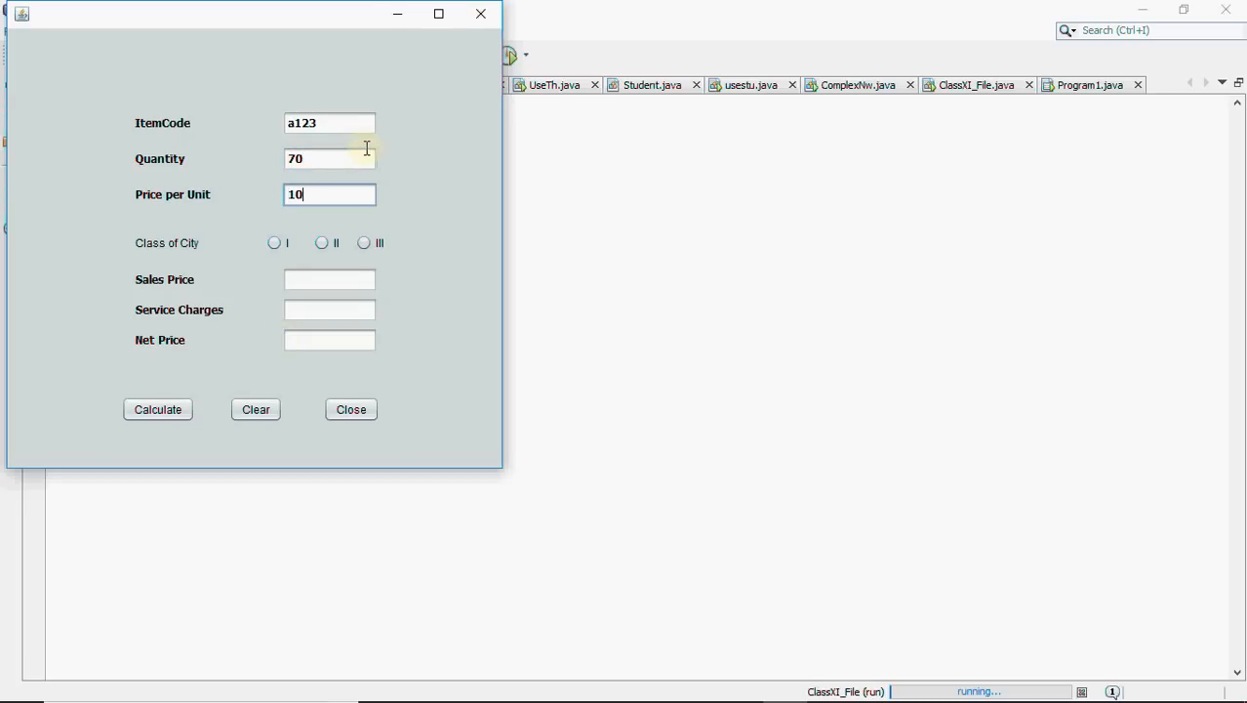
pyautogui.click(321, 242)
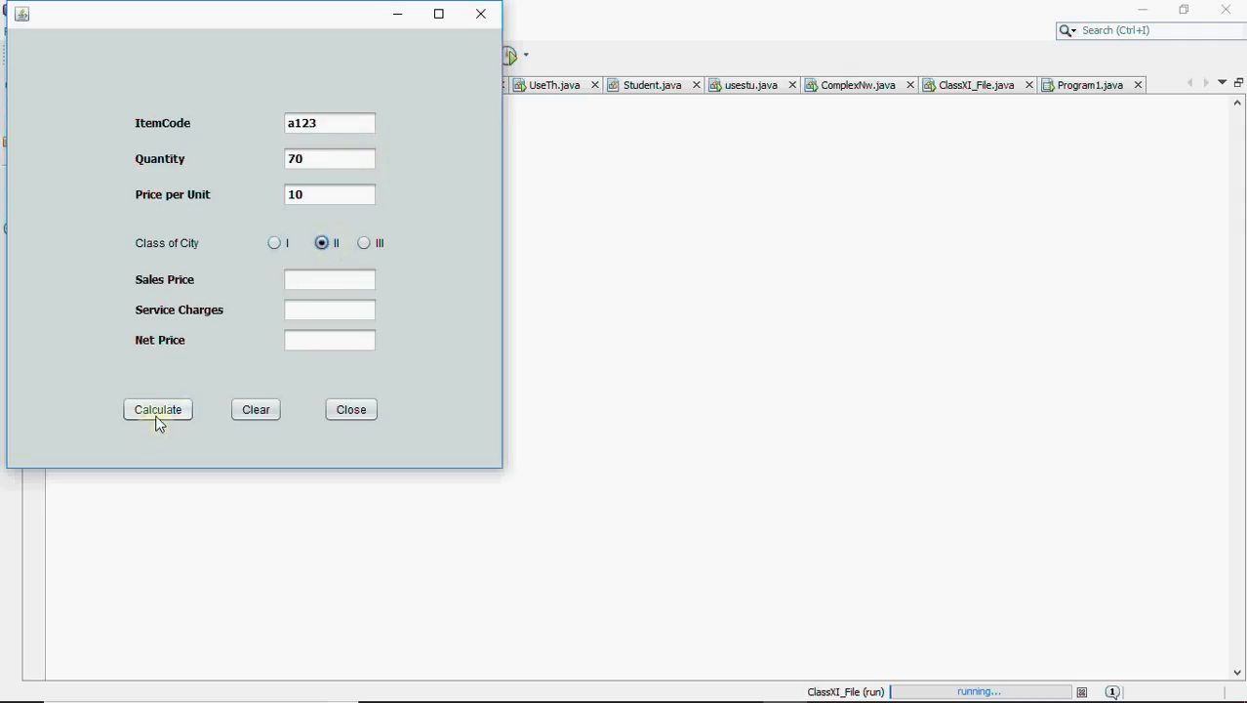
pyautogui.click(157, 408)
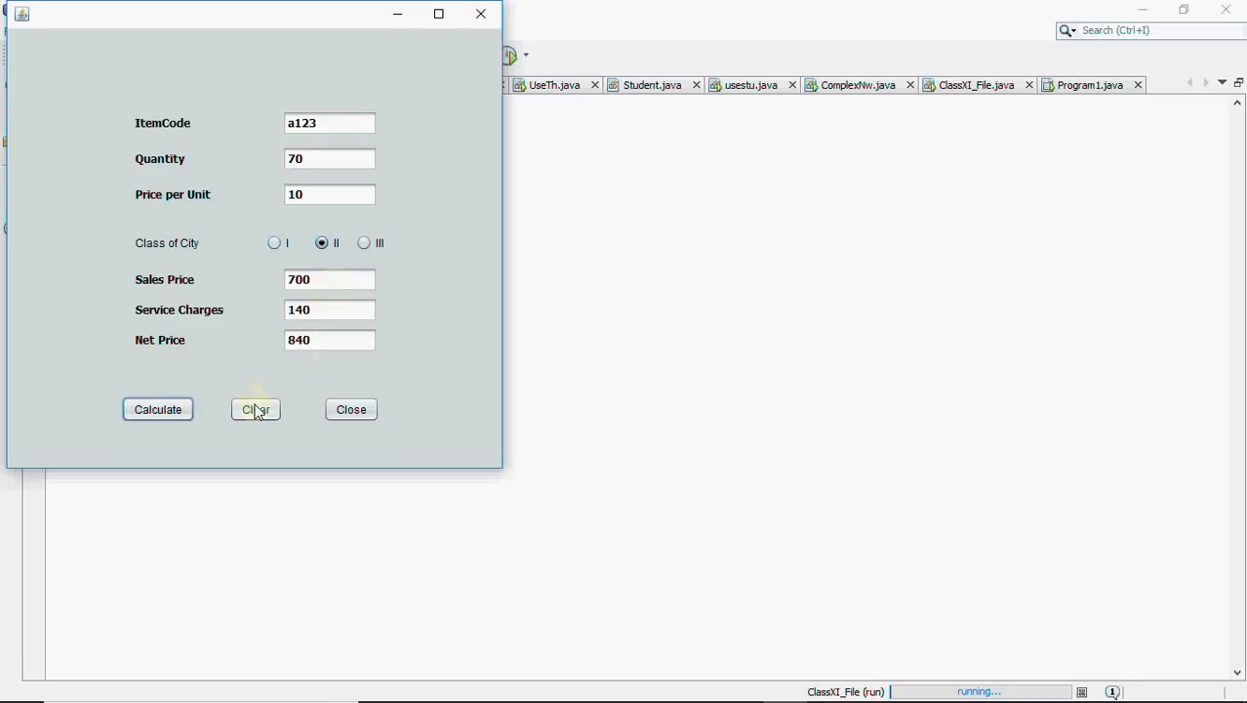
pyautogui.click(254, 409)
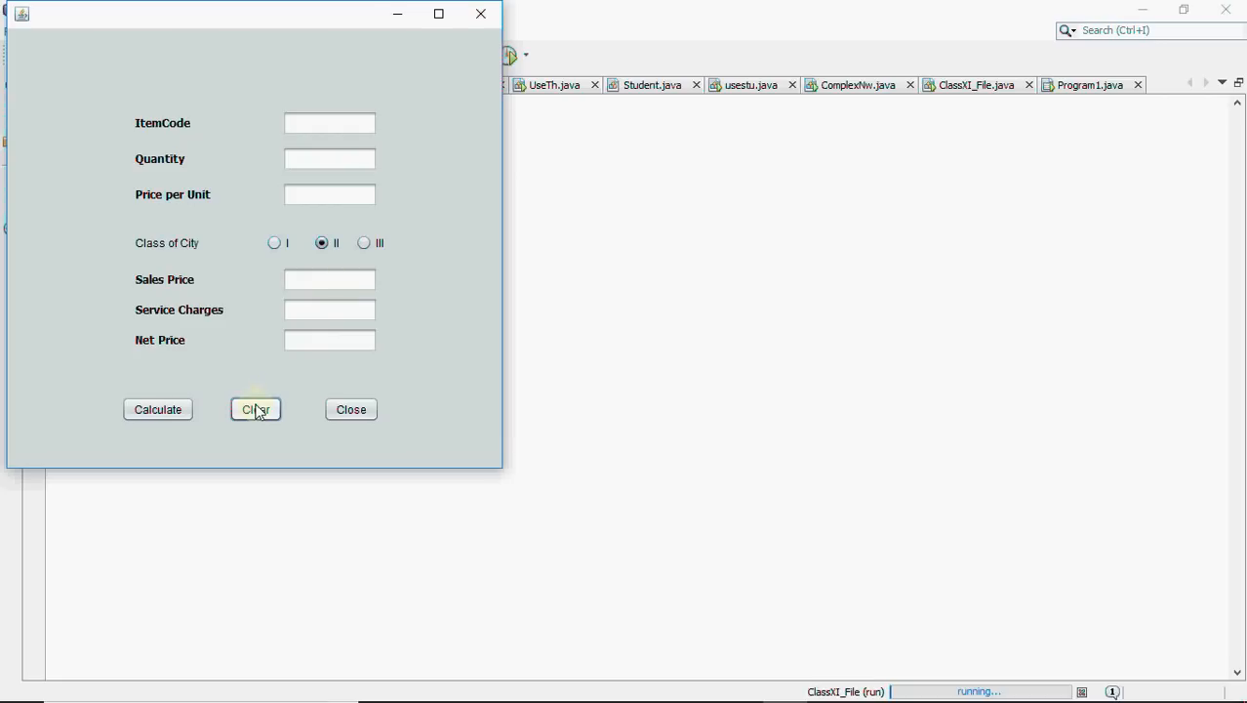
# Enter item p09, quantity 80, price 50, class I, and Calculate 4000, 400, 4400
pyautogui.click(255, 409)
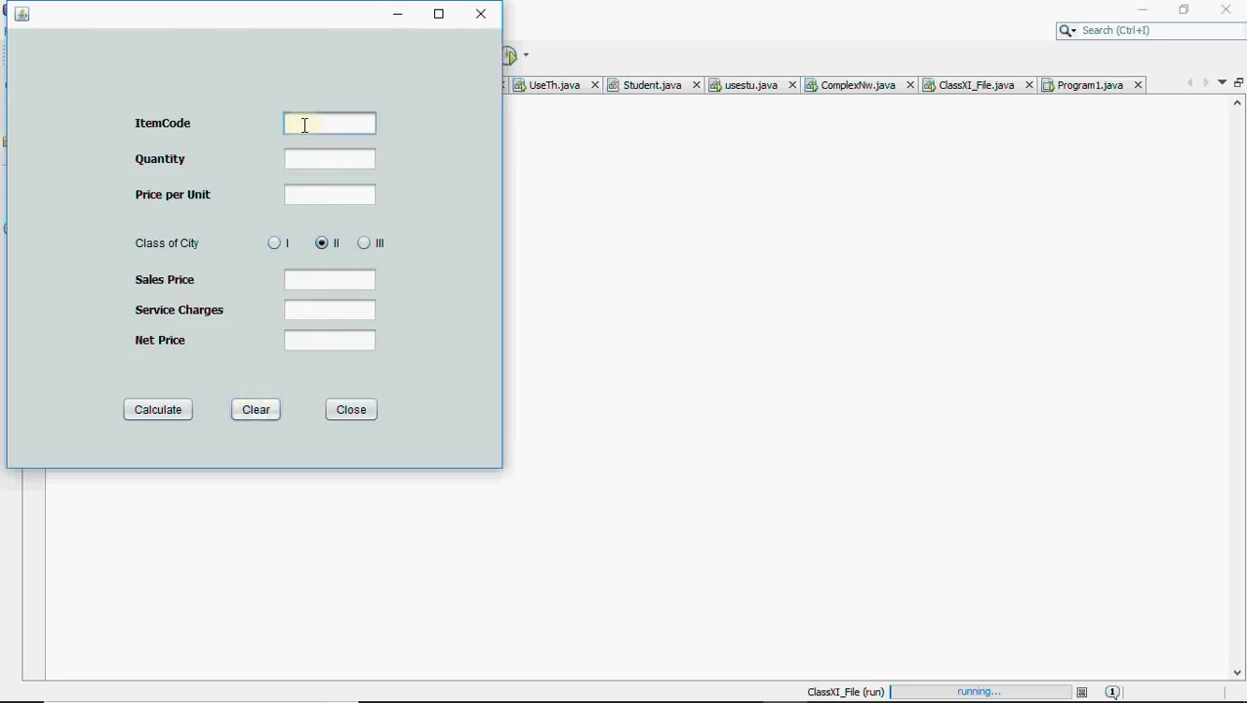
pyautogui.write('p09')
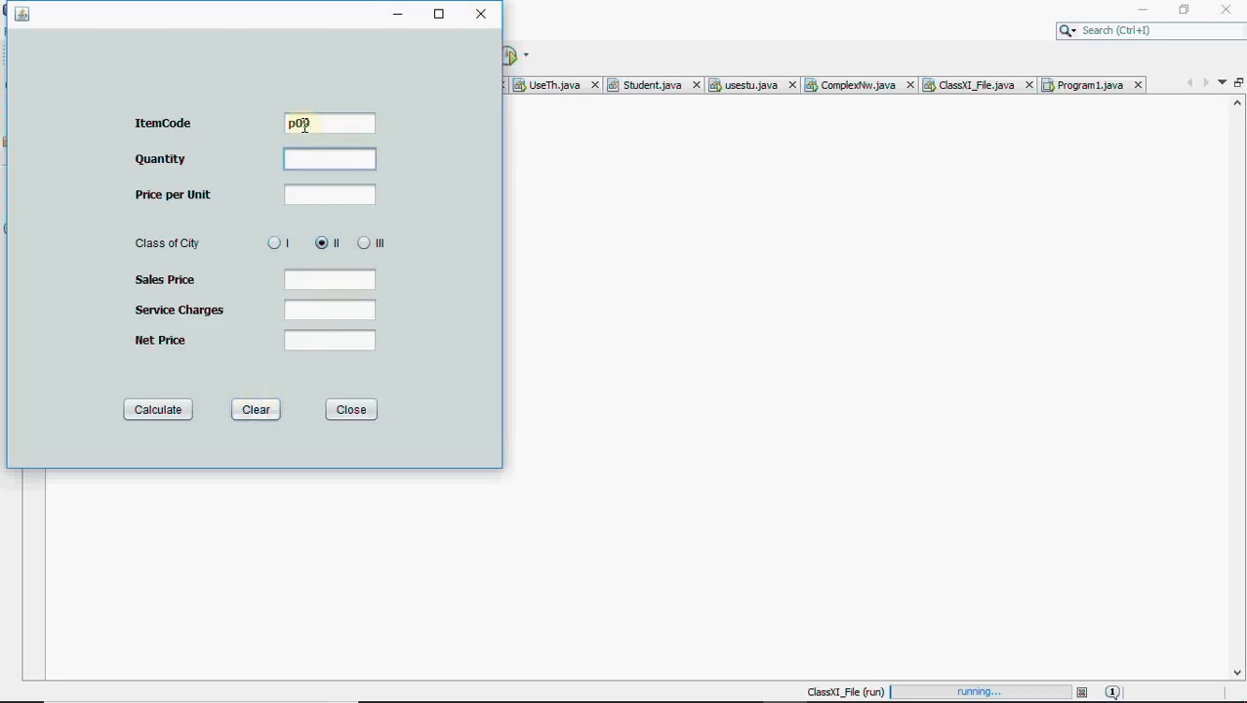
pyautogui.write('80')
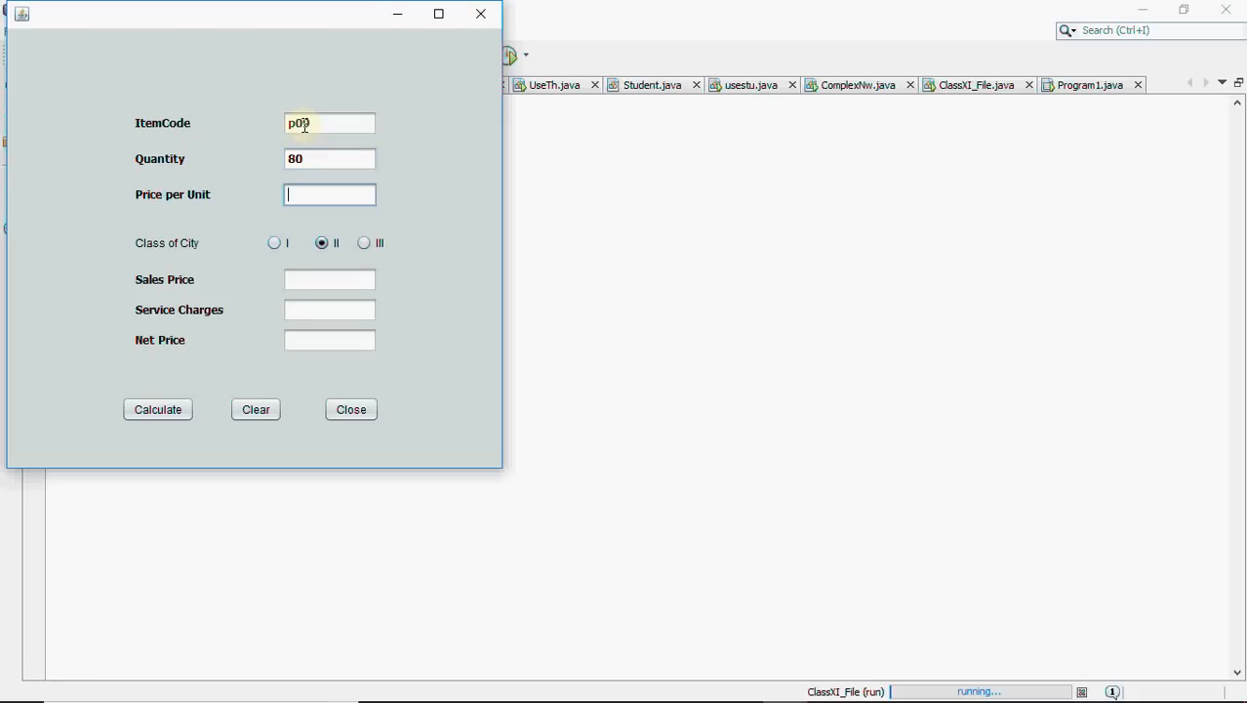
pyautogui.write('50')
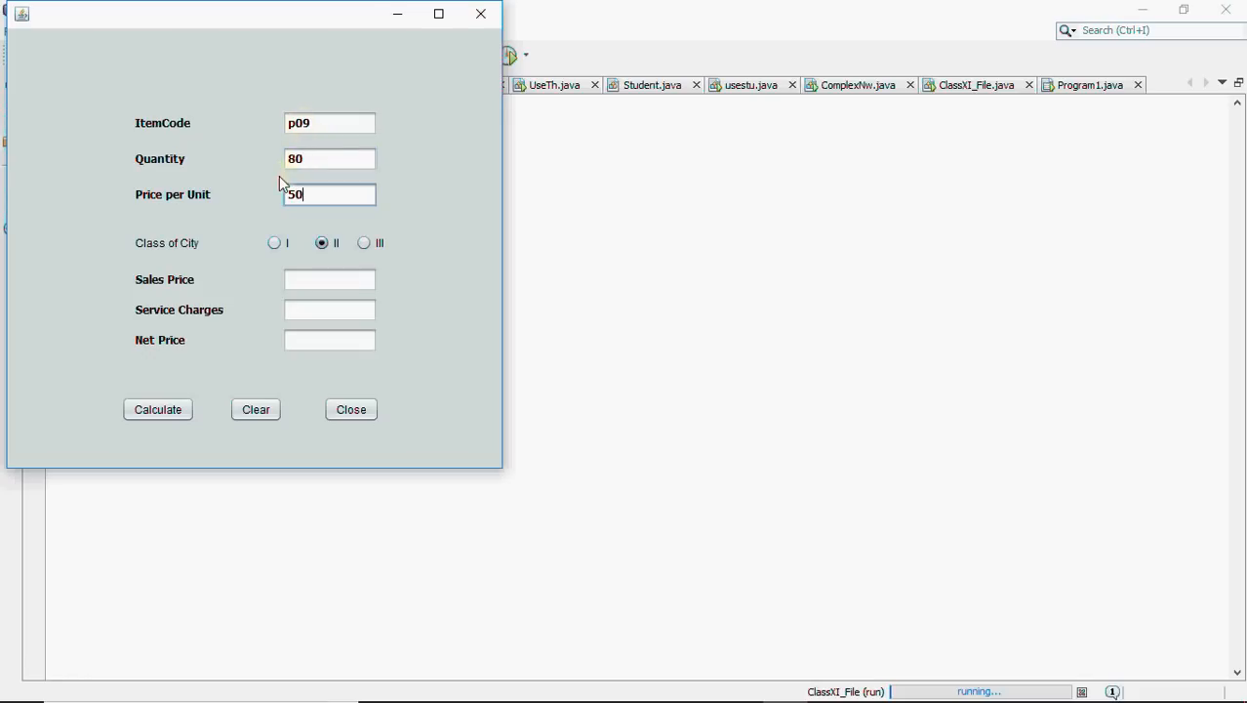
pyautogui.click(274, 242)
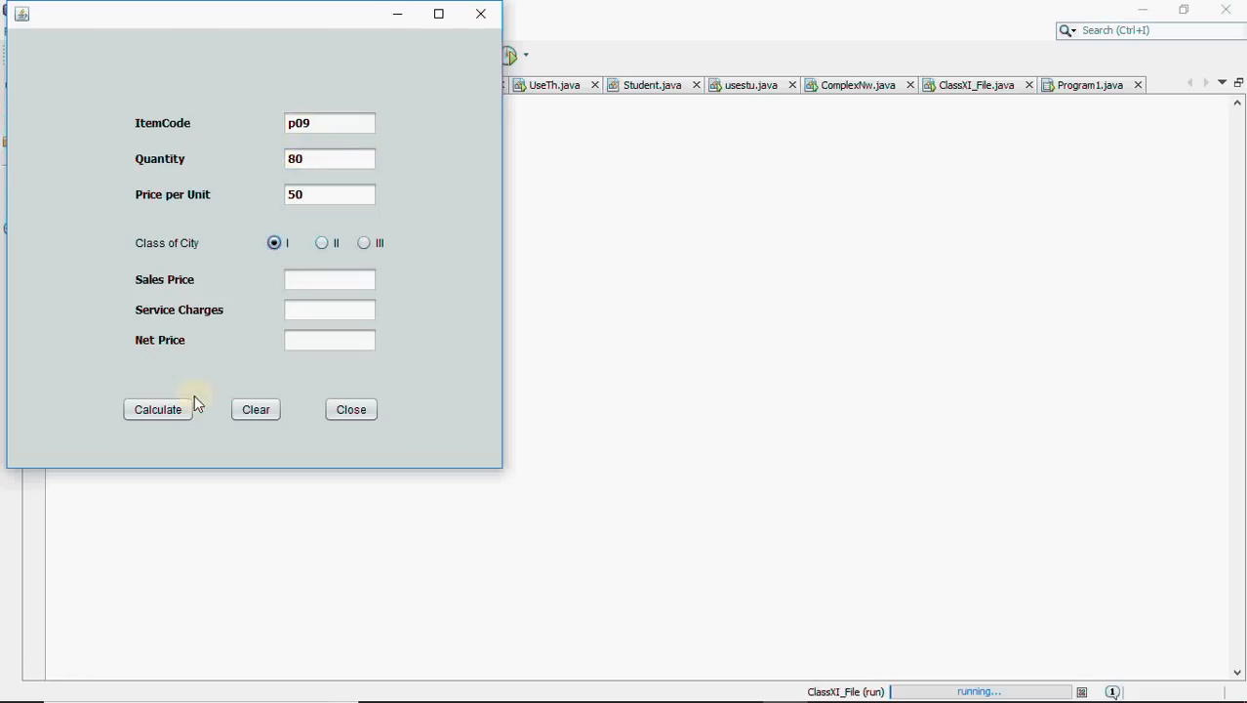
pyautogui.click(157, 409)
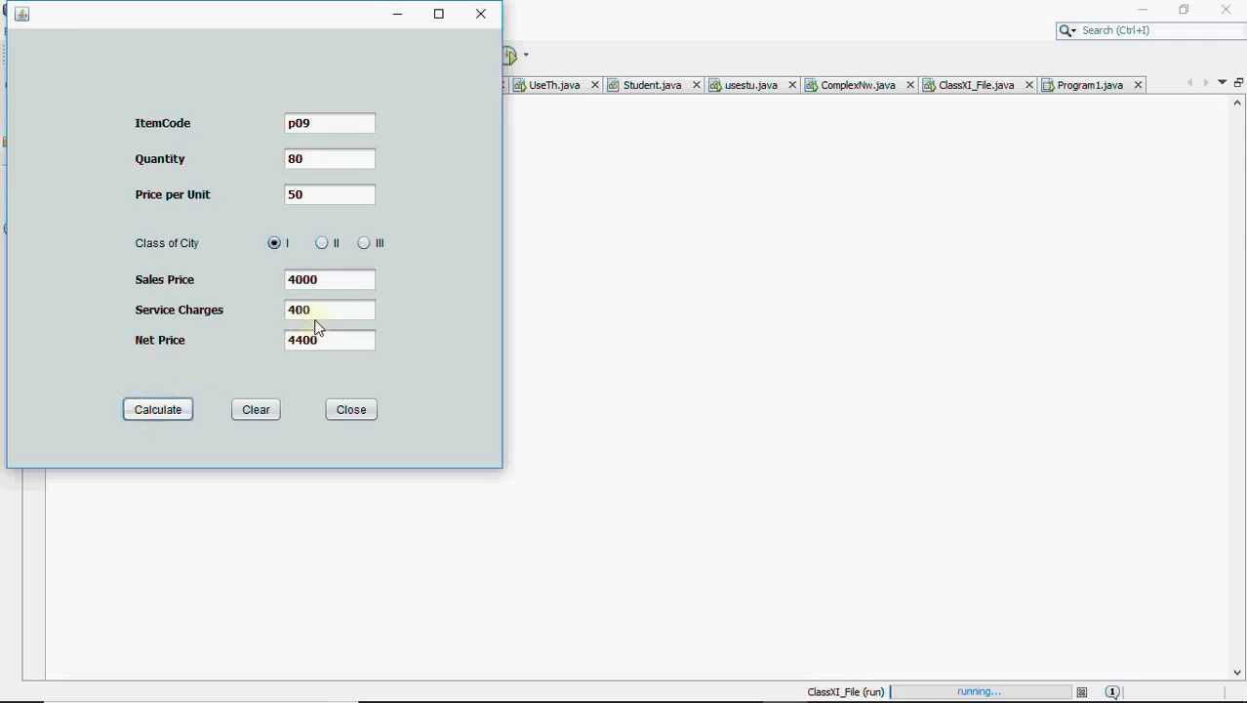
pyautogui.moveTo(333, 347)
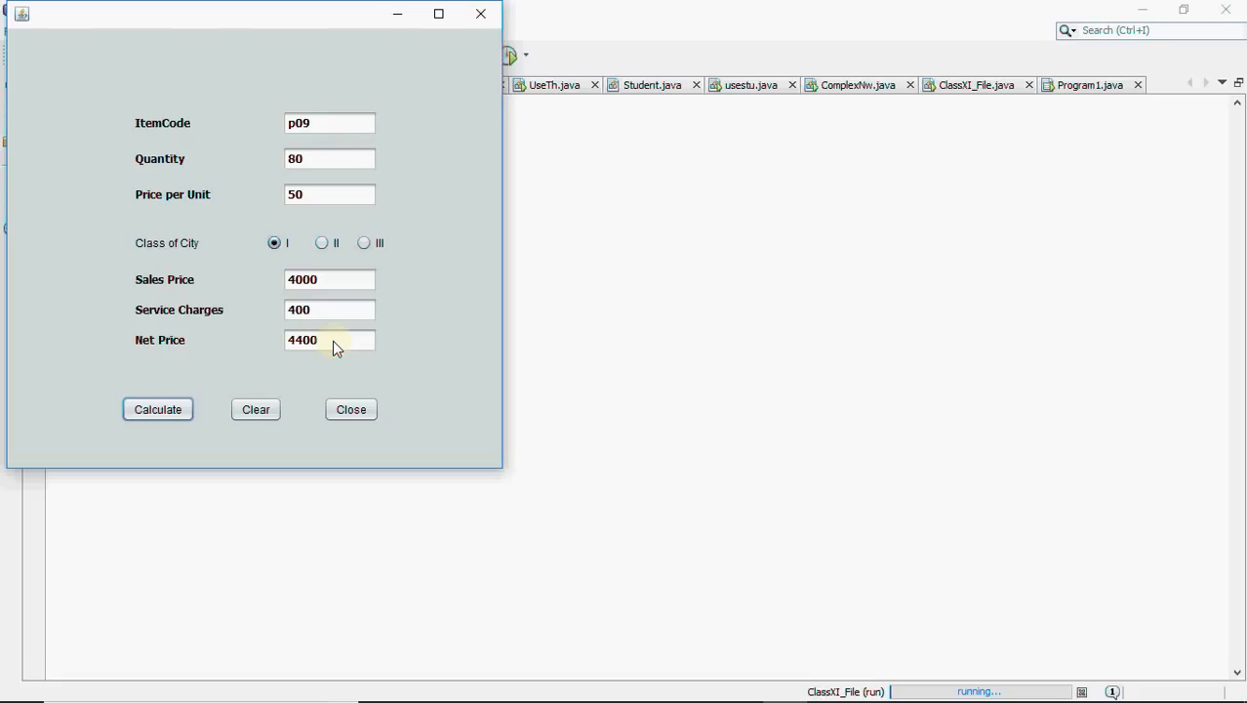
pyautogui.click(329, 340)
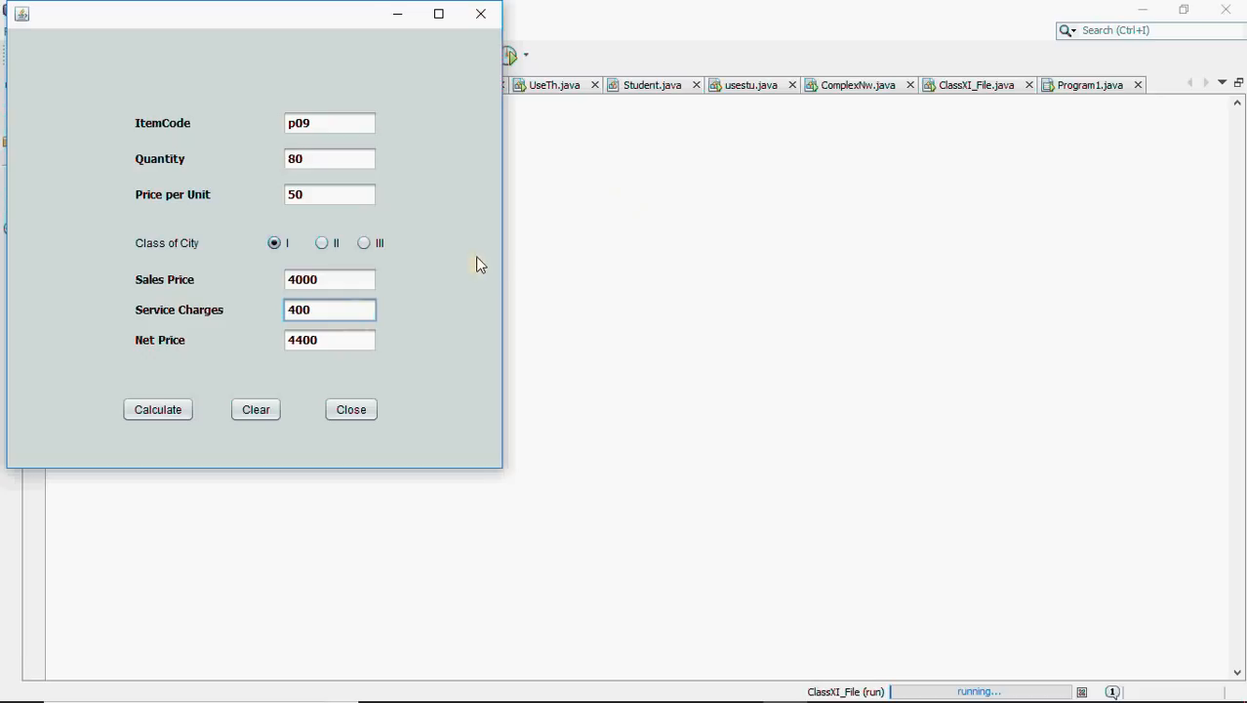
pyautogui.moveTo(463, 318)
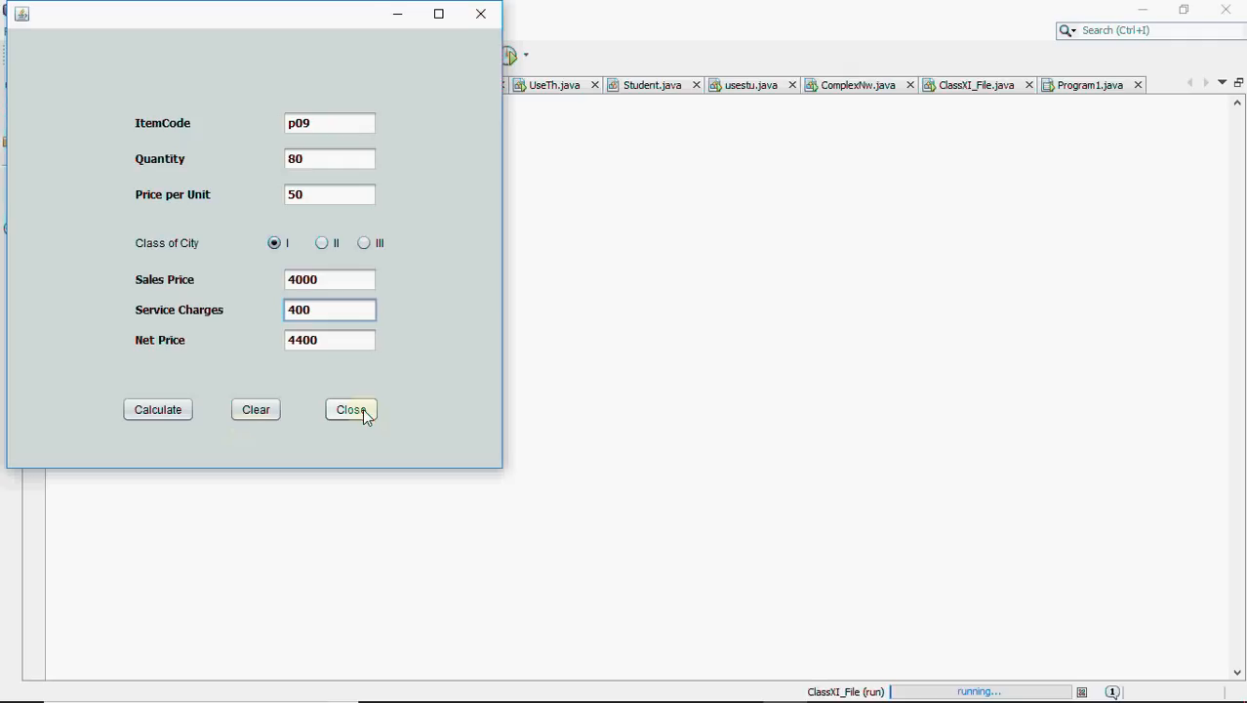
pyautogui.moveTo(272, 390)
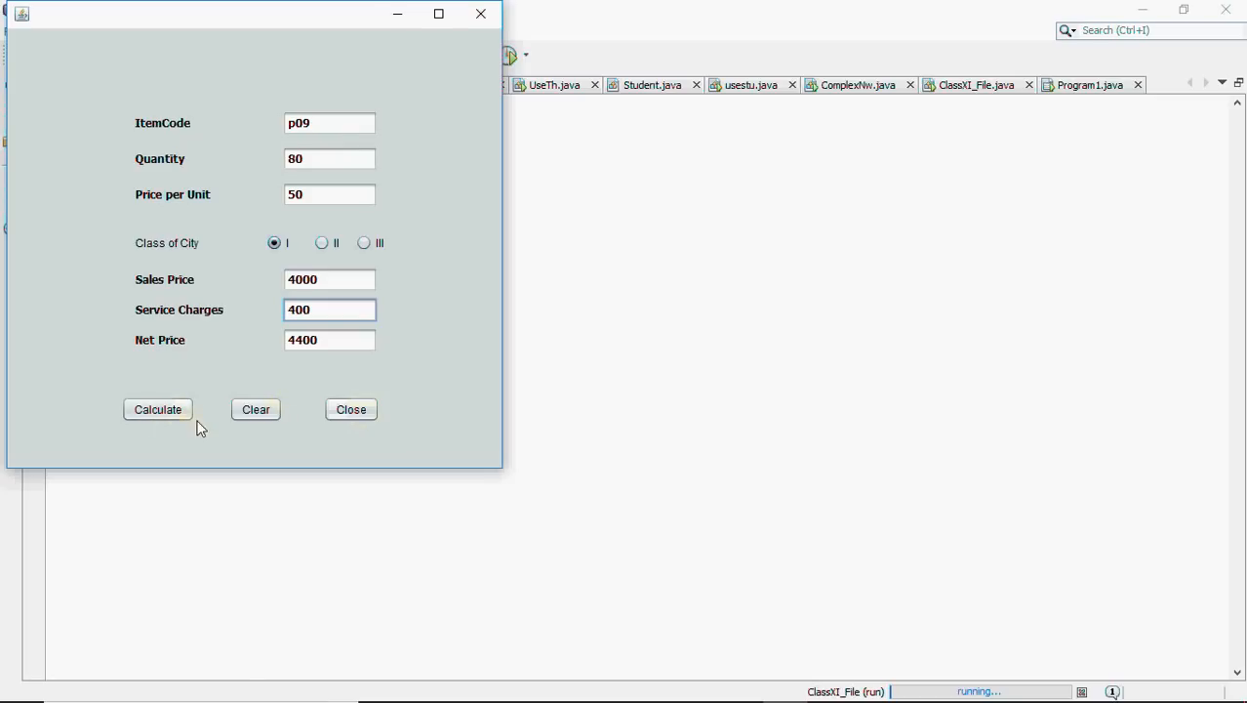
pyautogui.moveTo(112, 404)
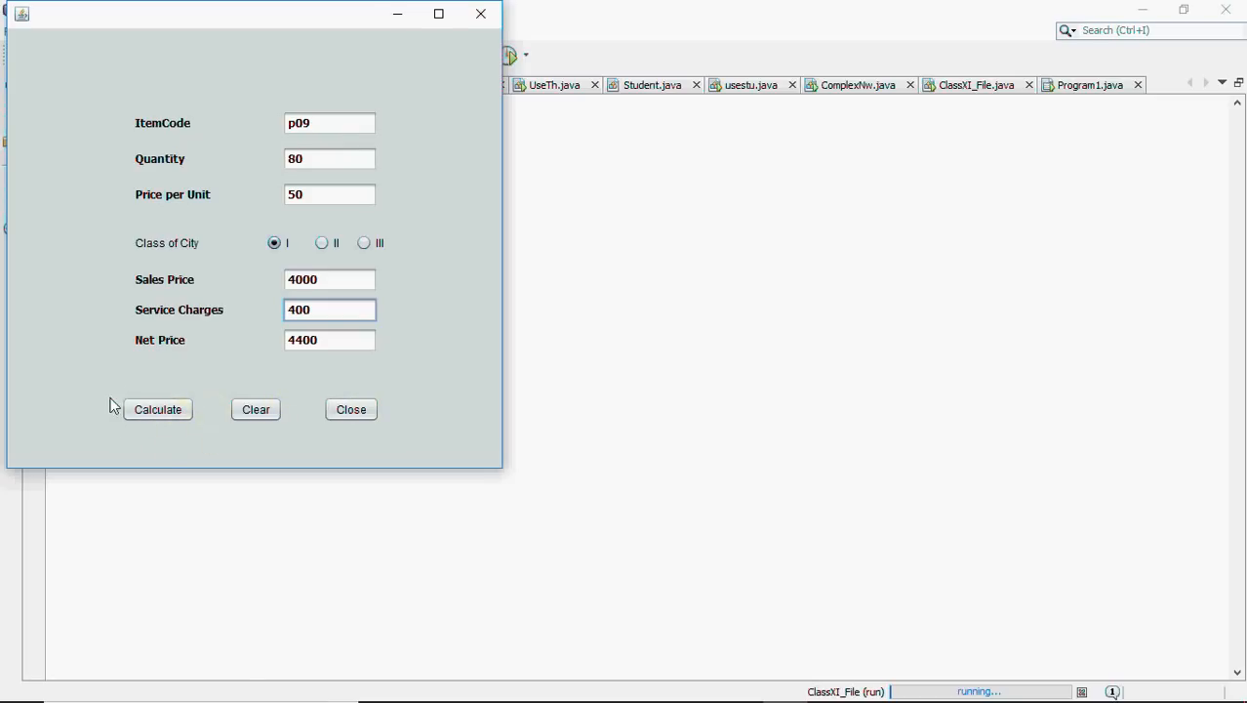
pyautogui.moveTo(411, 402)
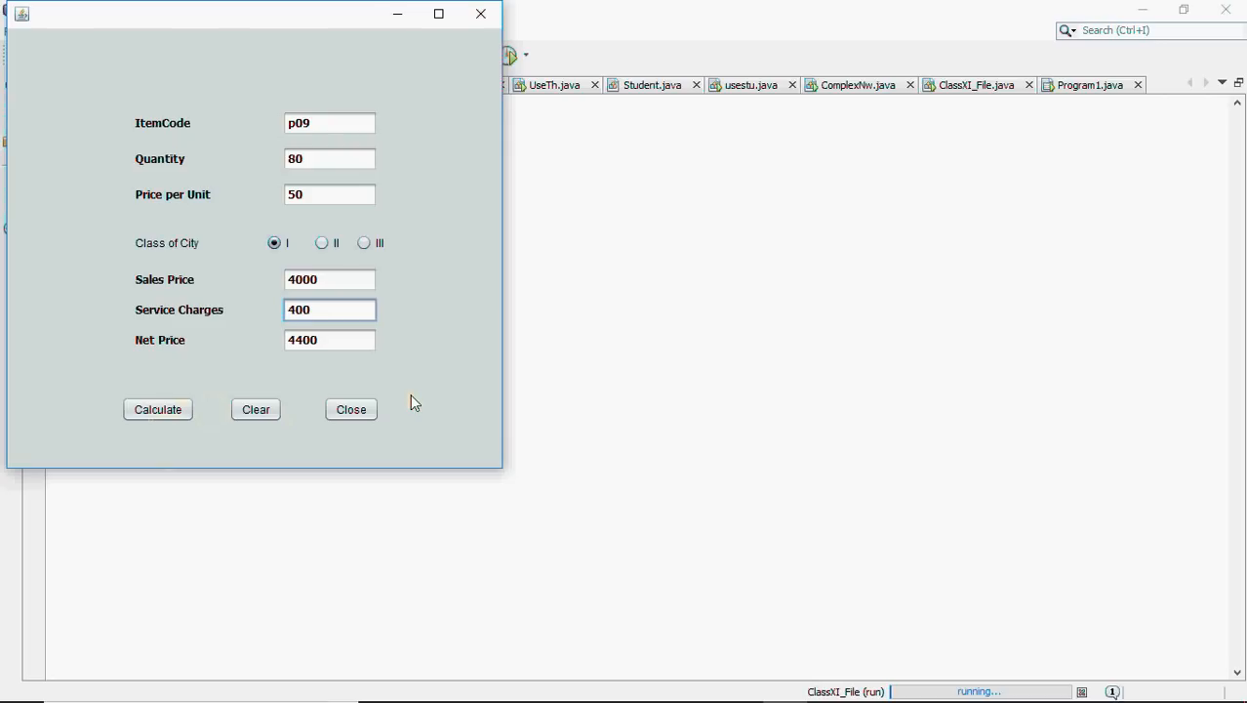